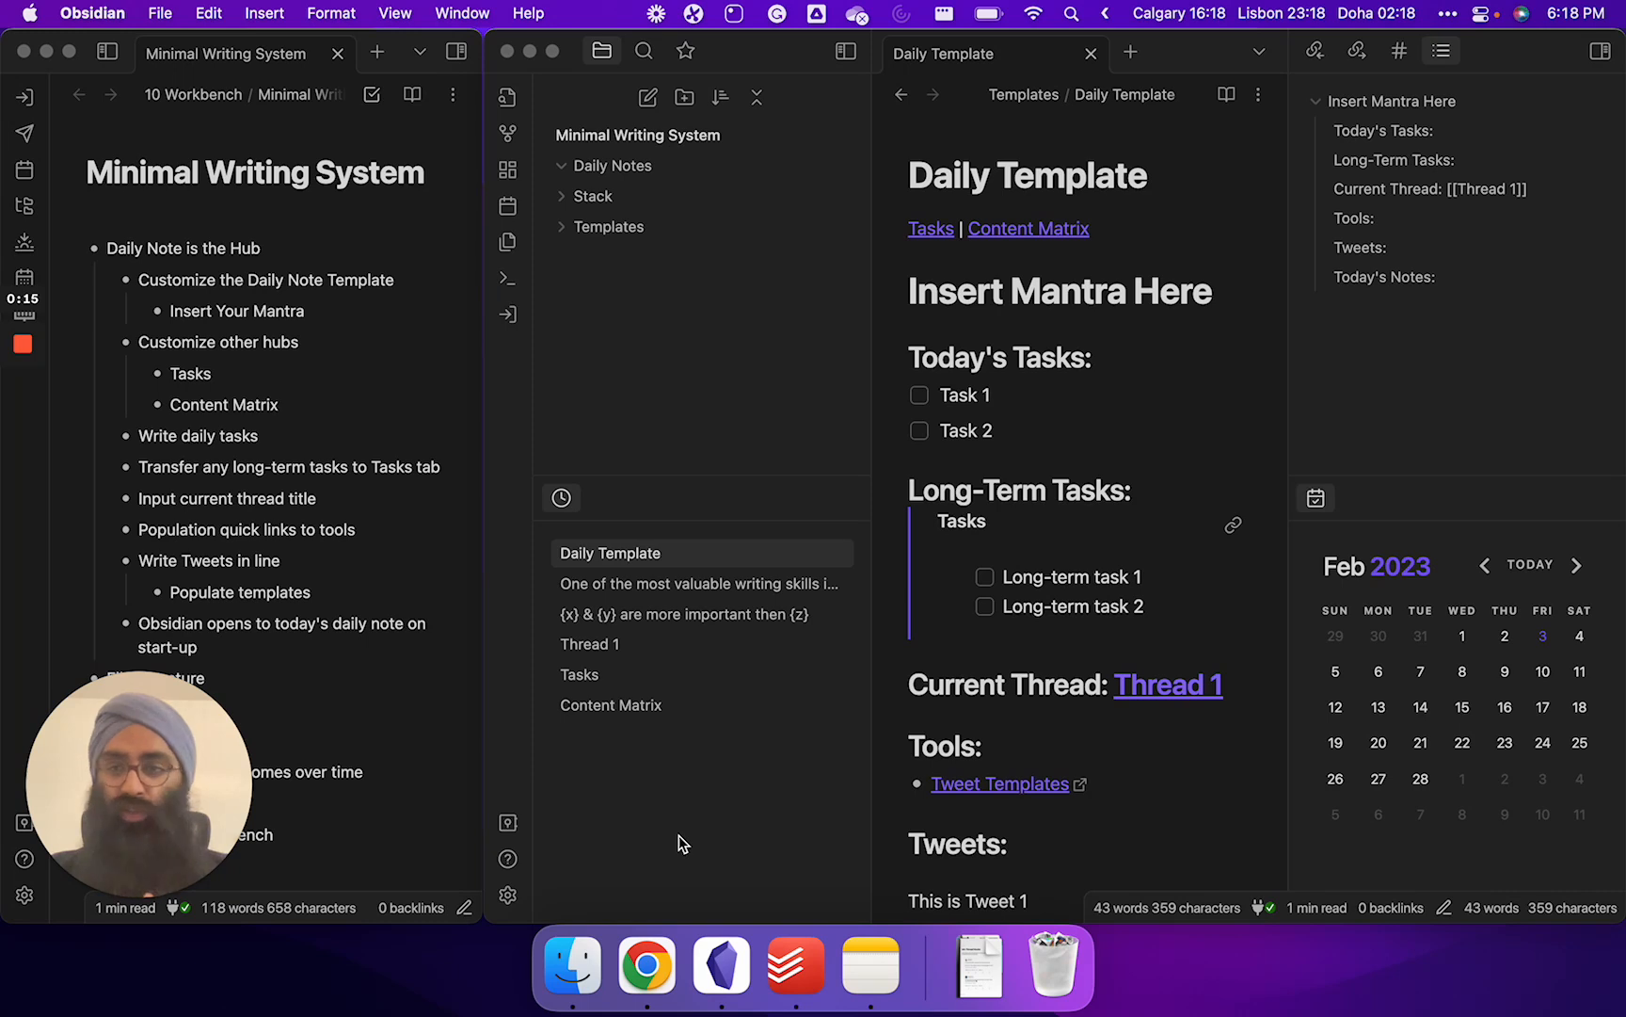
mouse_move(729, 343)
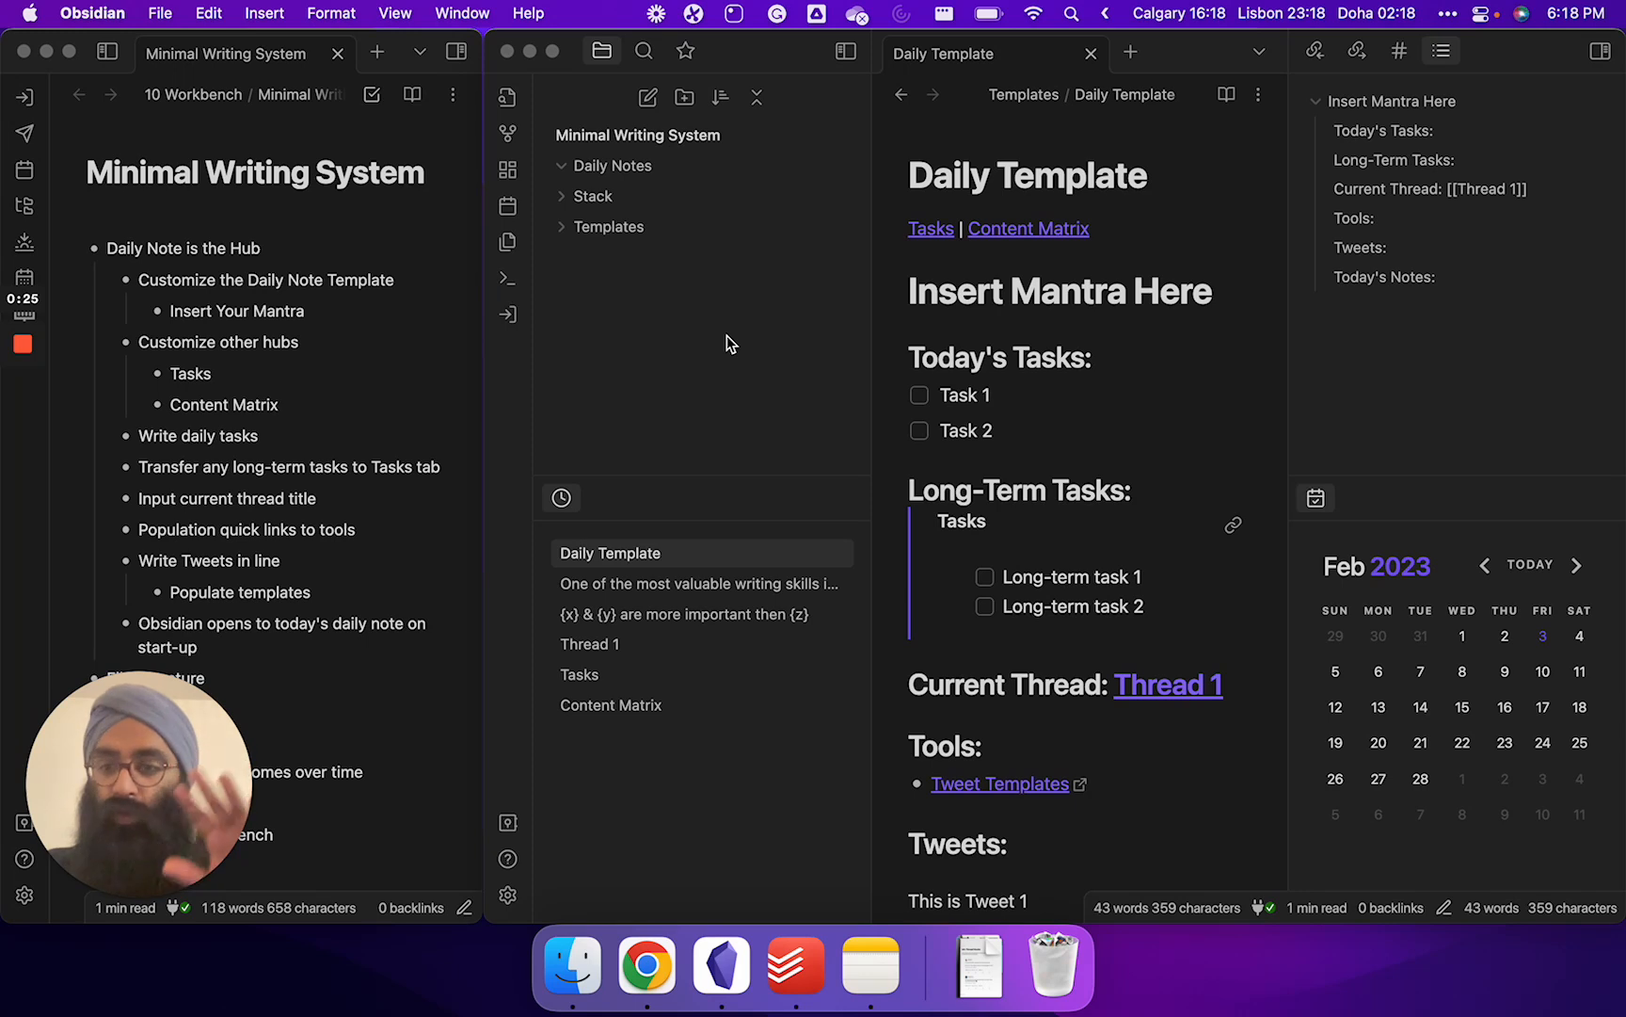
mouse_move(291, 275)
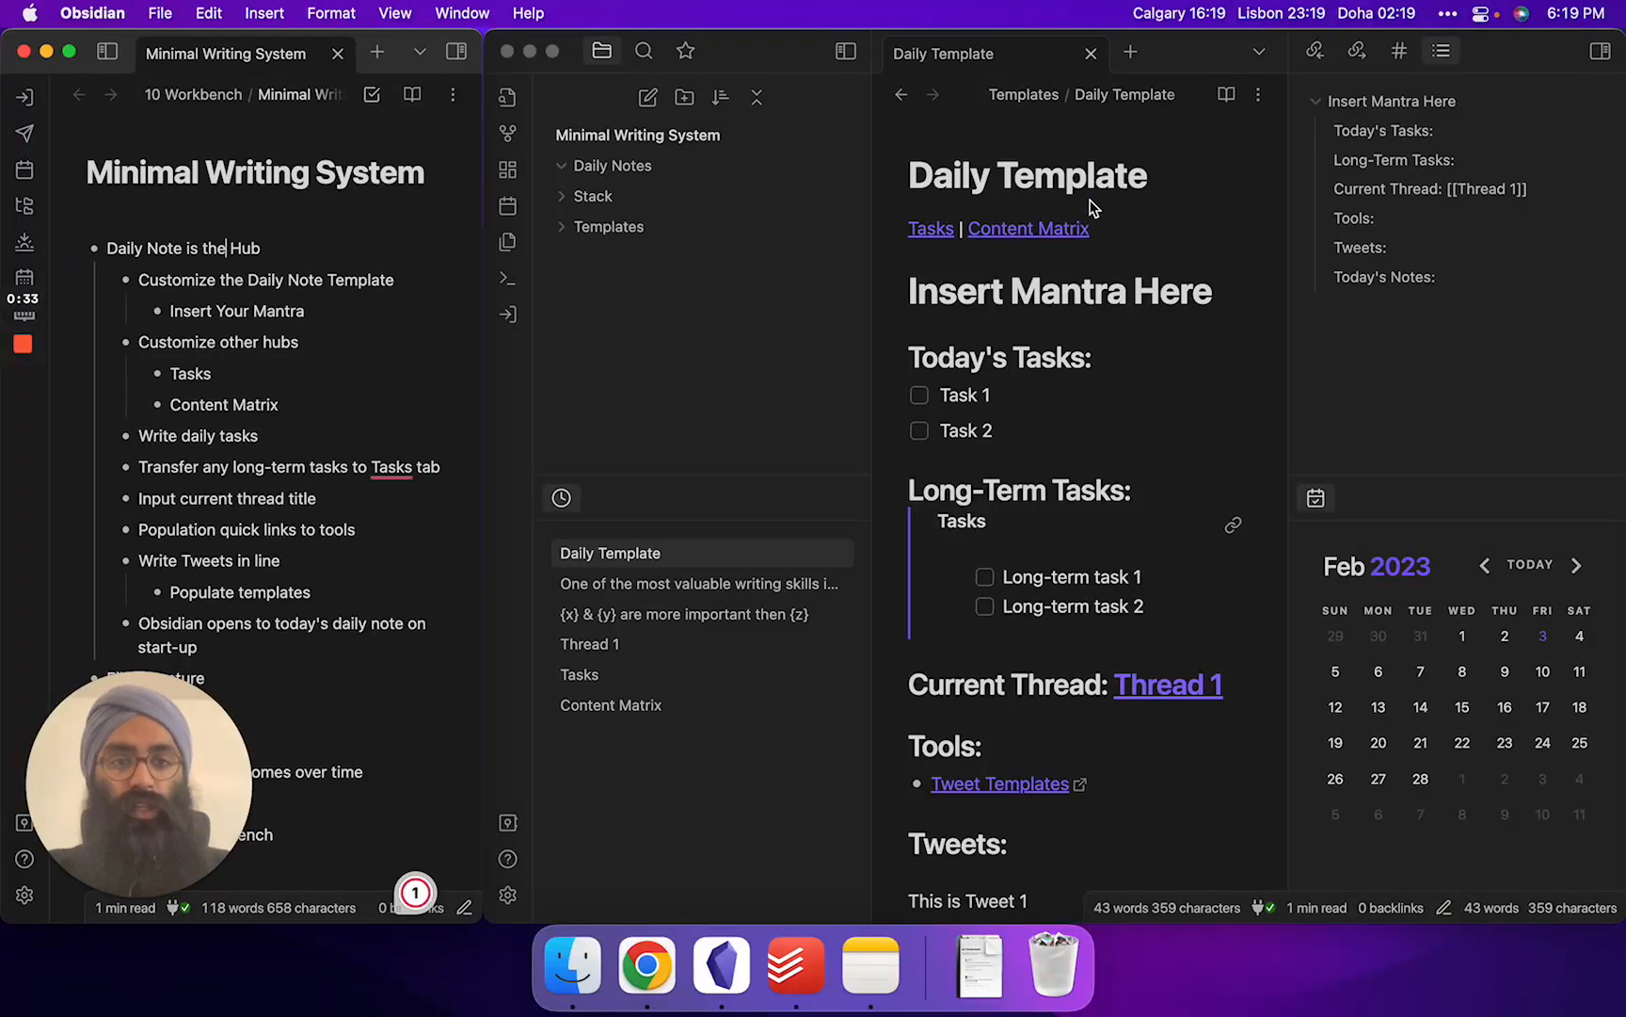
Select the 'Insert Mantra Here' heading so it shows as editable markdown
triple_click(1060, 290)
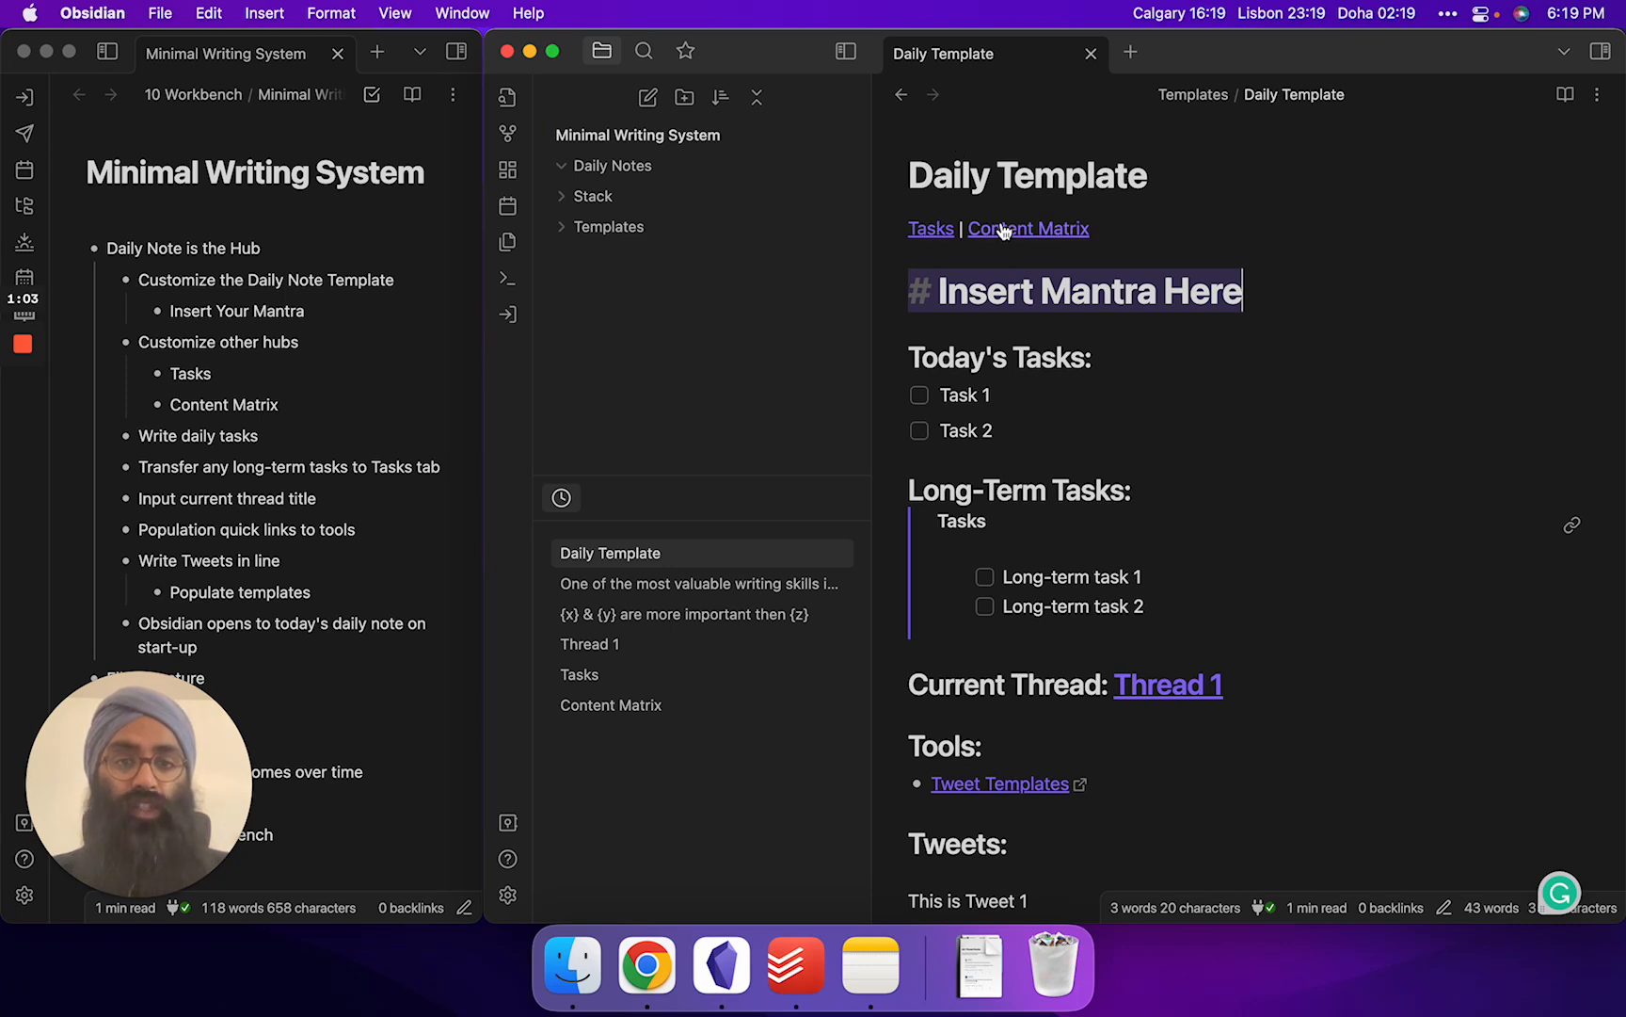
Visit the Tasks hub note, return, then open the Content Matrix note with its pillars table
left_click(930, 228)
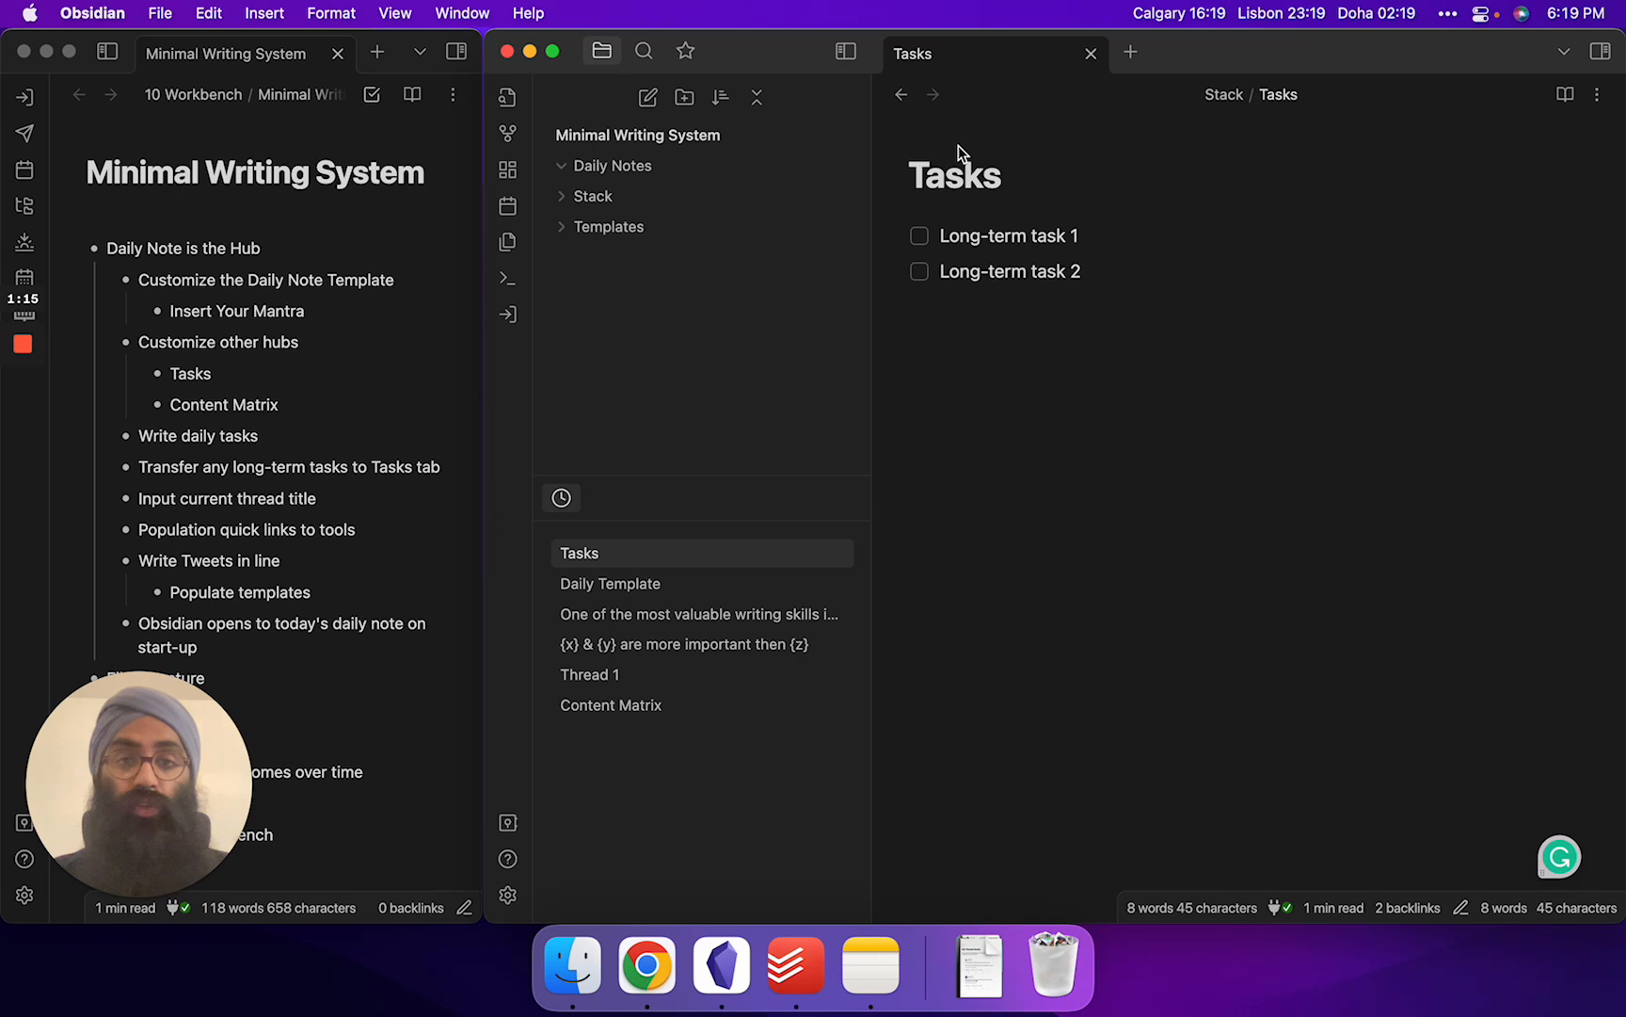
left_click(610, 583)
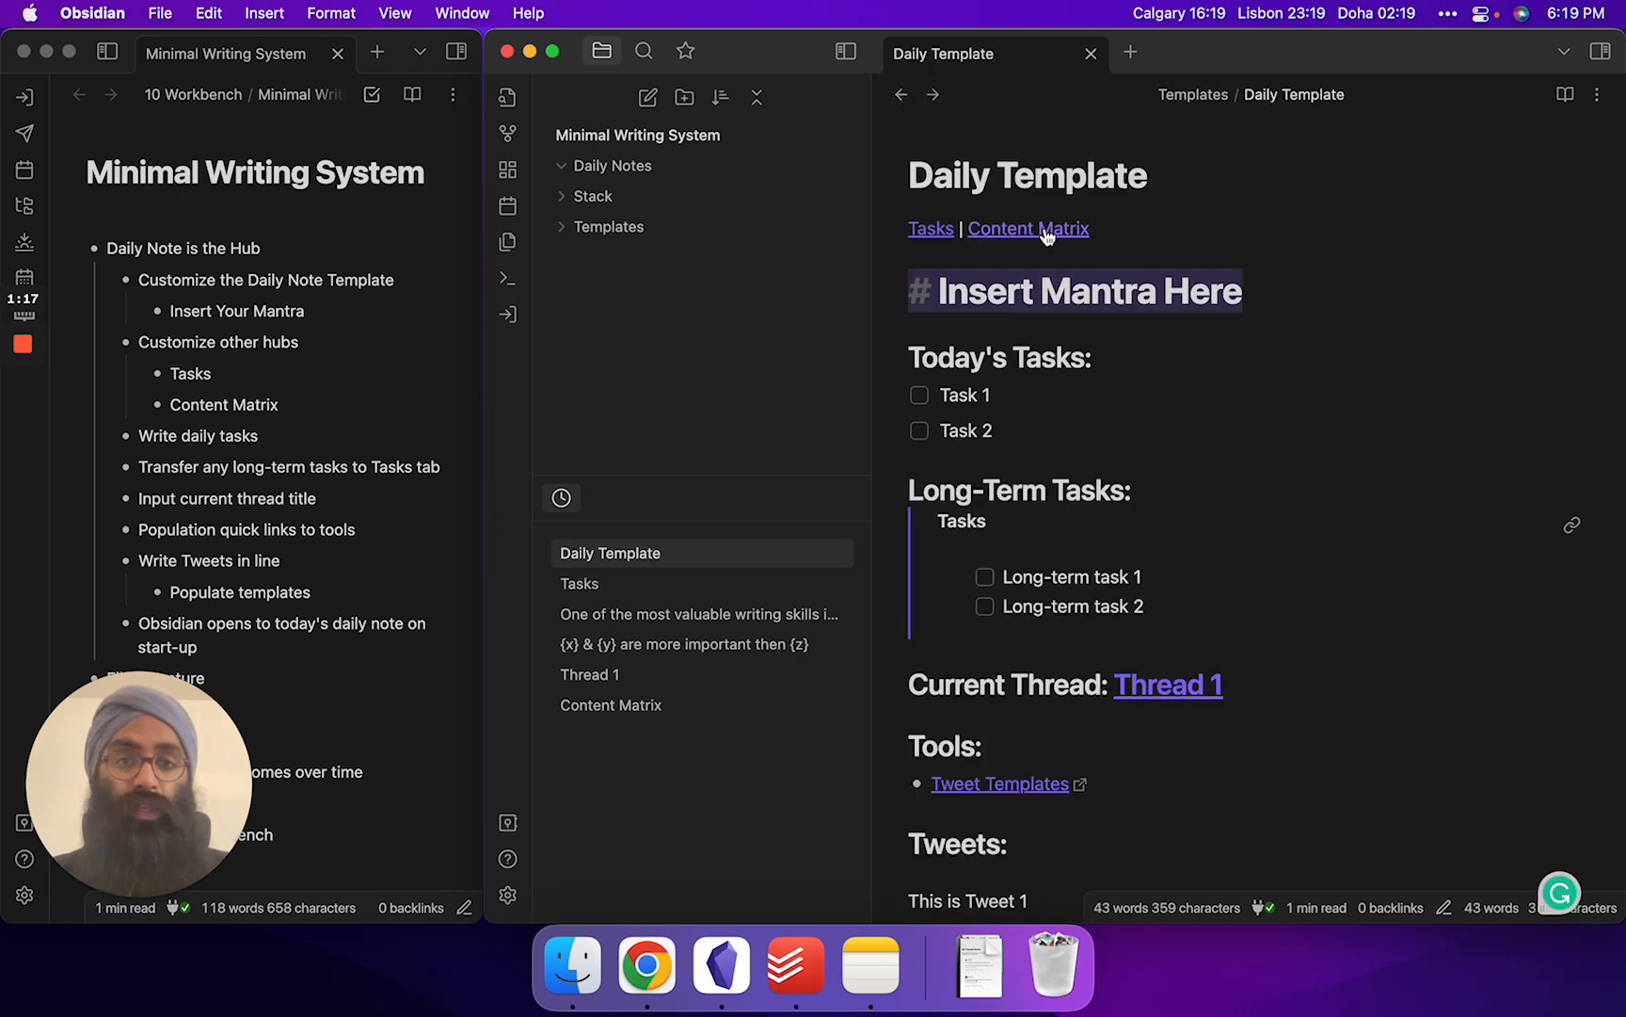
left_click(1028, 228)
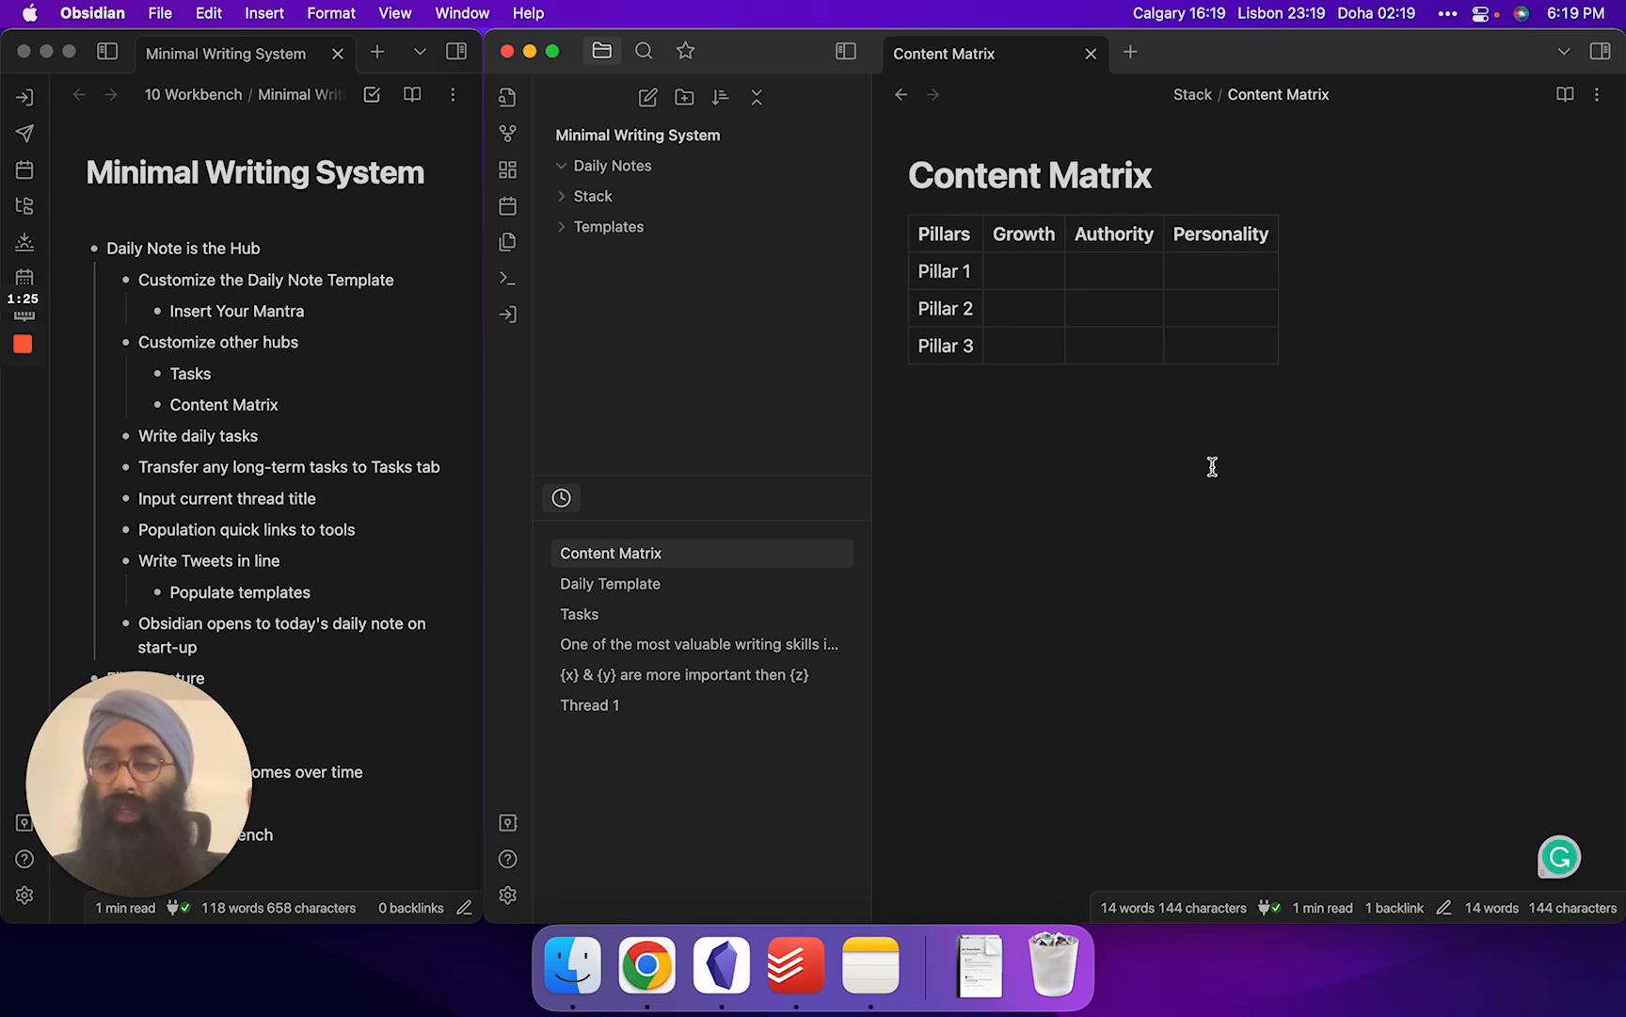
mouse_move(1239, 382)
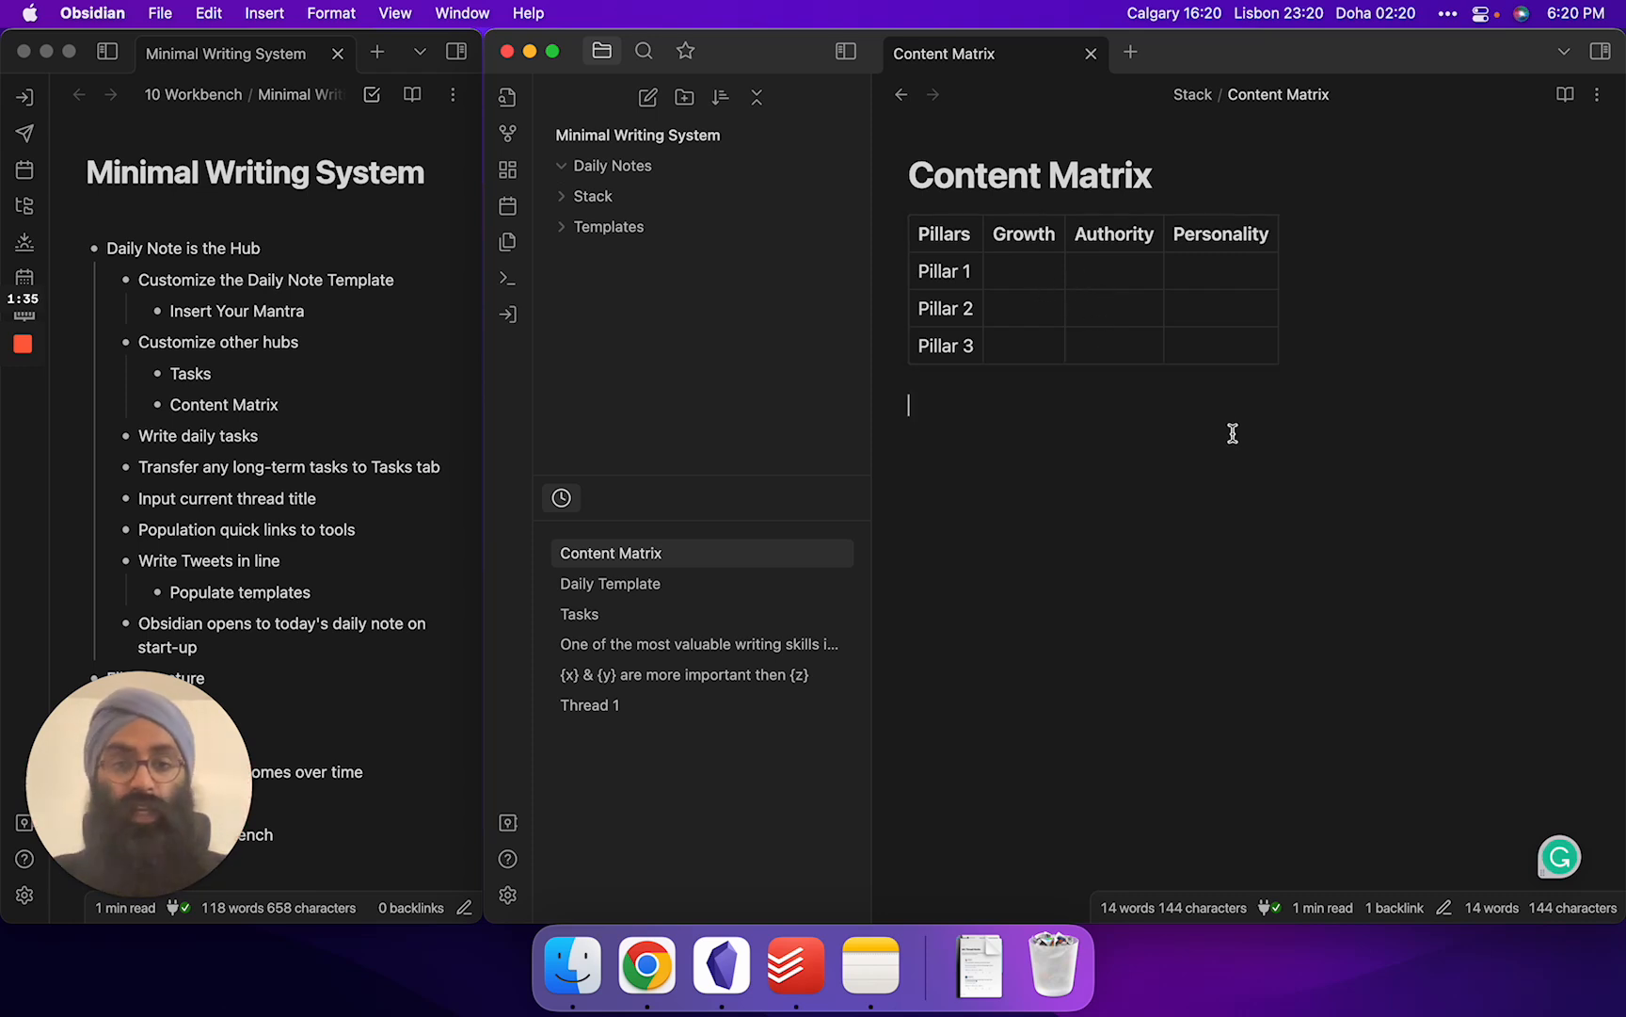
mouse_move(901, 94)
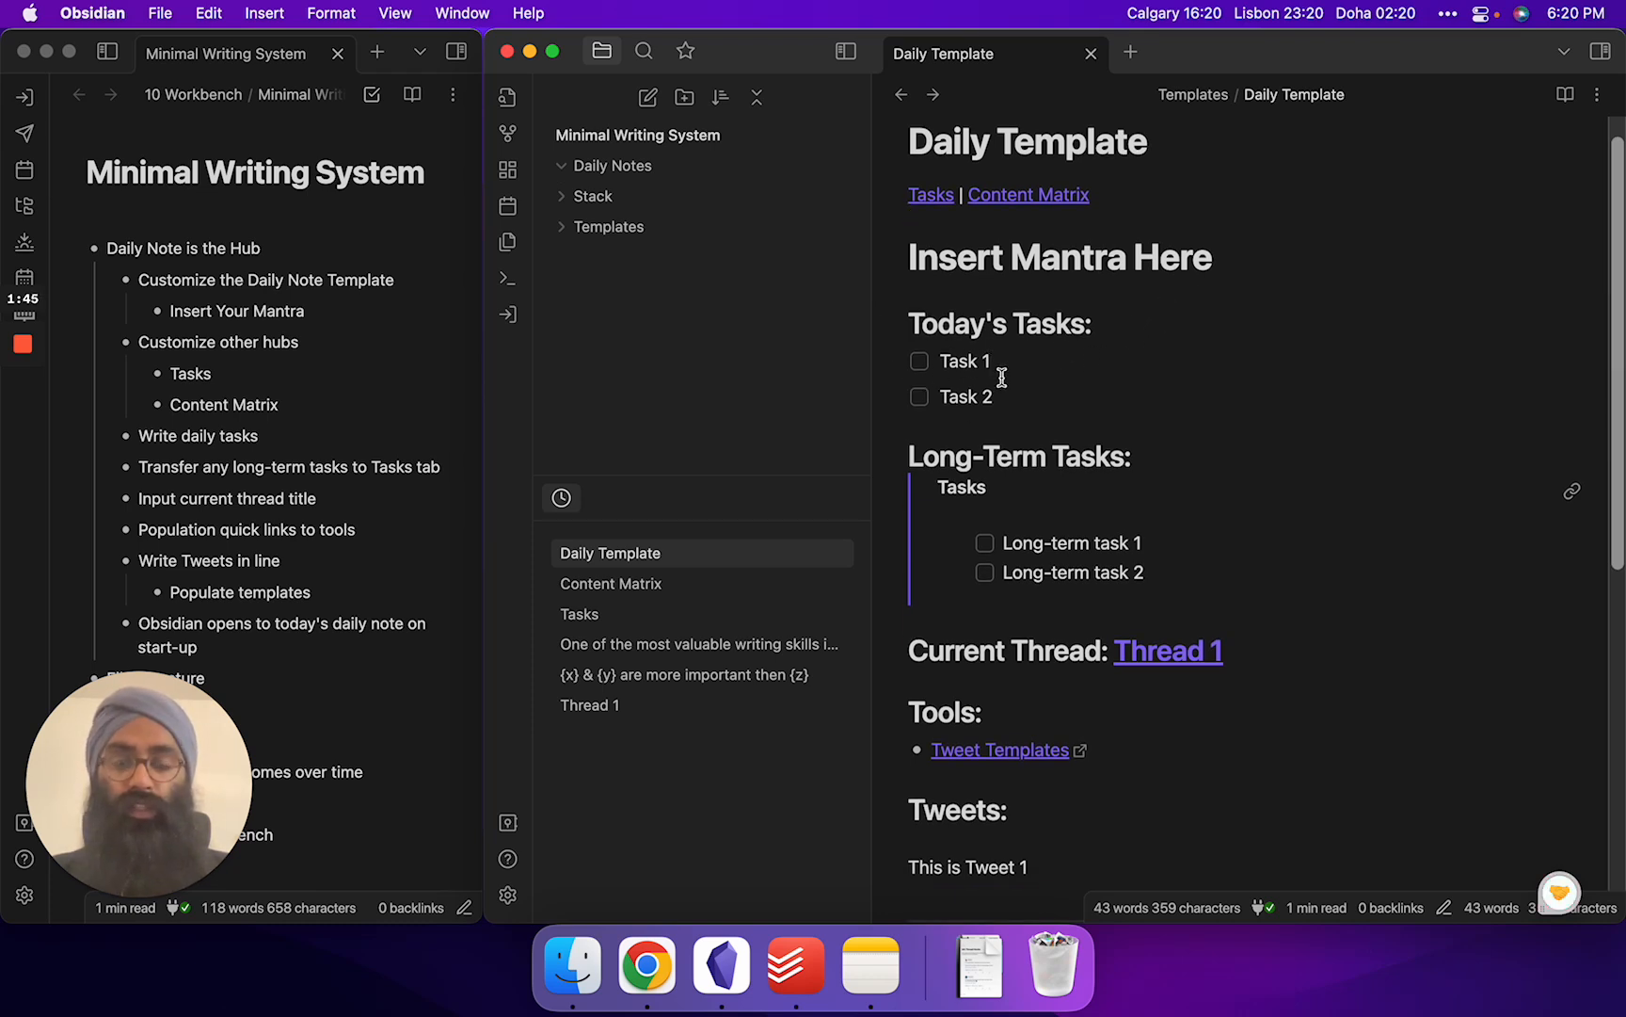
mouse_move(1002, 394)
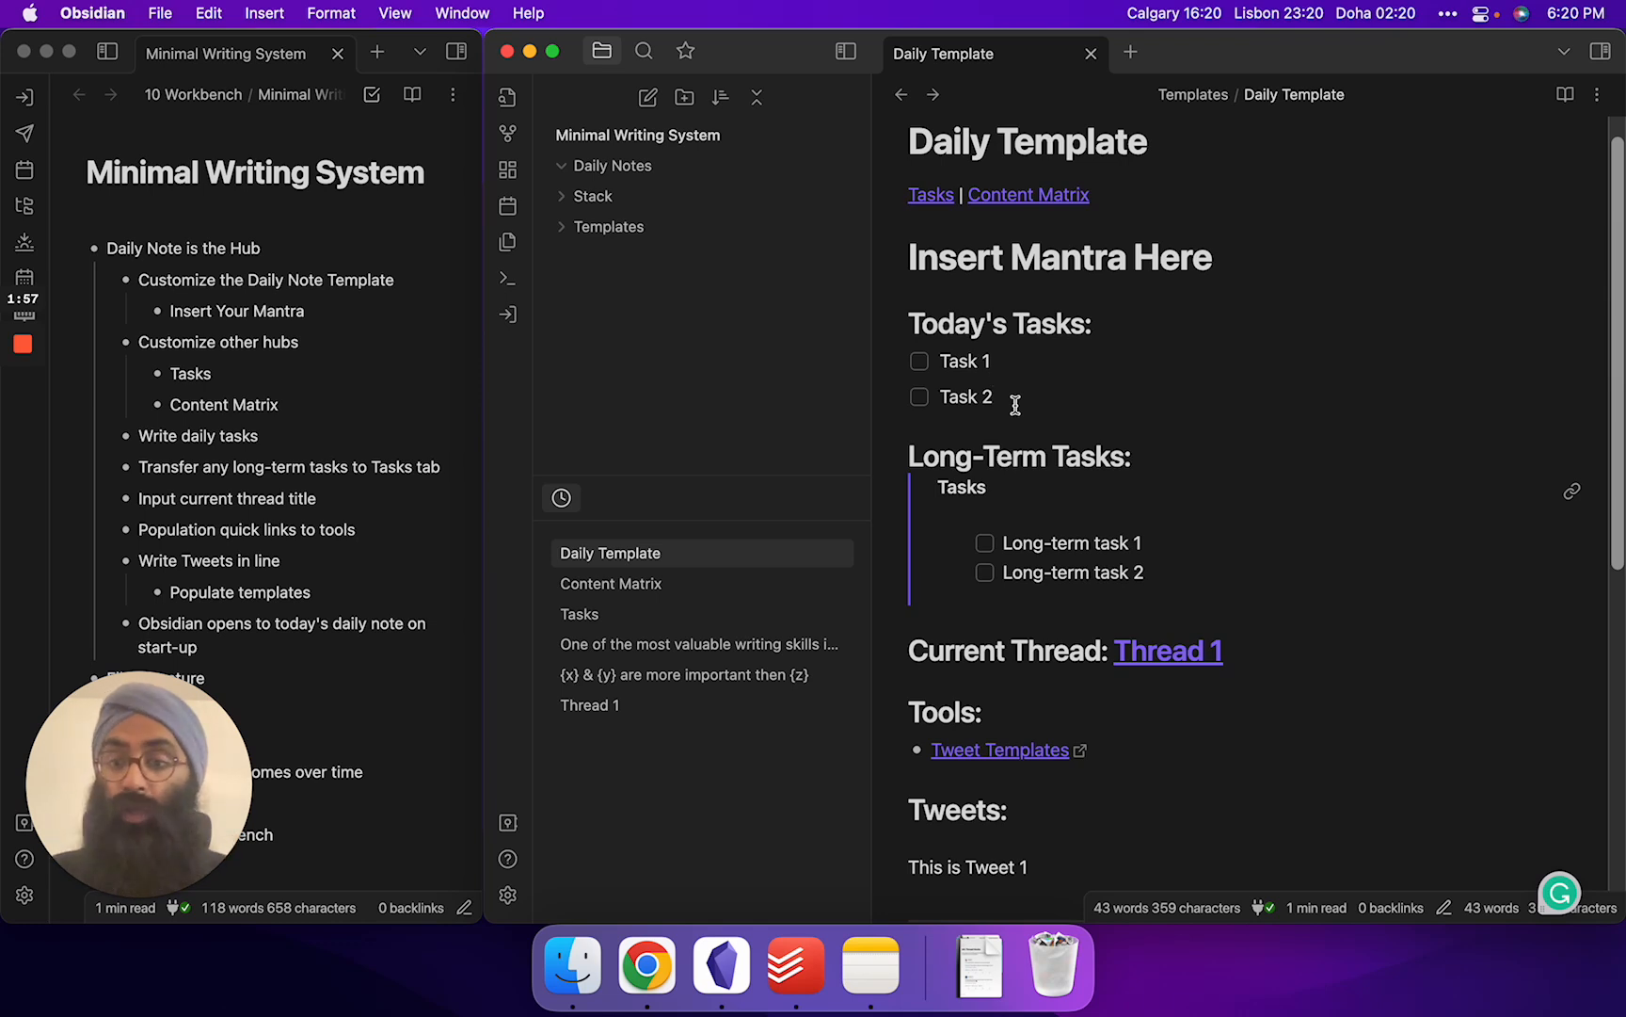
left_click(918, 361)
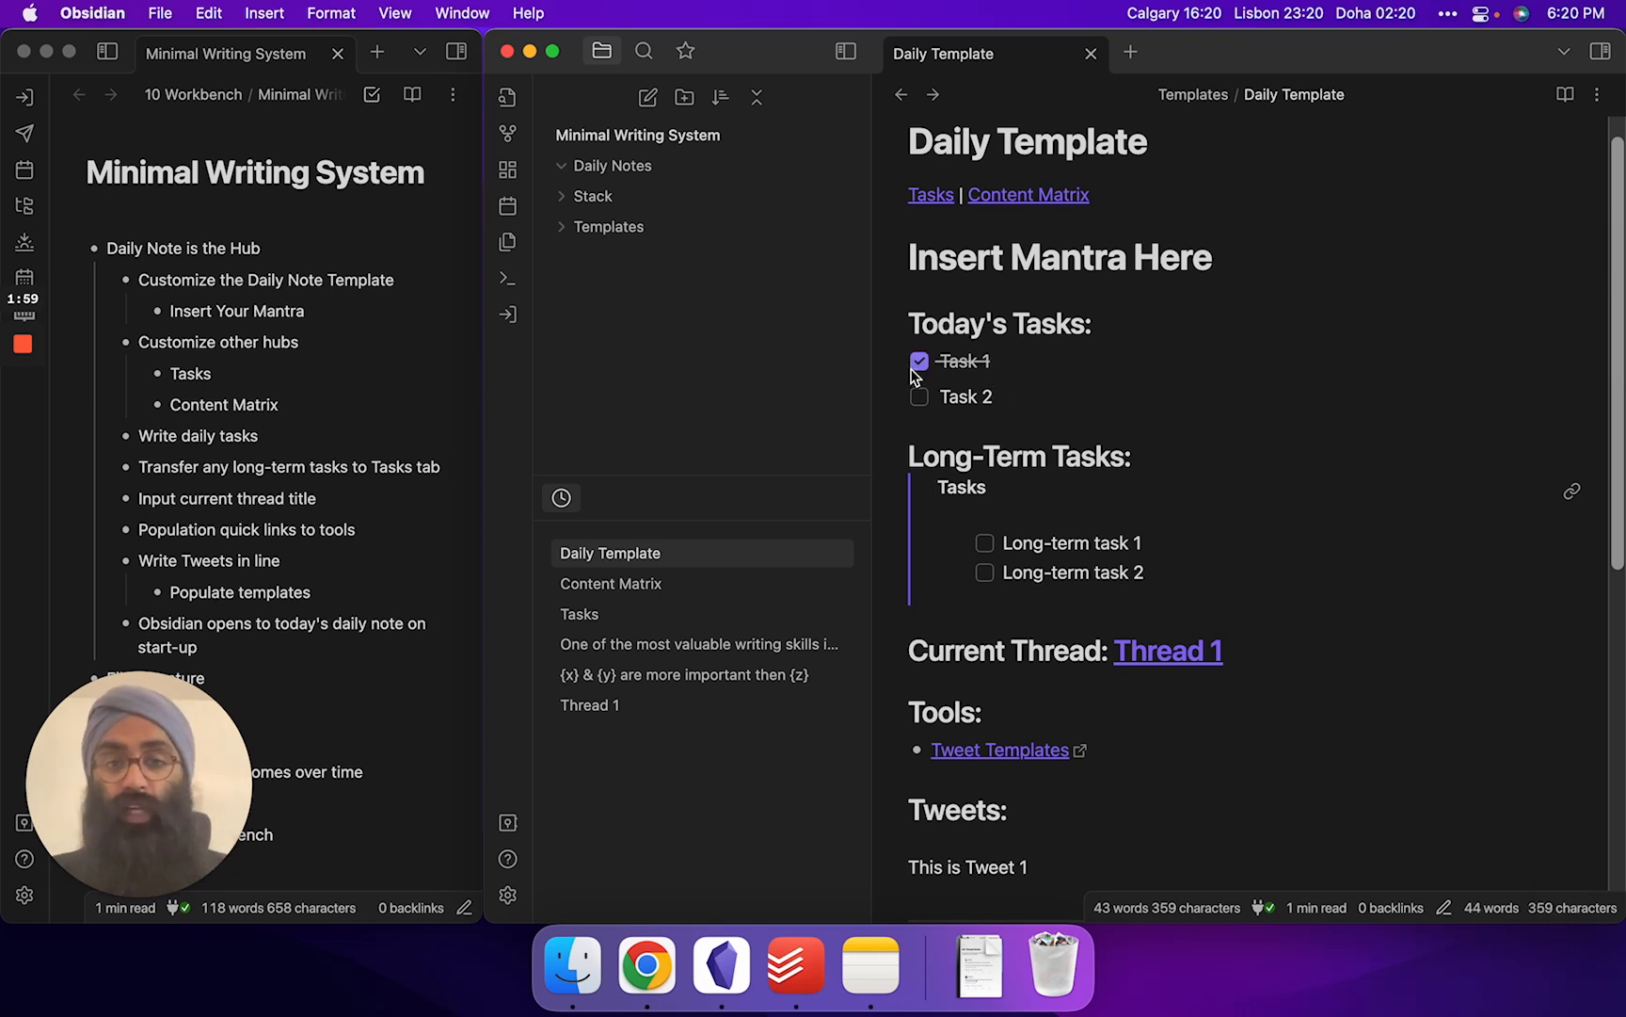
left_click(919, 361)
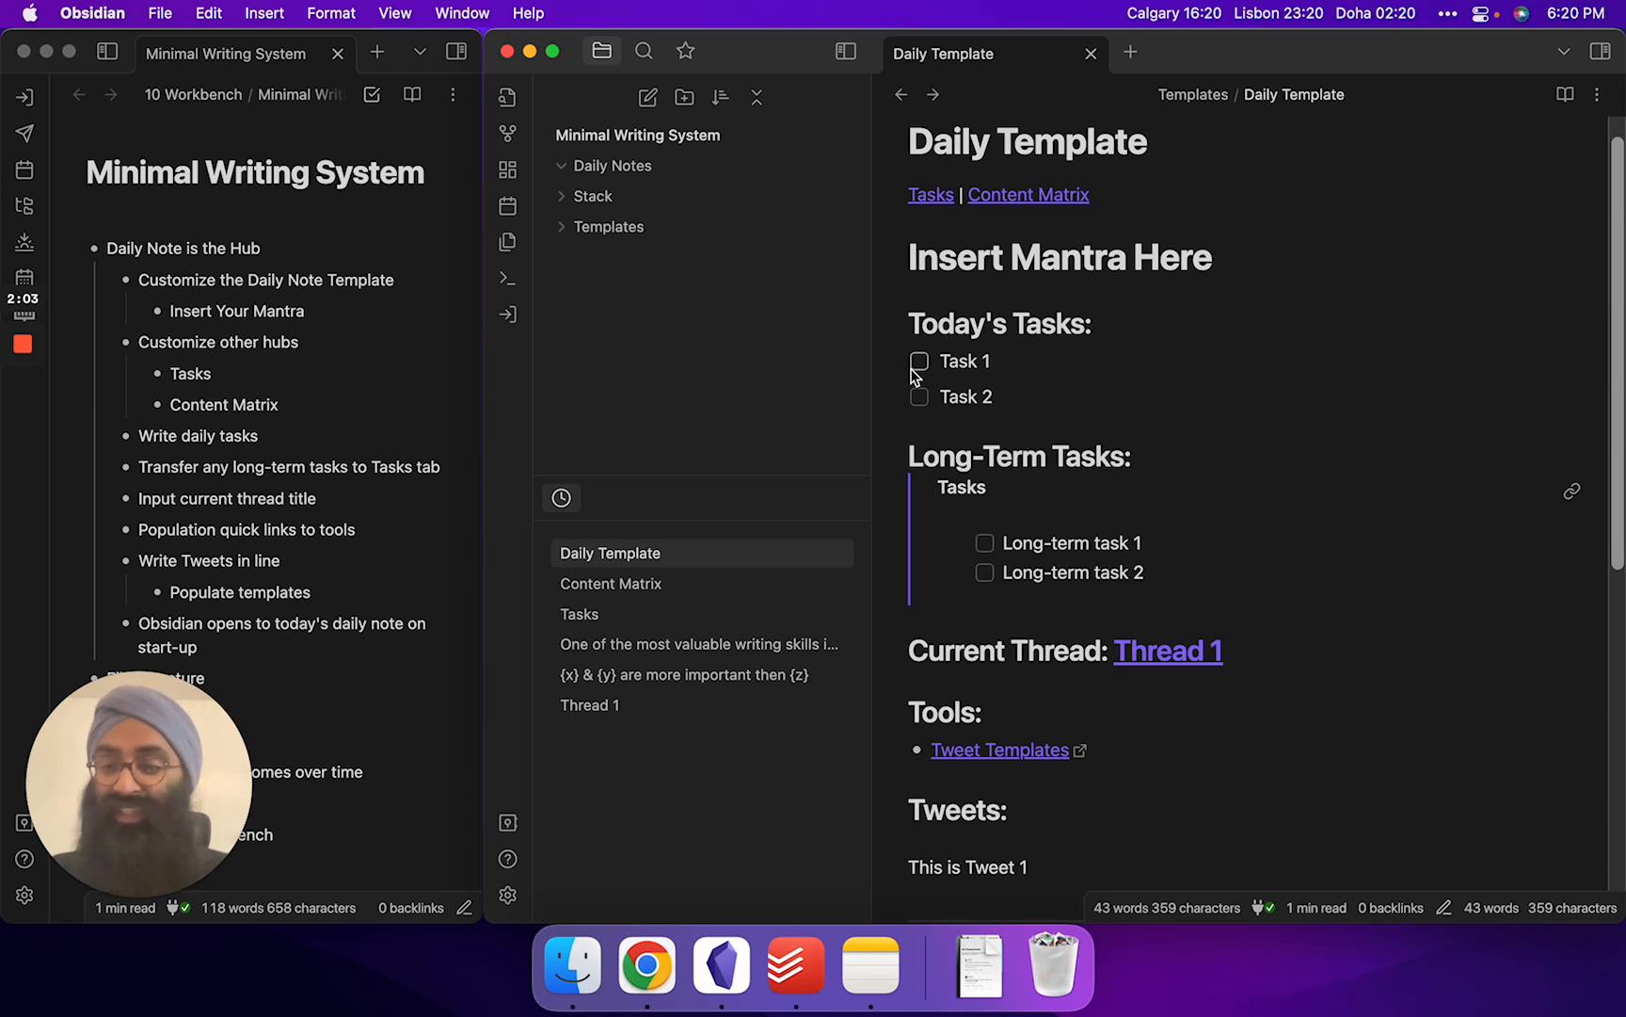
mouse_move(1157, 344)
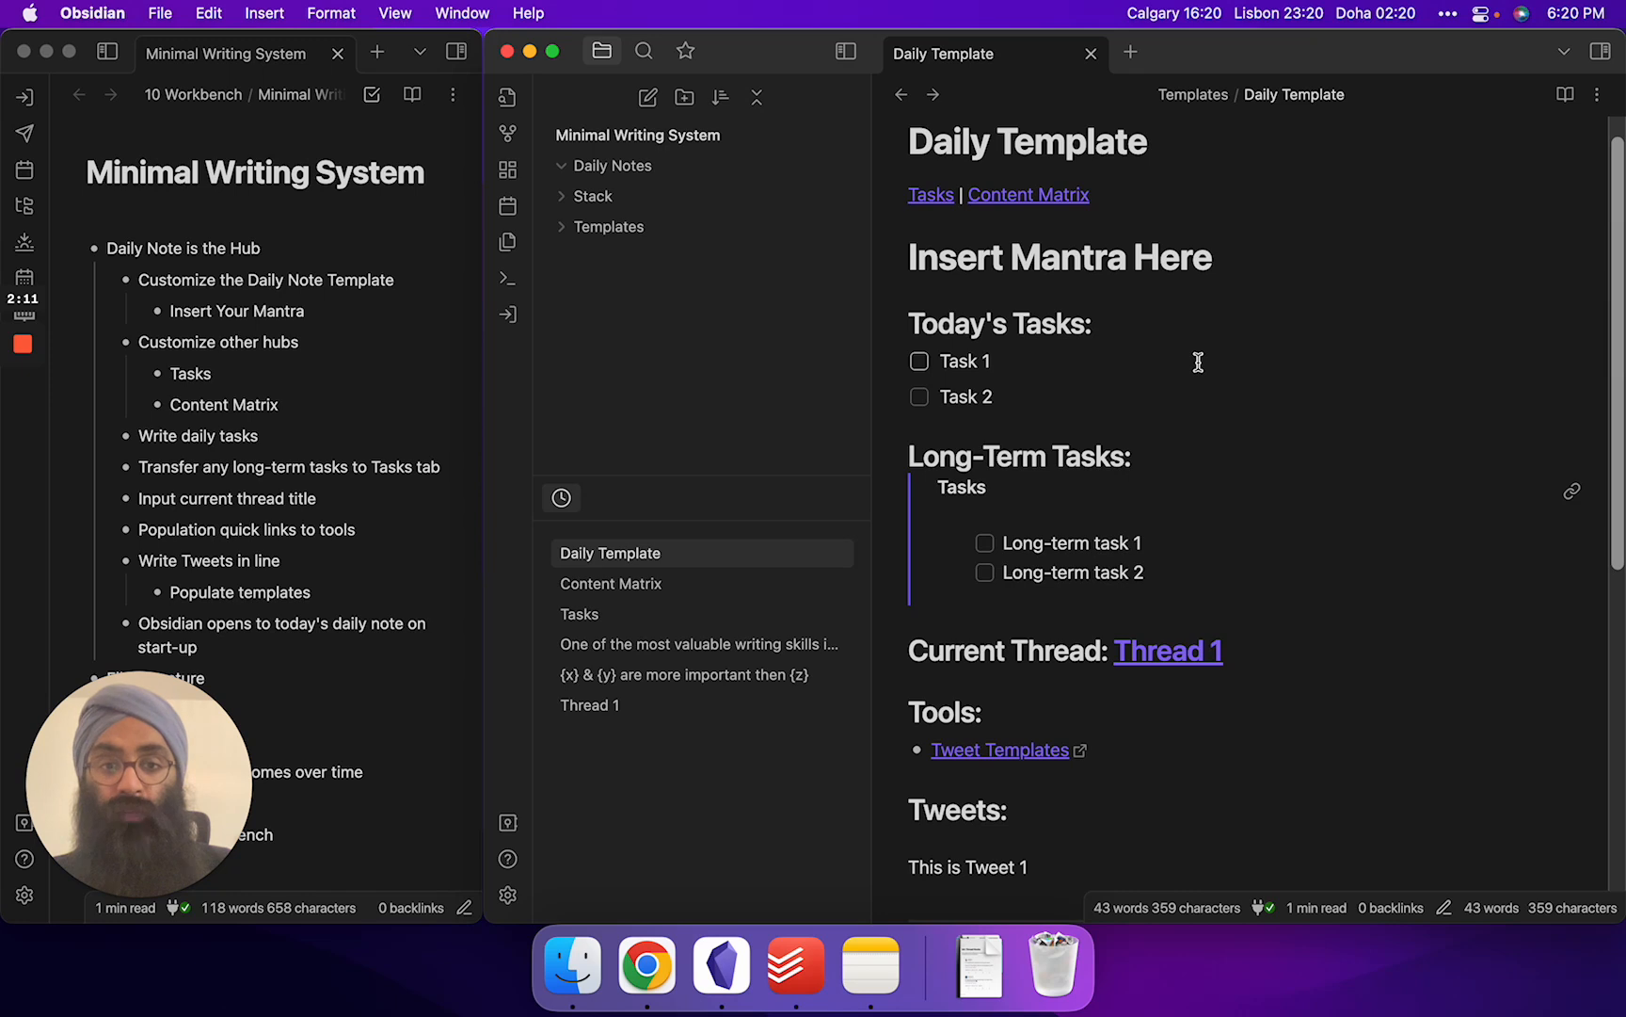
scroll("down", 3)
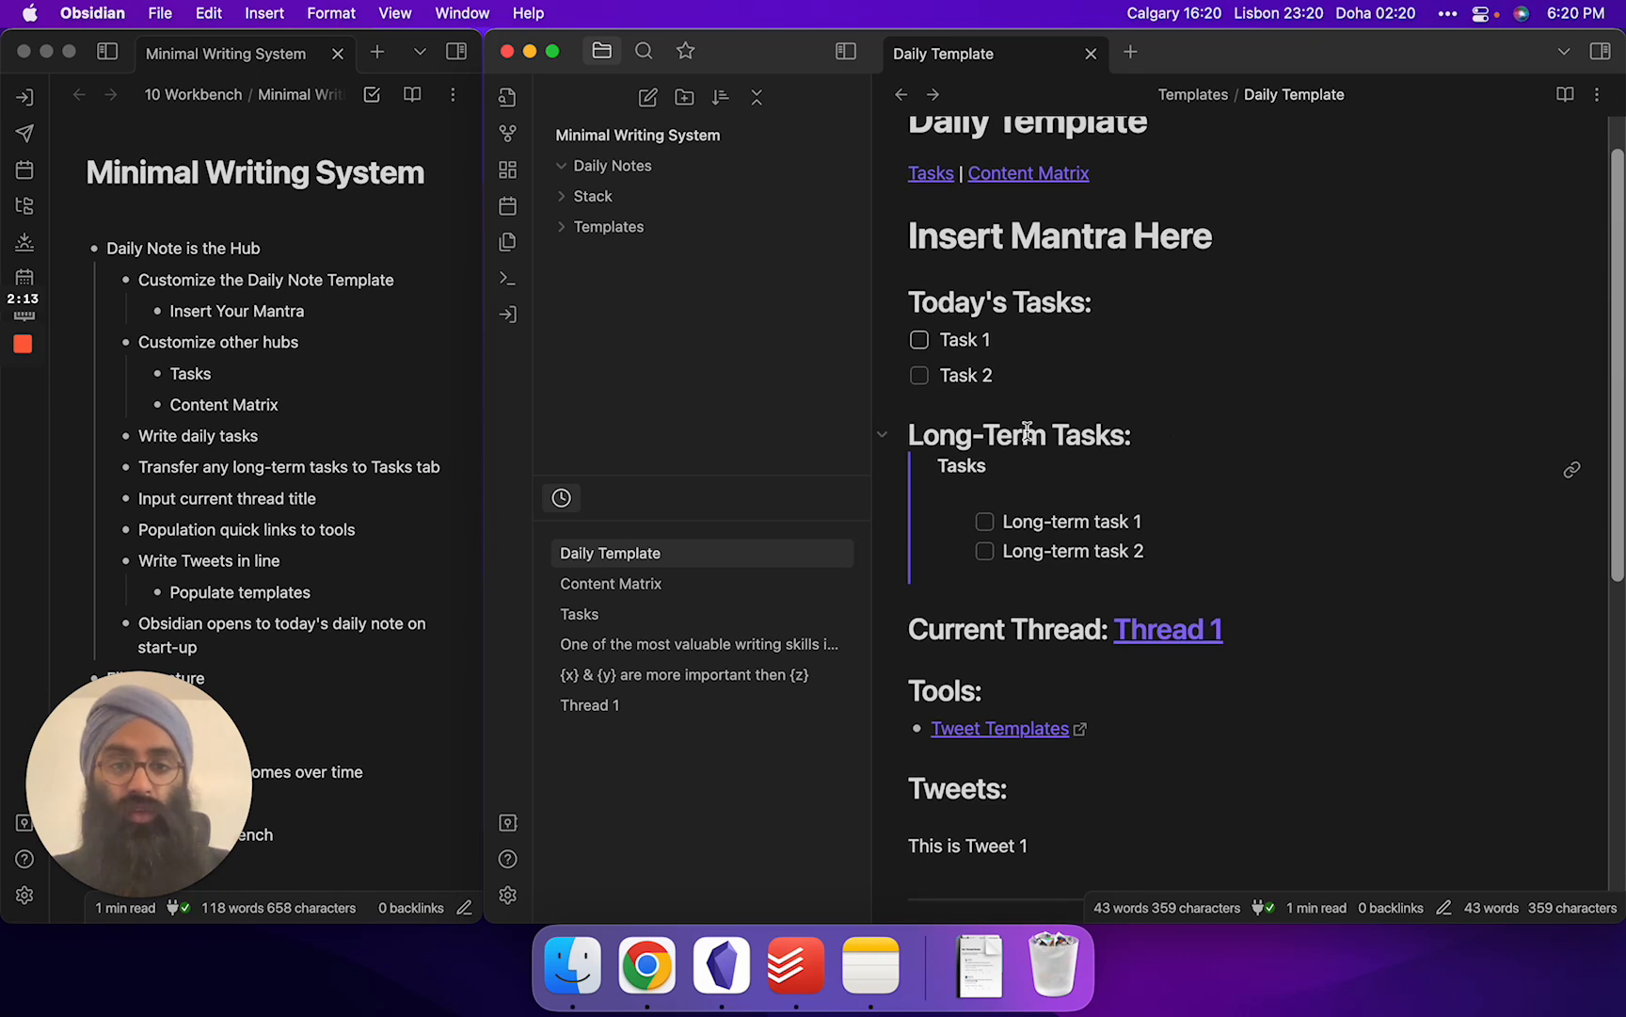
scroll("down", 3)
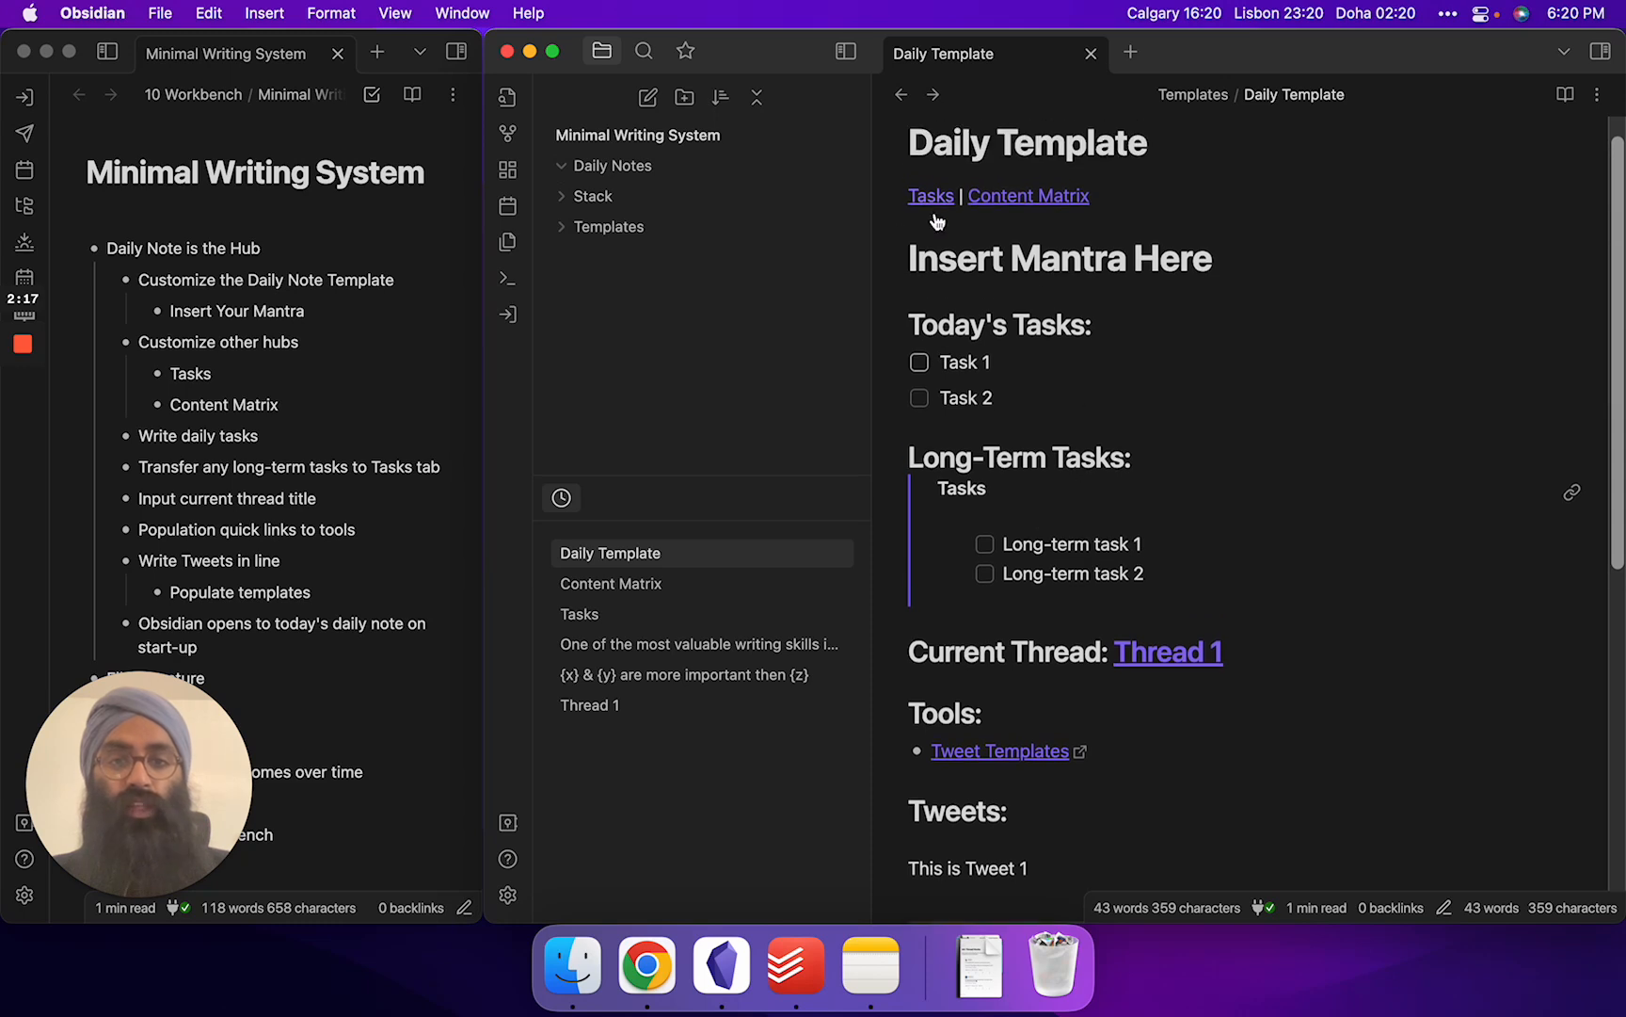
mouse_move(1013, 506)
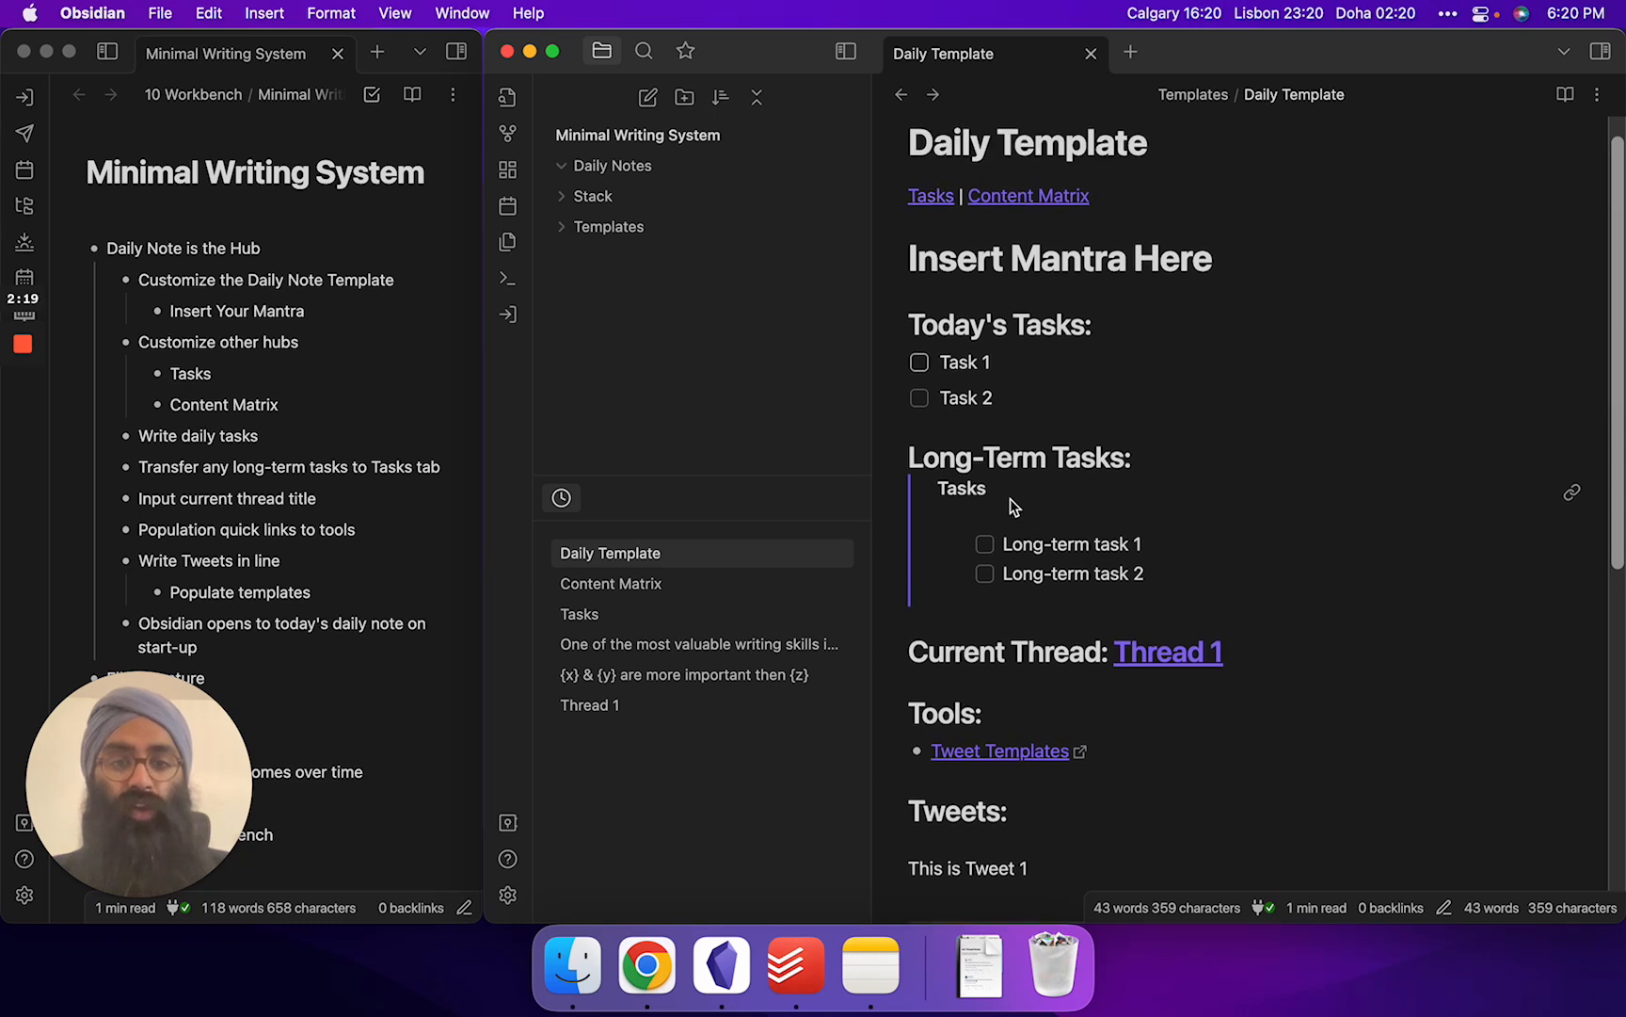
mouse_move(983, 603)
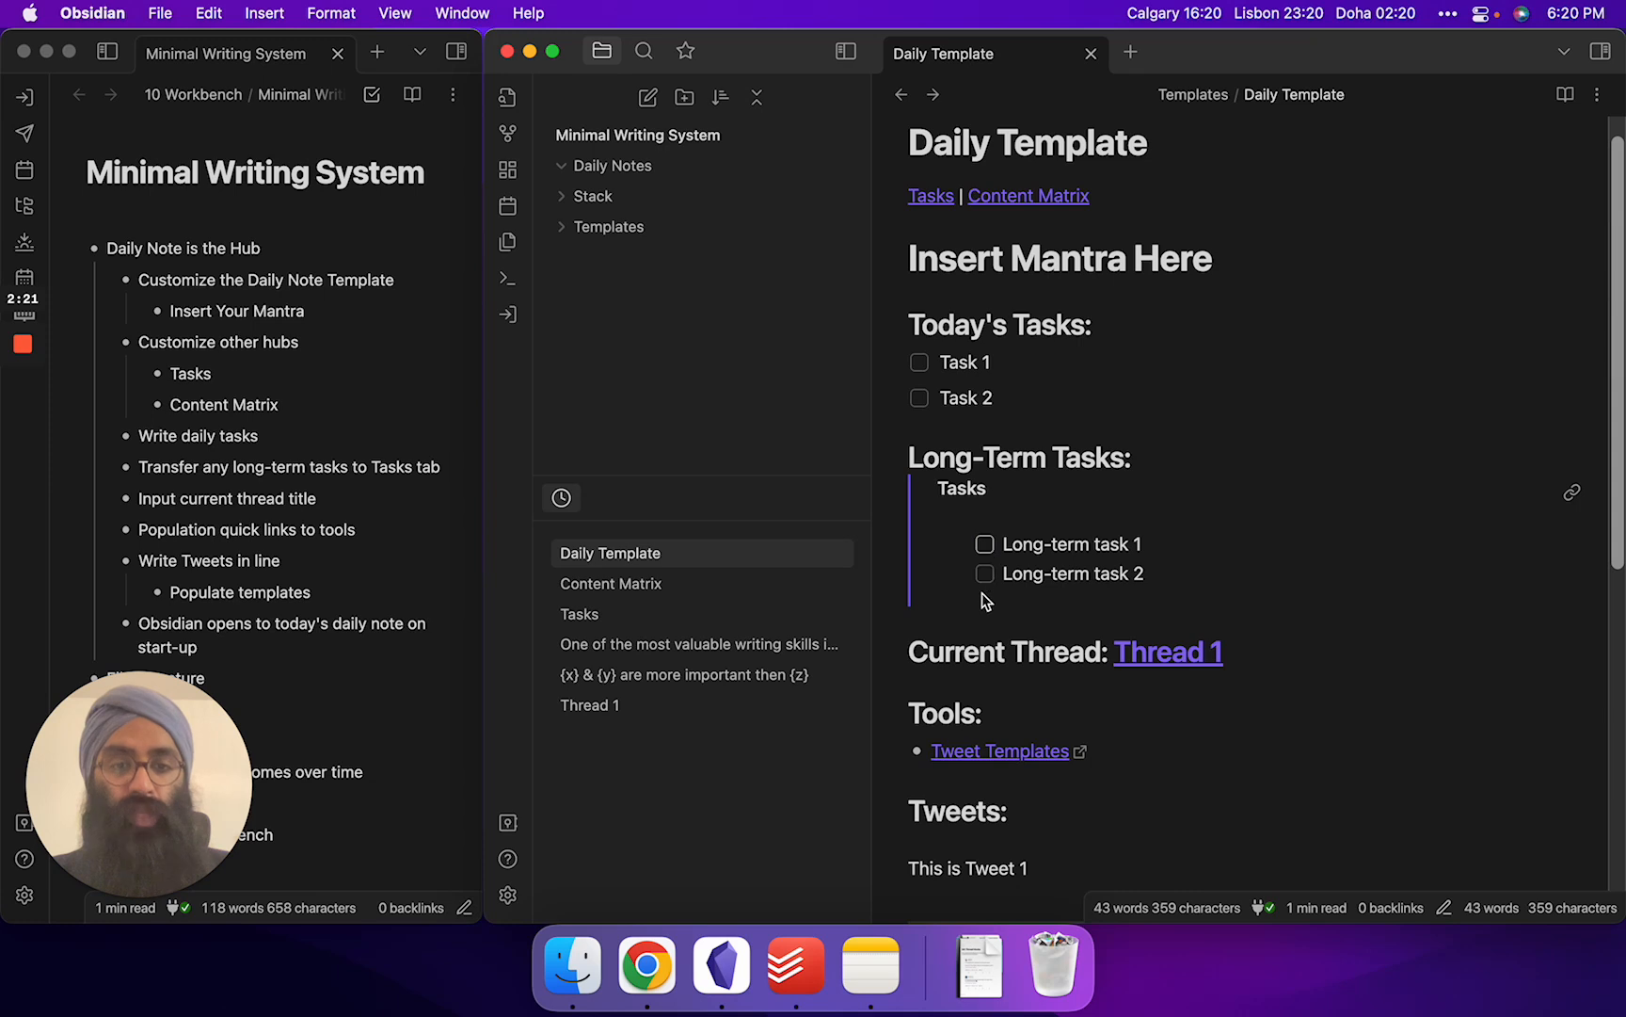
mouse_move(1022, 566)
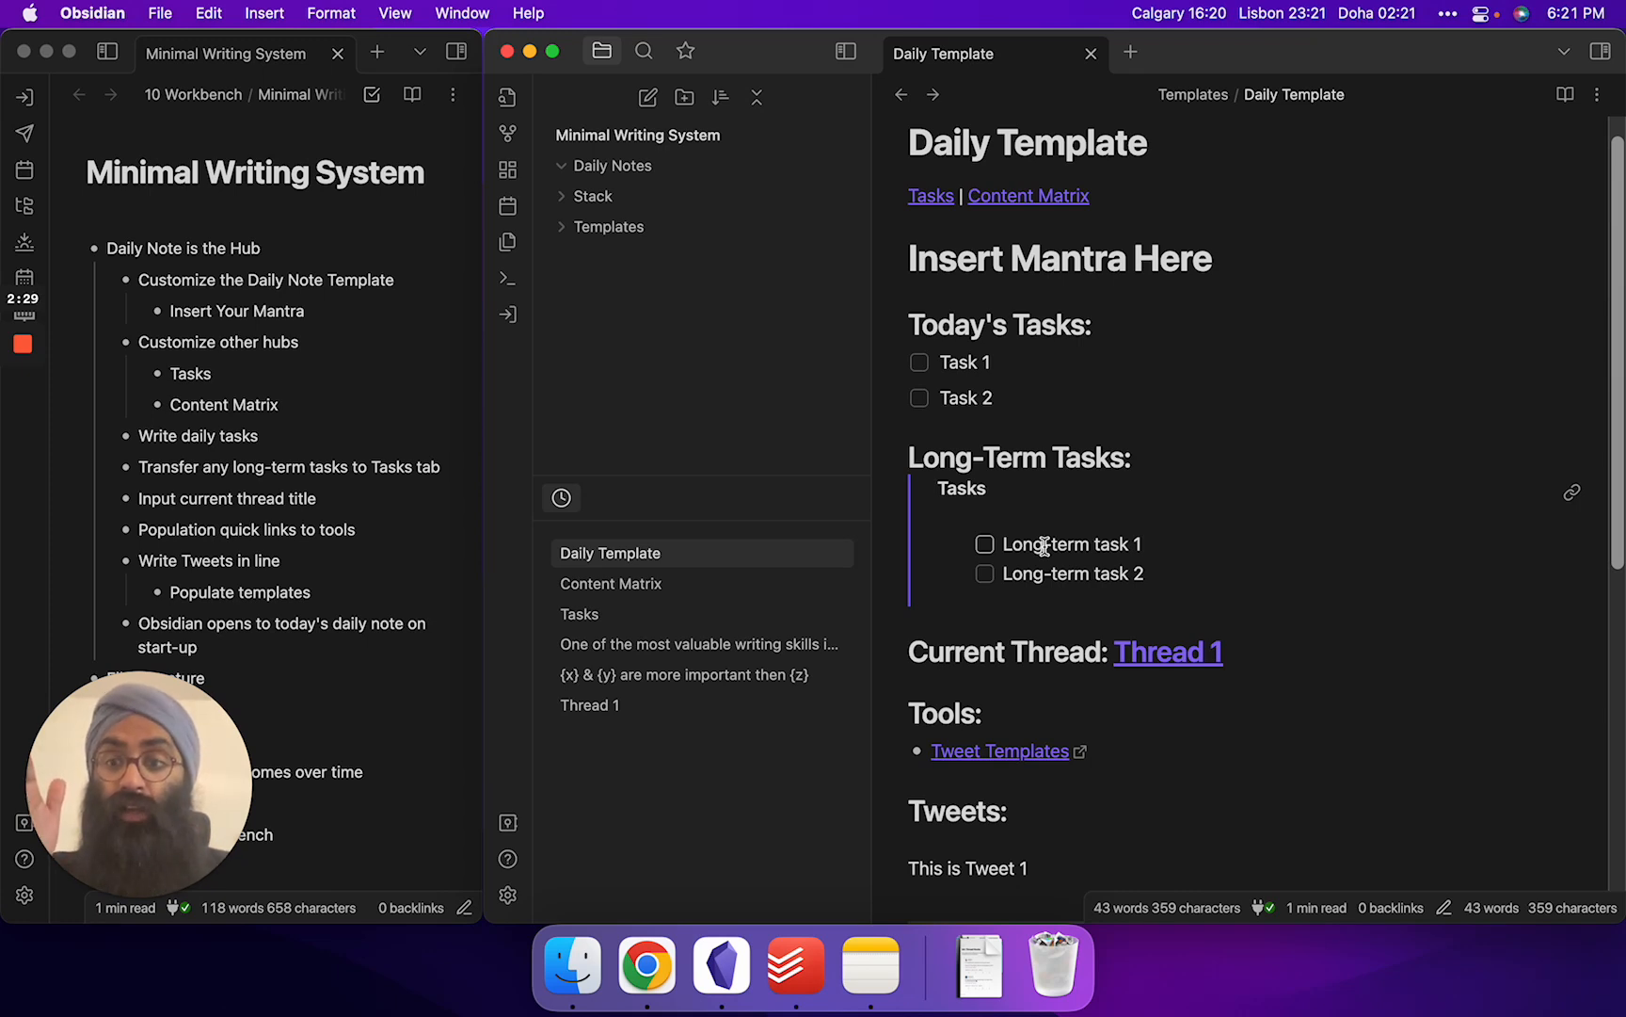
left_click(930, 196)
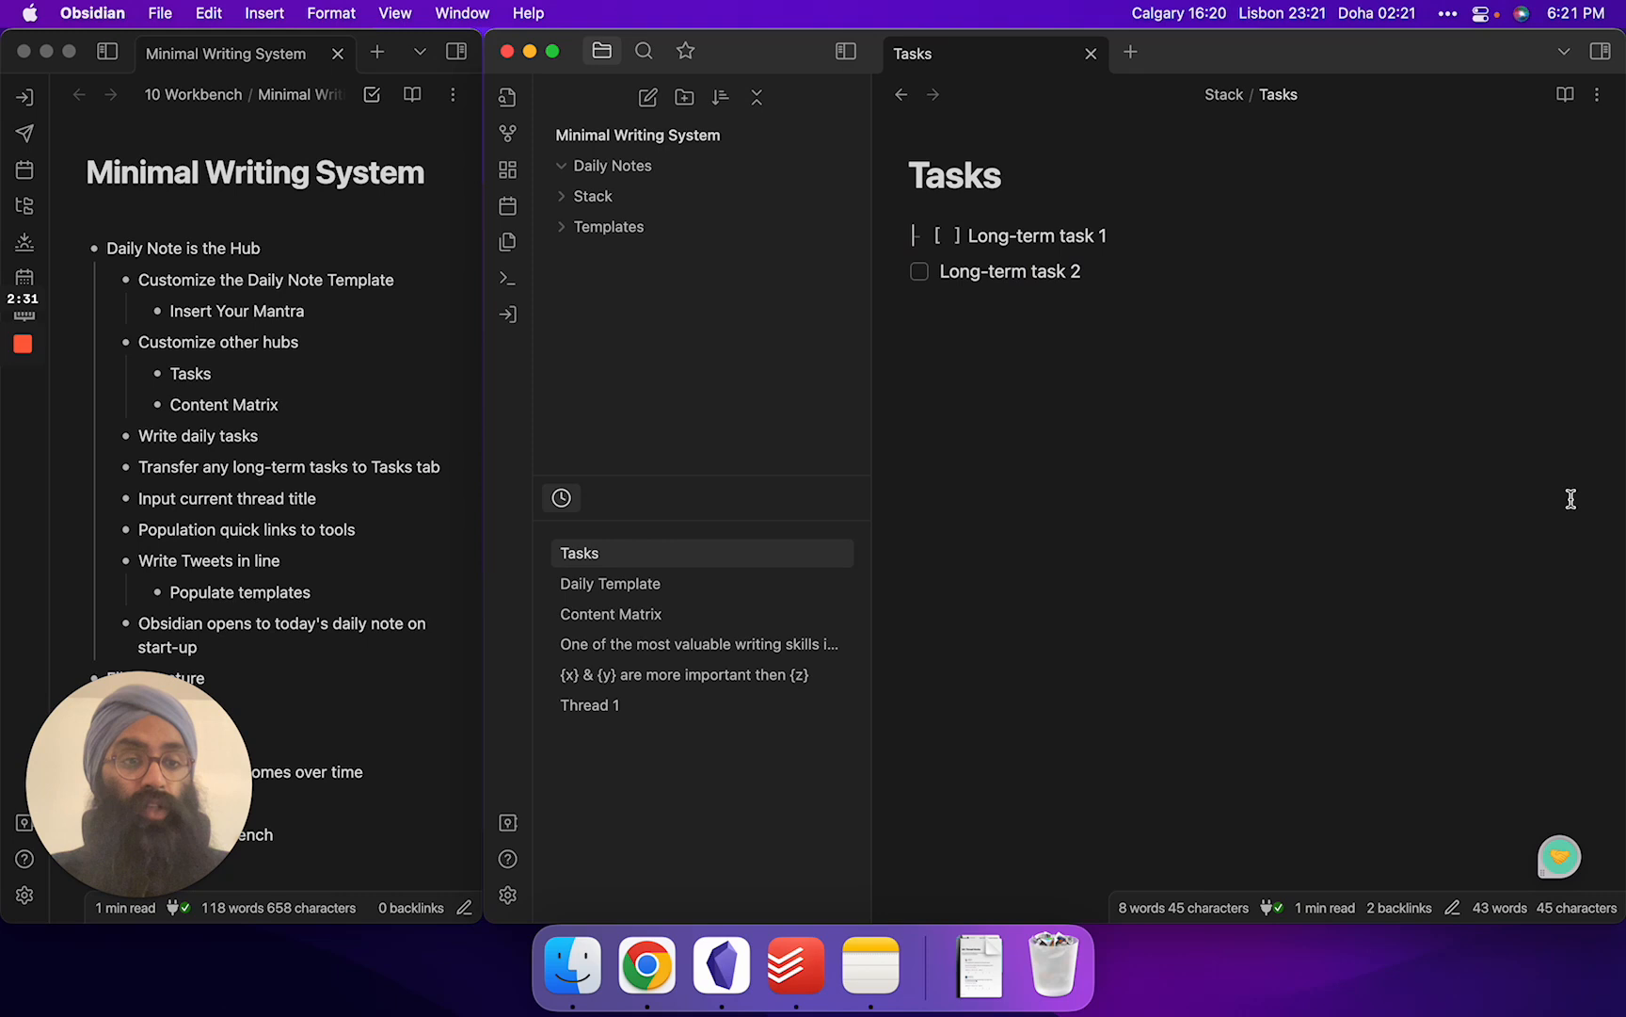
left_click(610, 584)
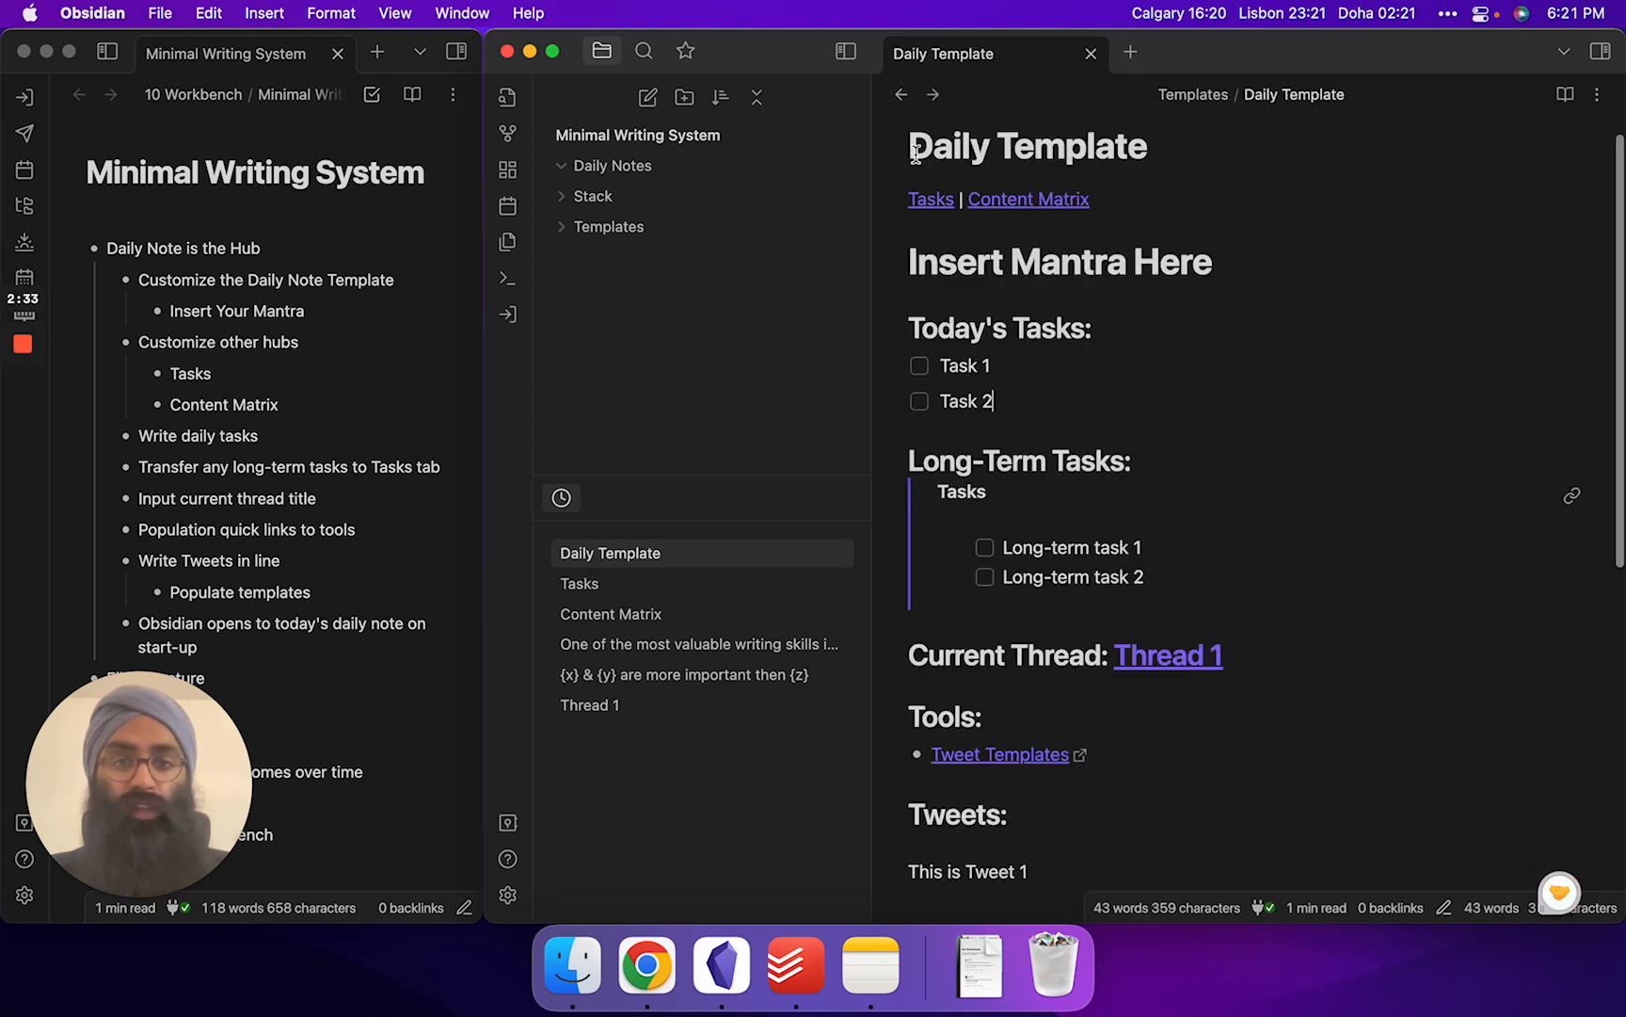
mouse_move(885, 469)
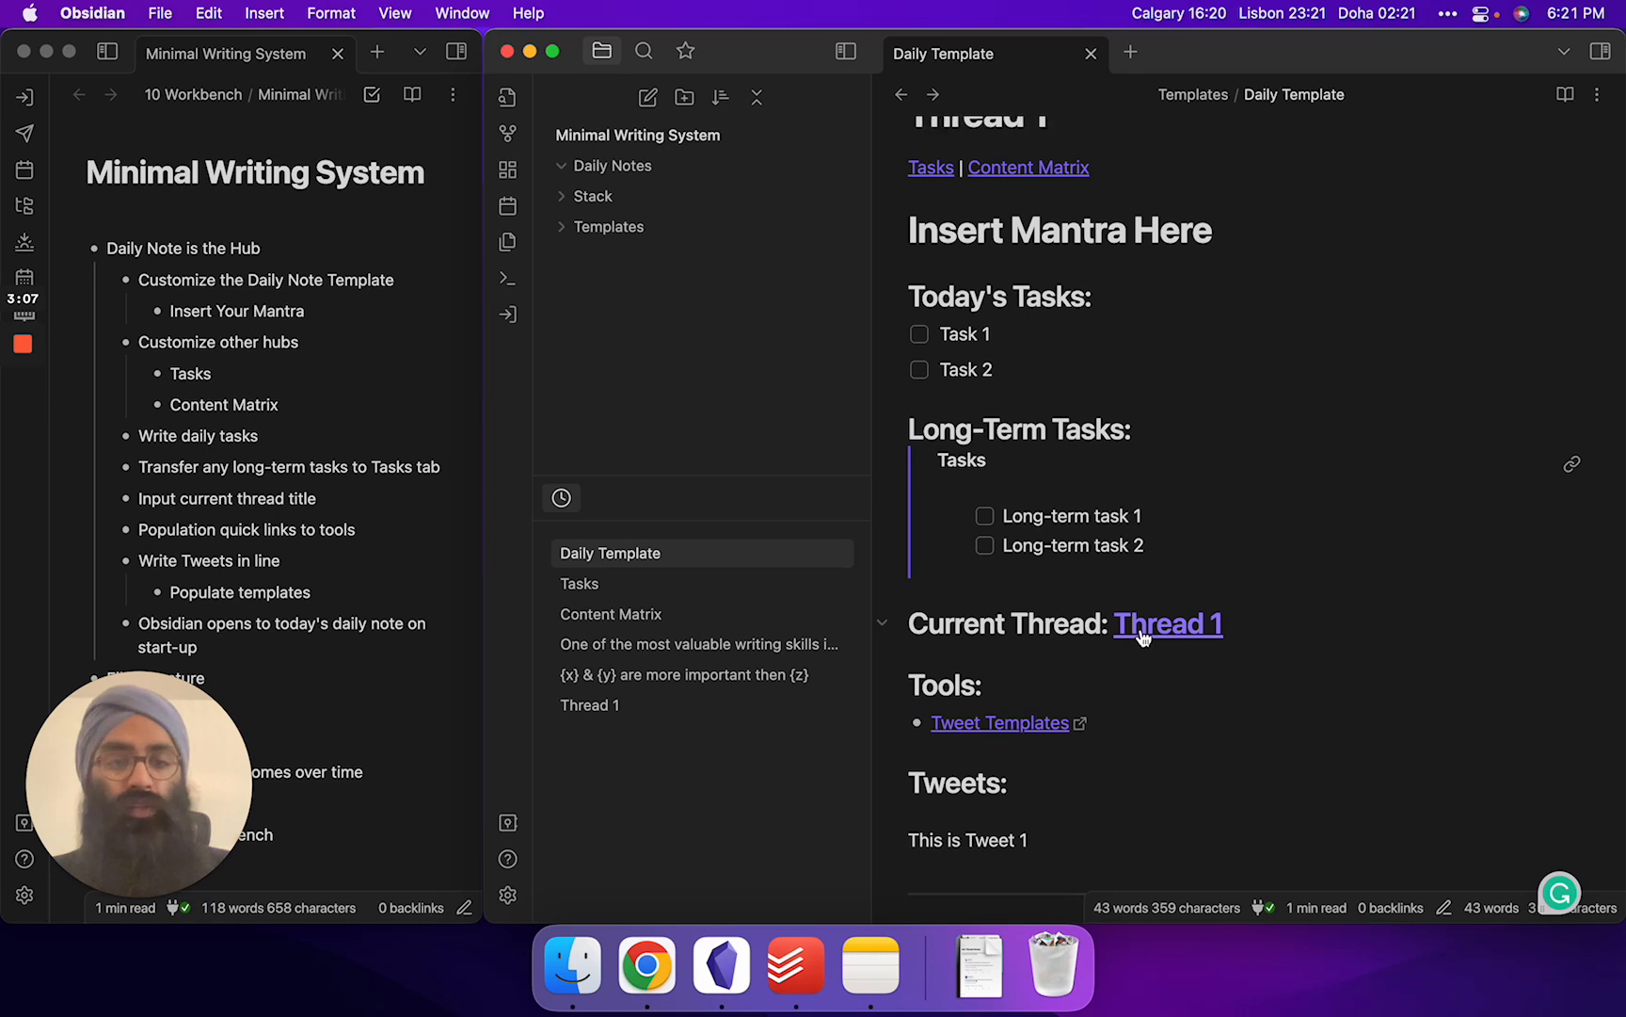
left_click(1168, 623)
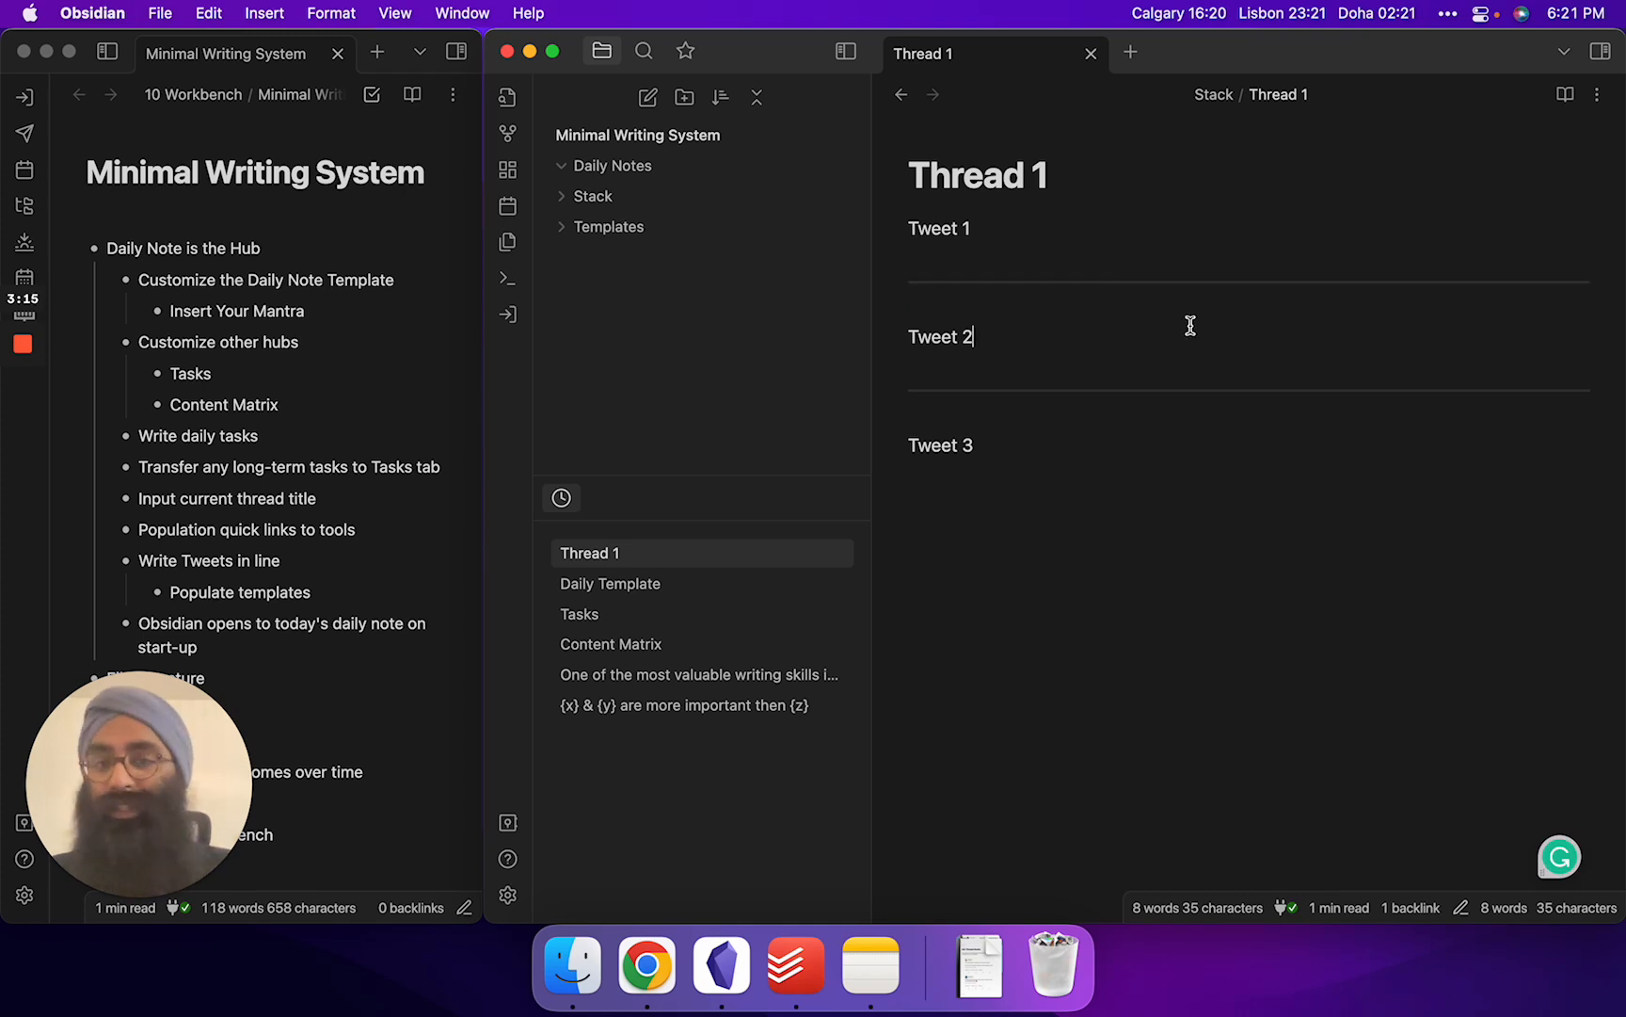
mouse_move(900, 94)
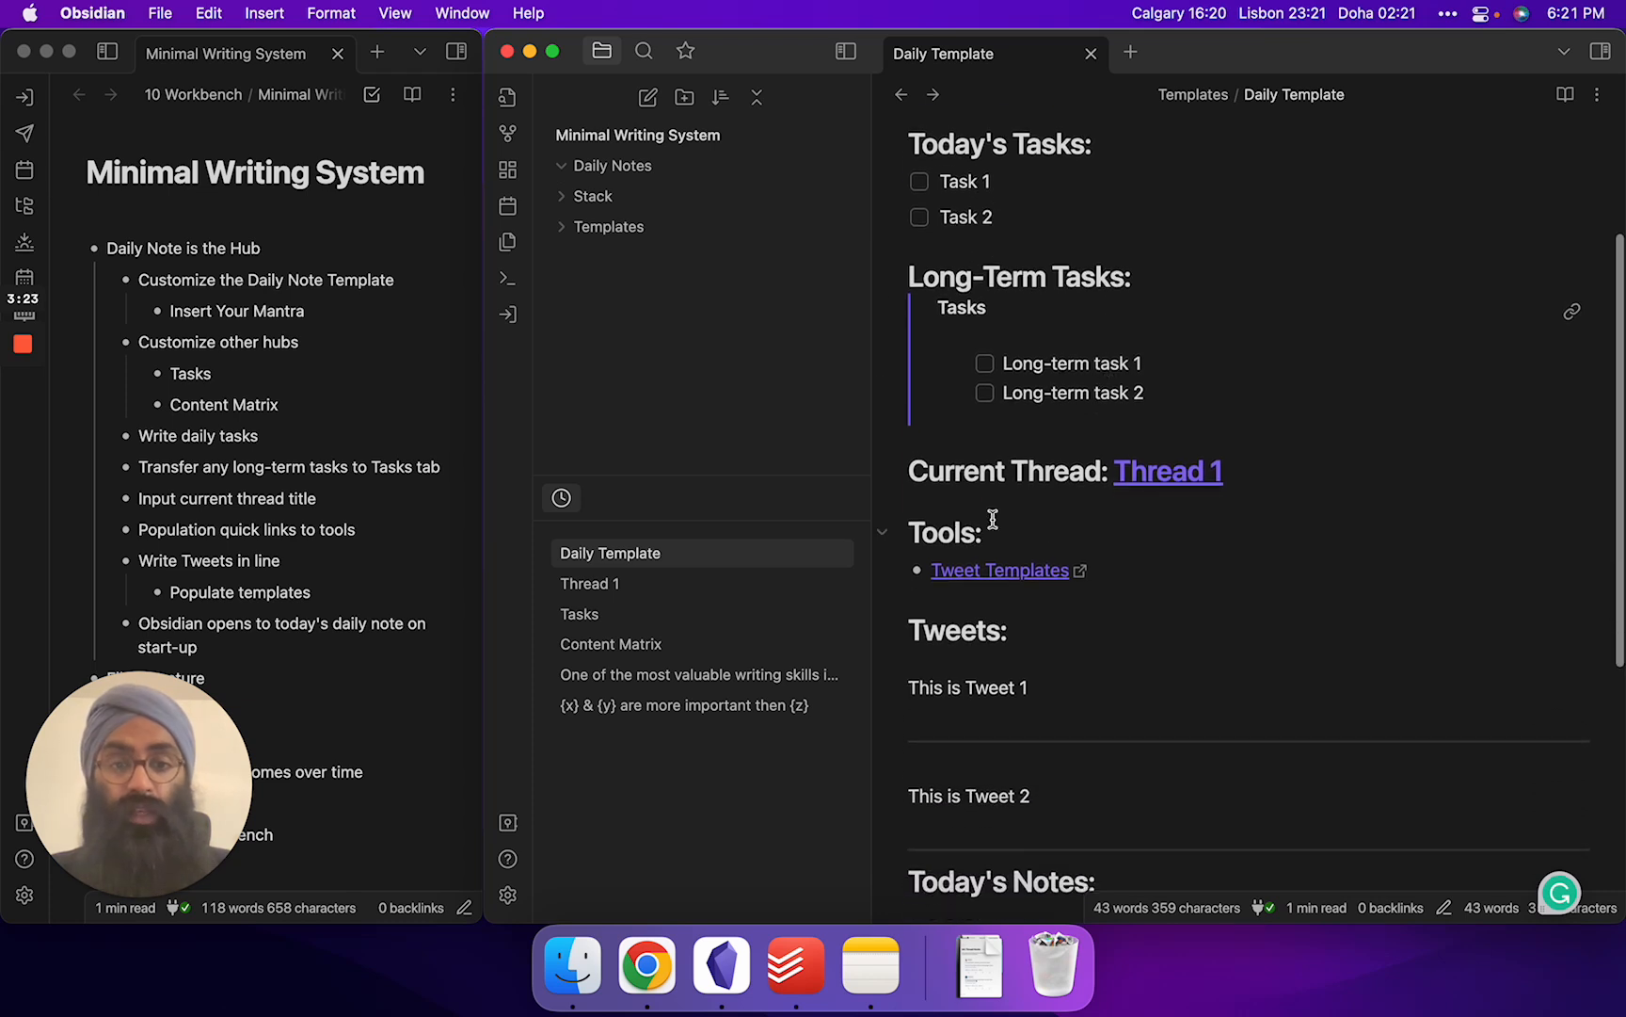
mouse_move(1064, 586)
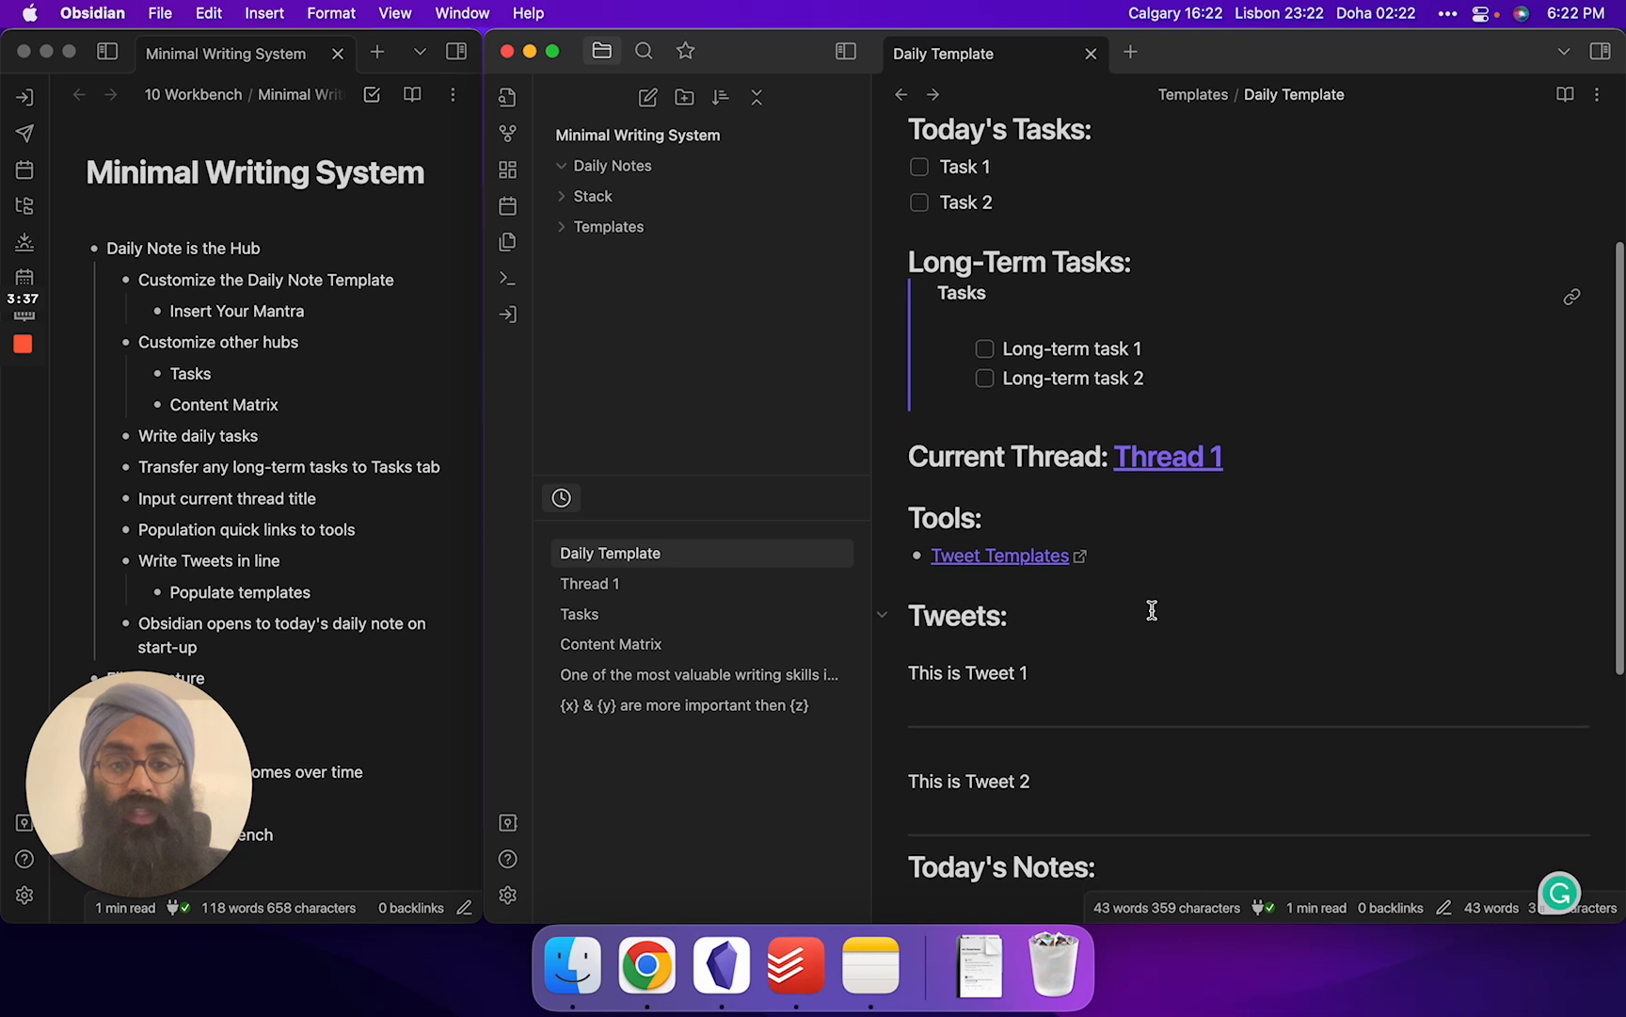
scroll("down", 3)
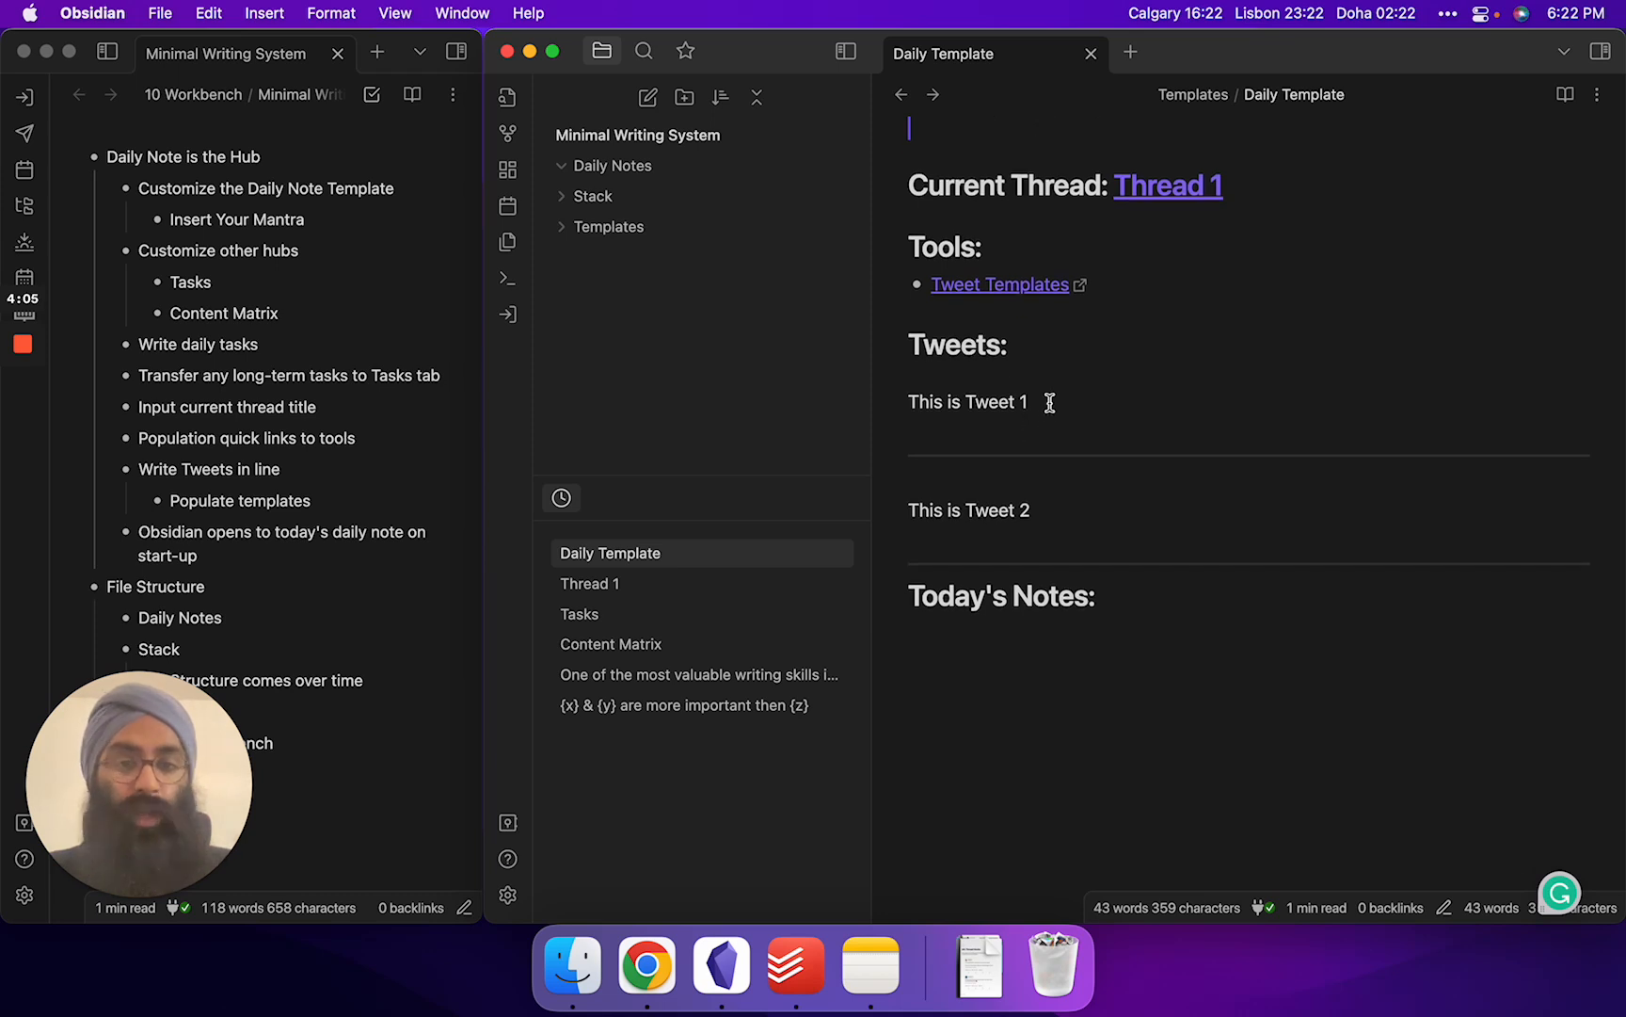
mouse_move(985, 380)
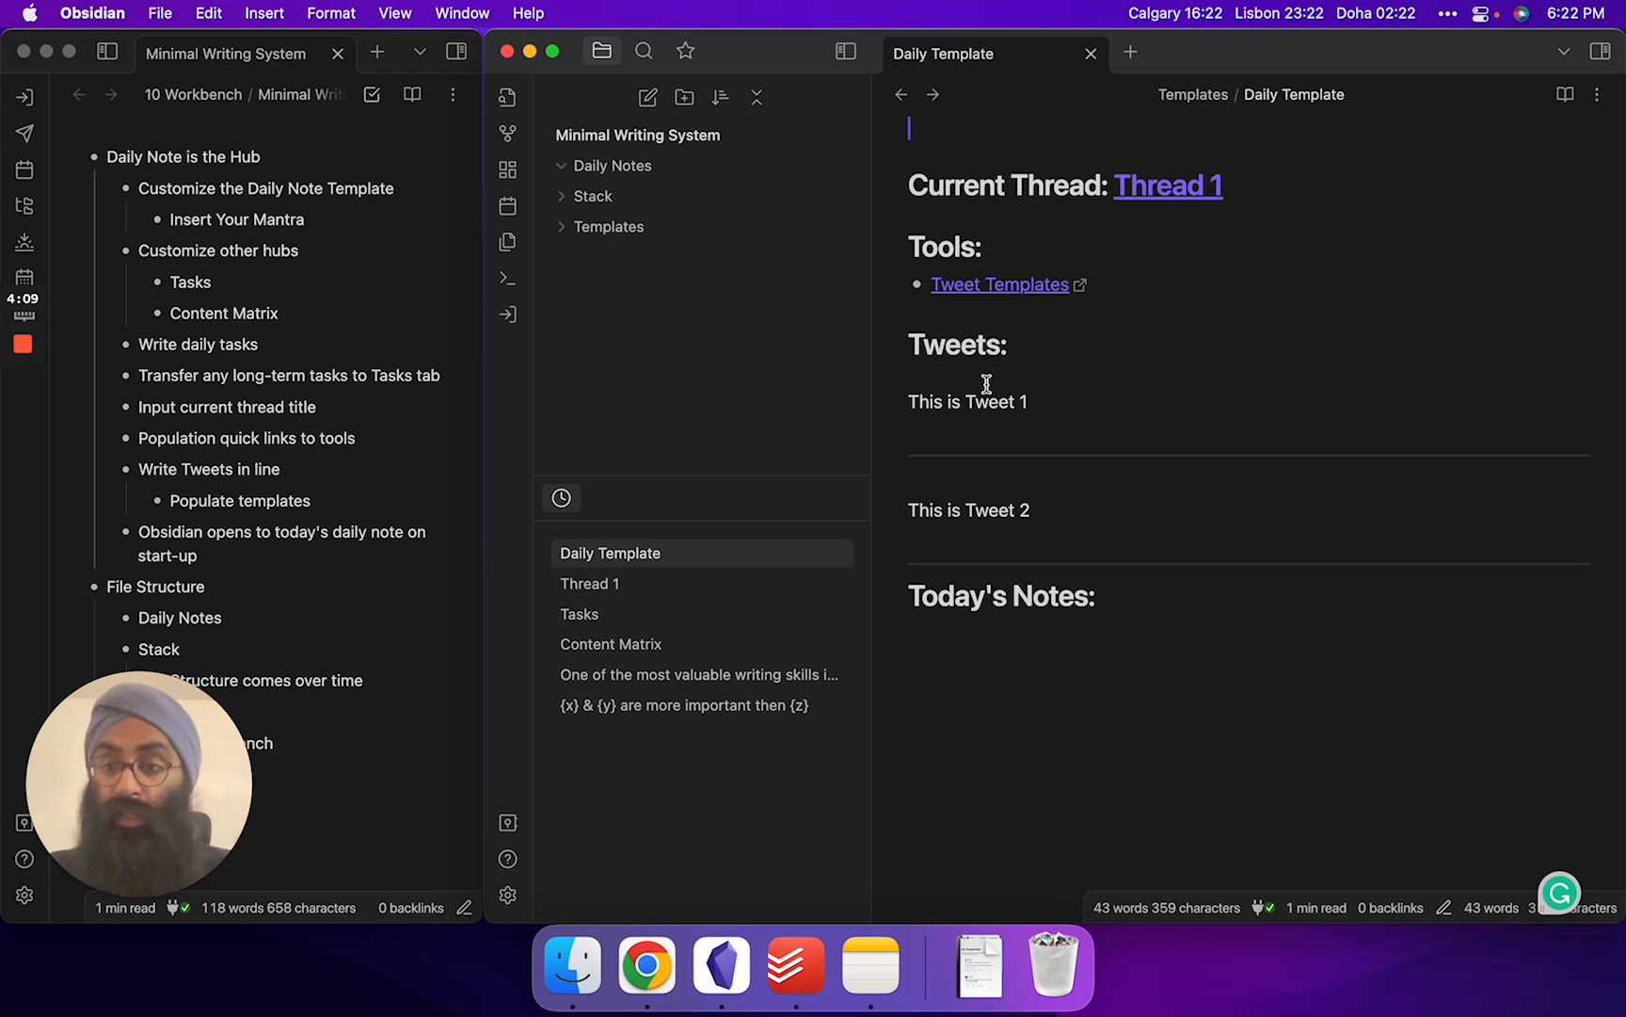
mouse_move(1262, 855)
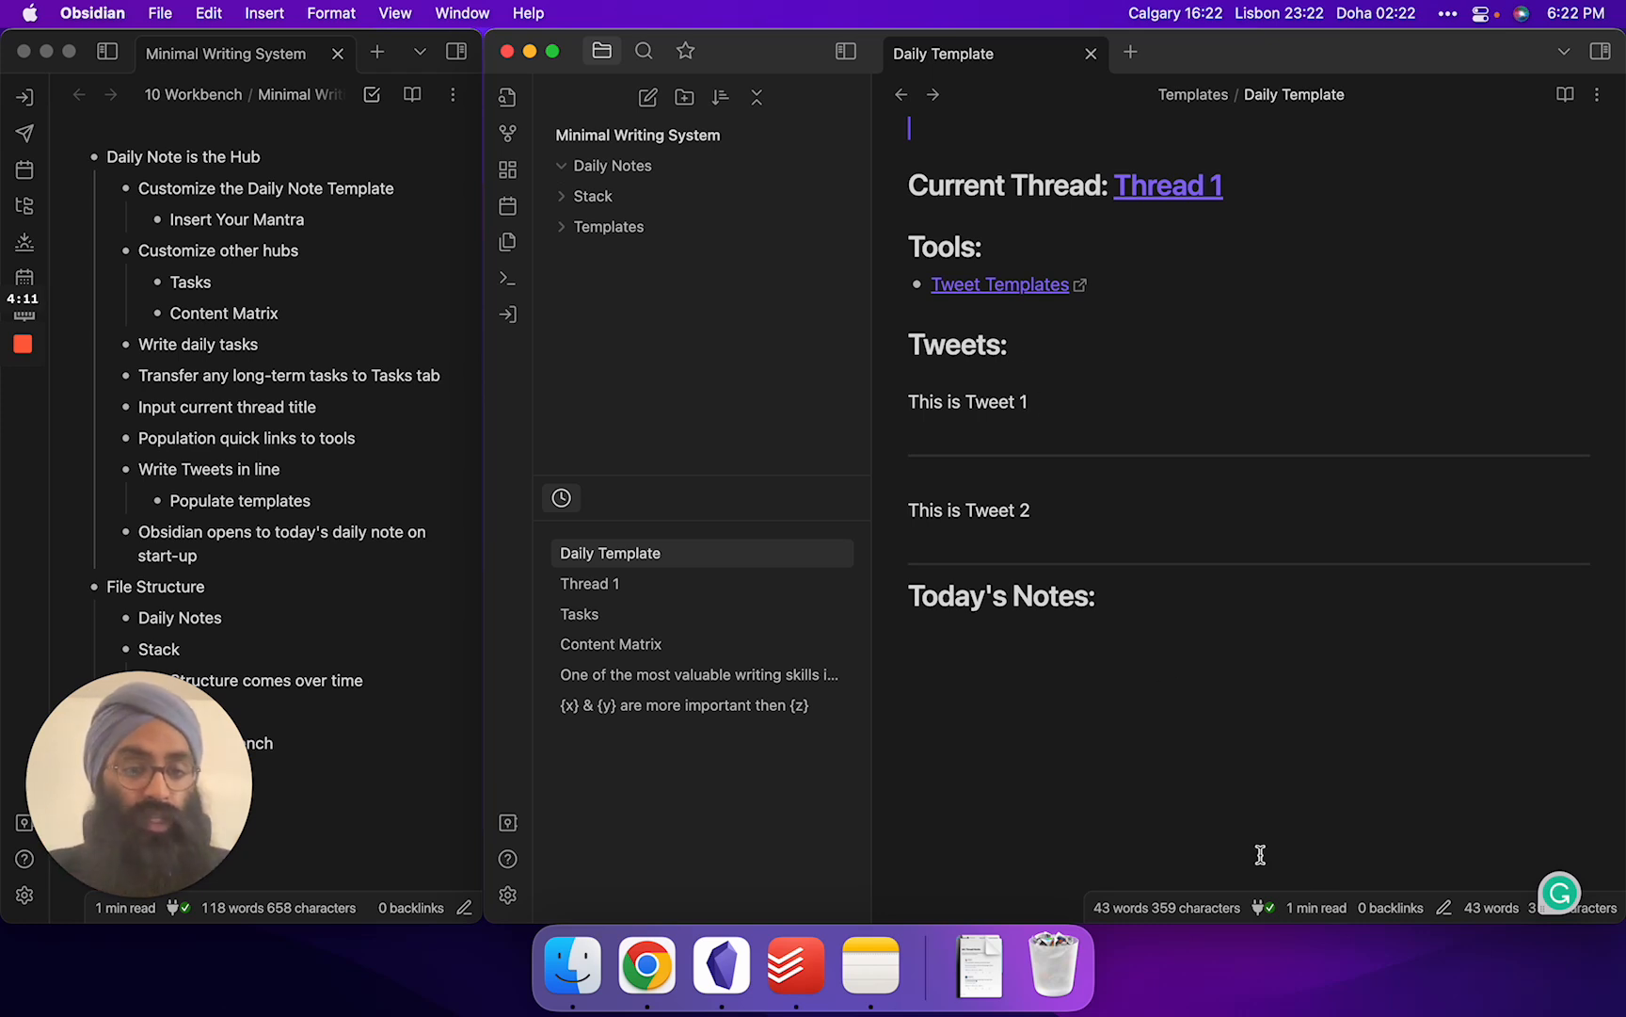
mouse_move(1564, 785)
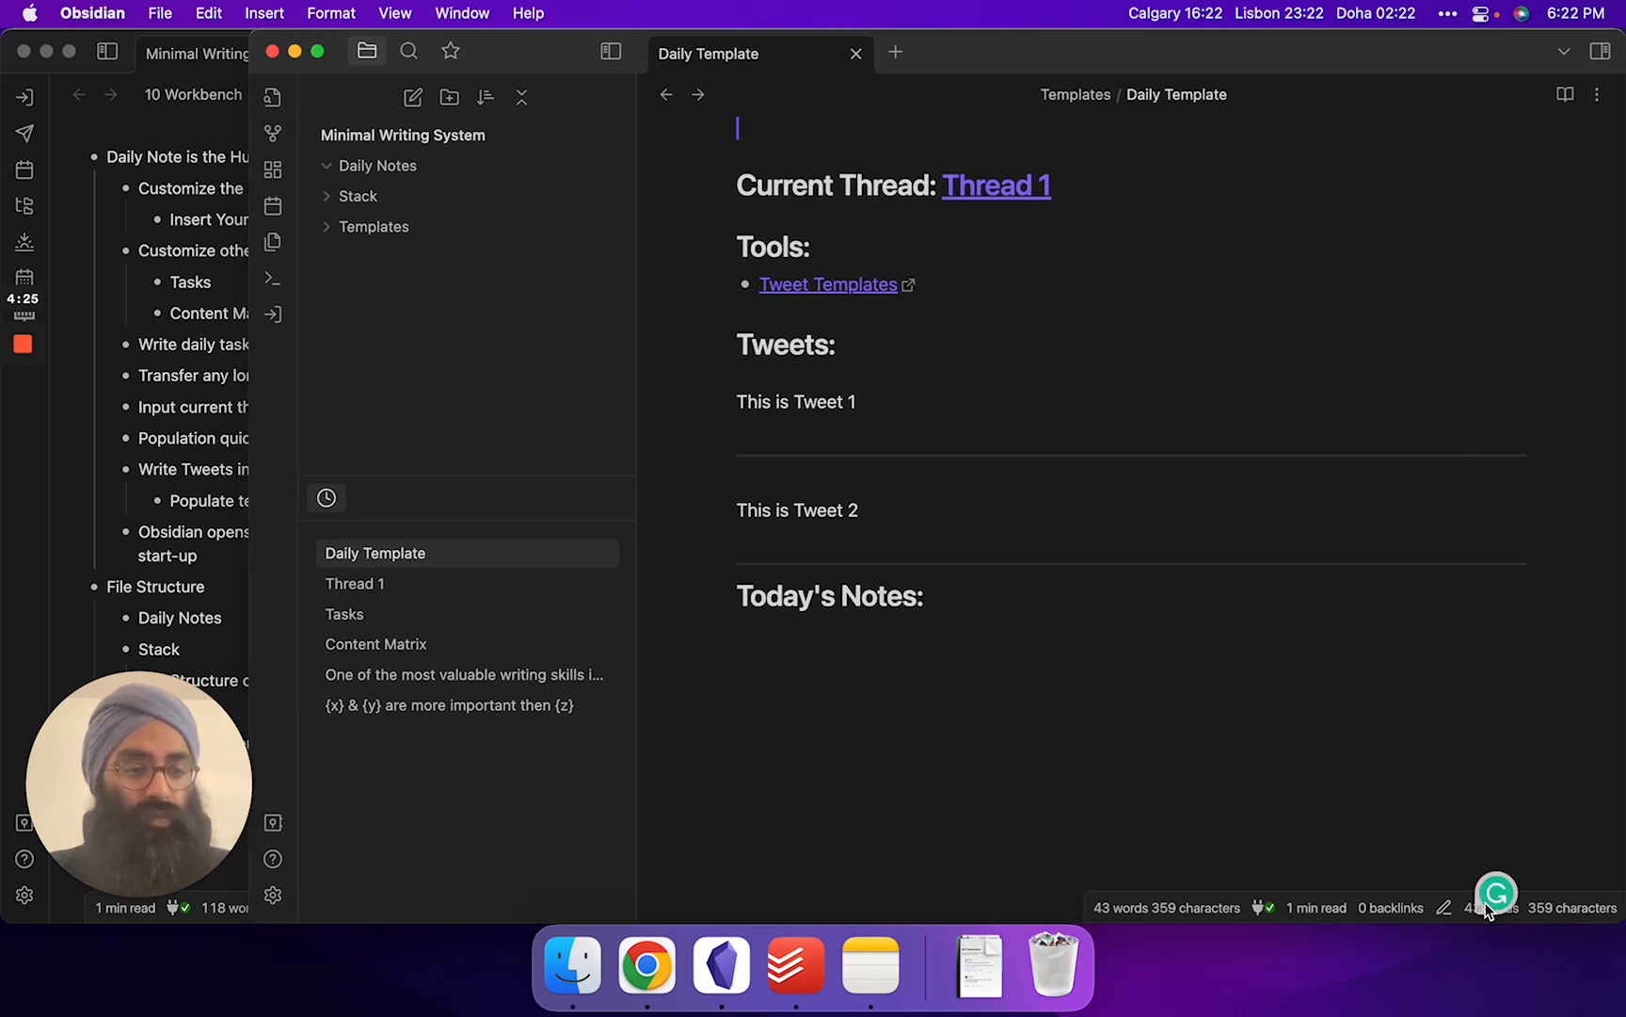
left_click(1496, 894)
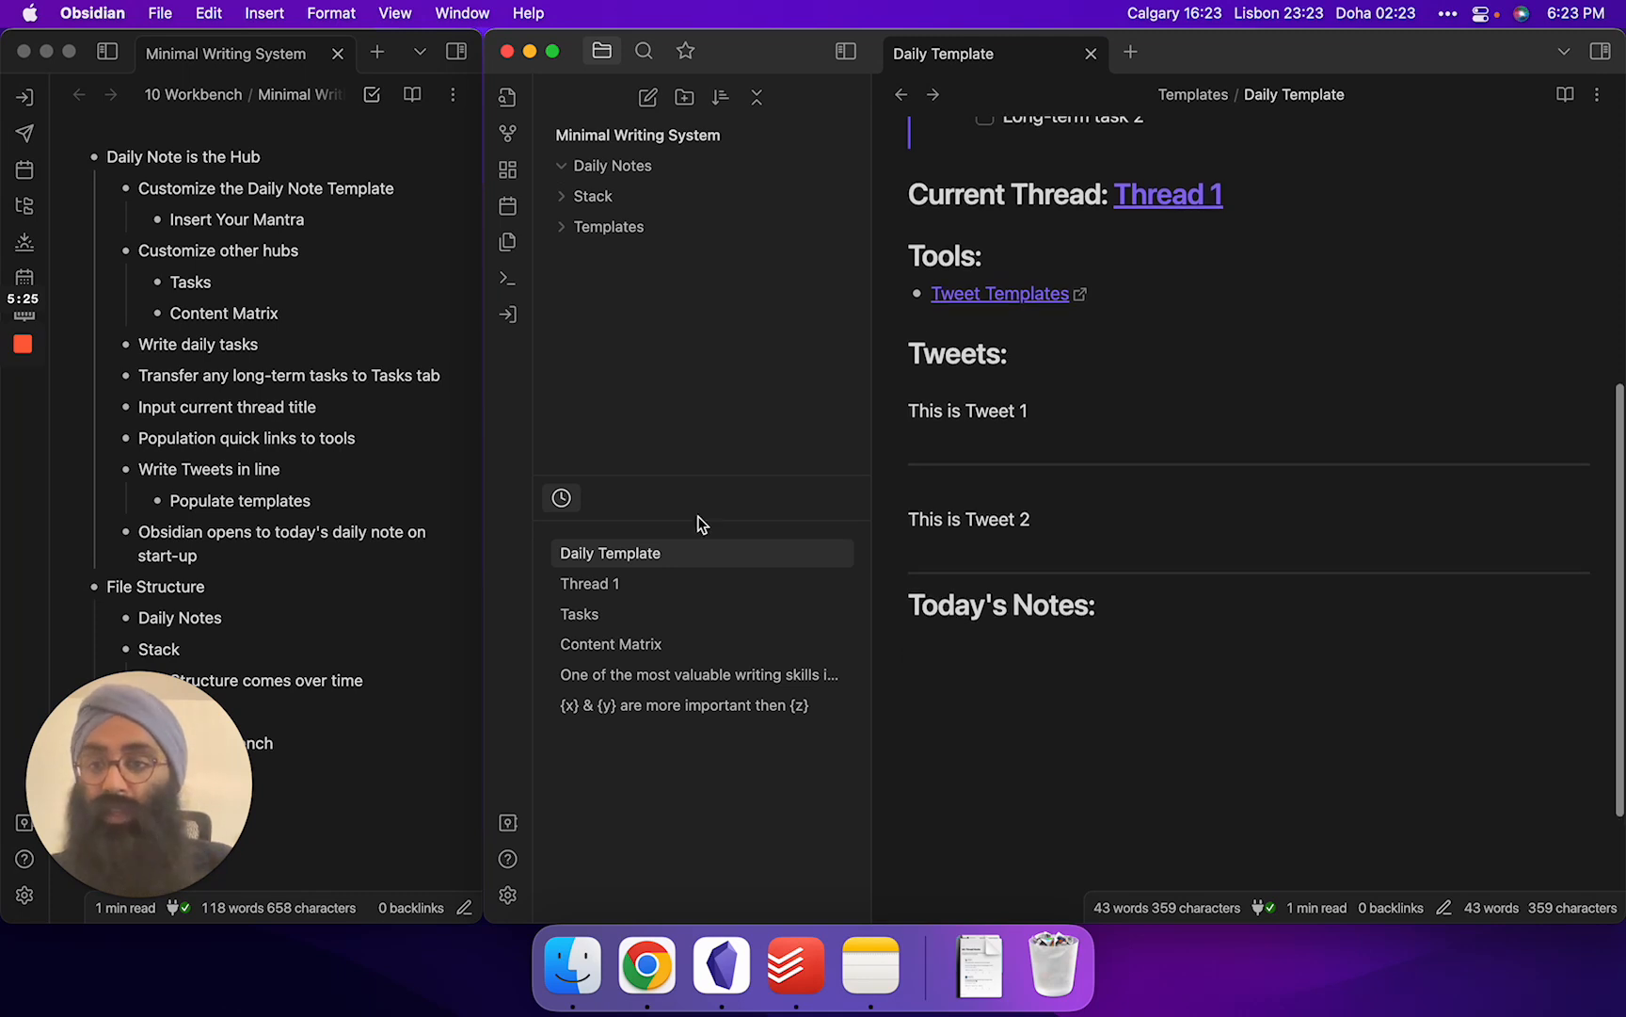
scroll("down", 3)
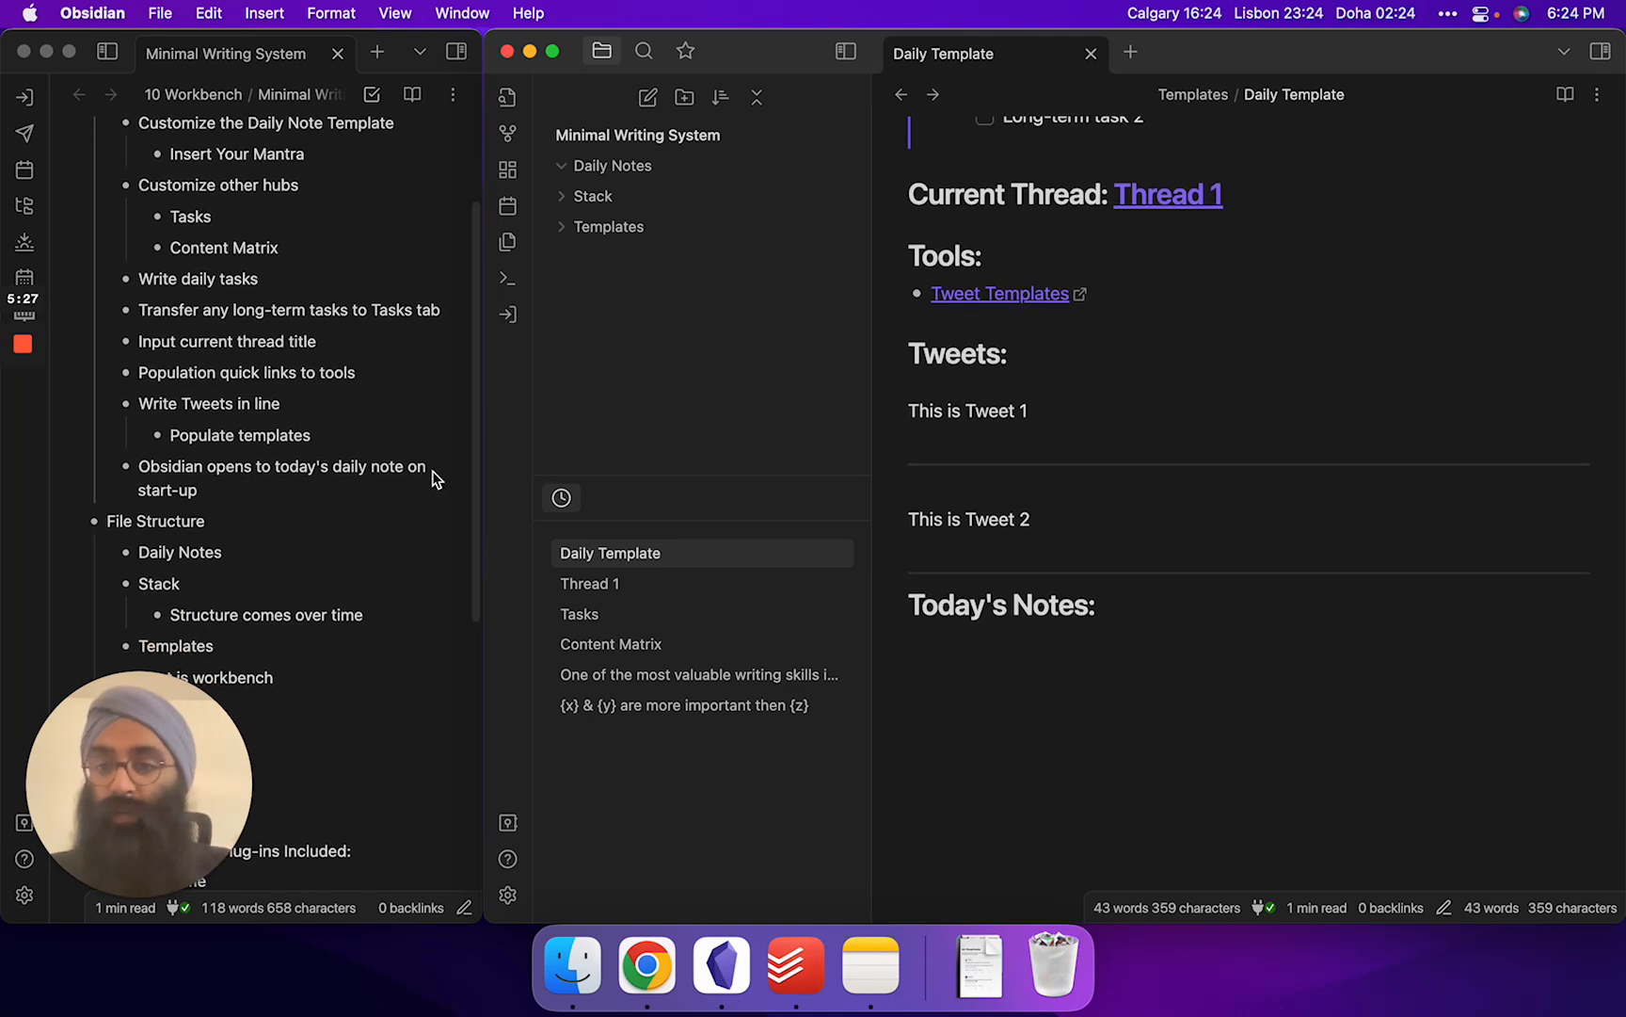
scroll("down", 3)
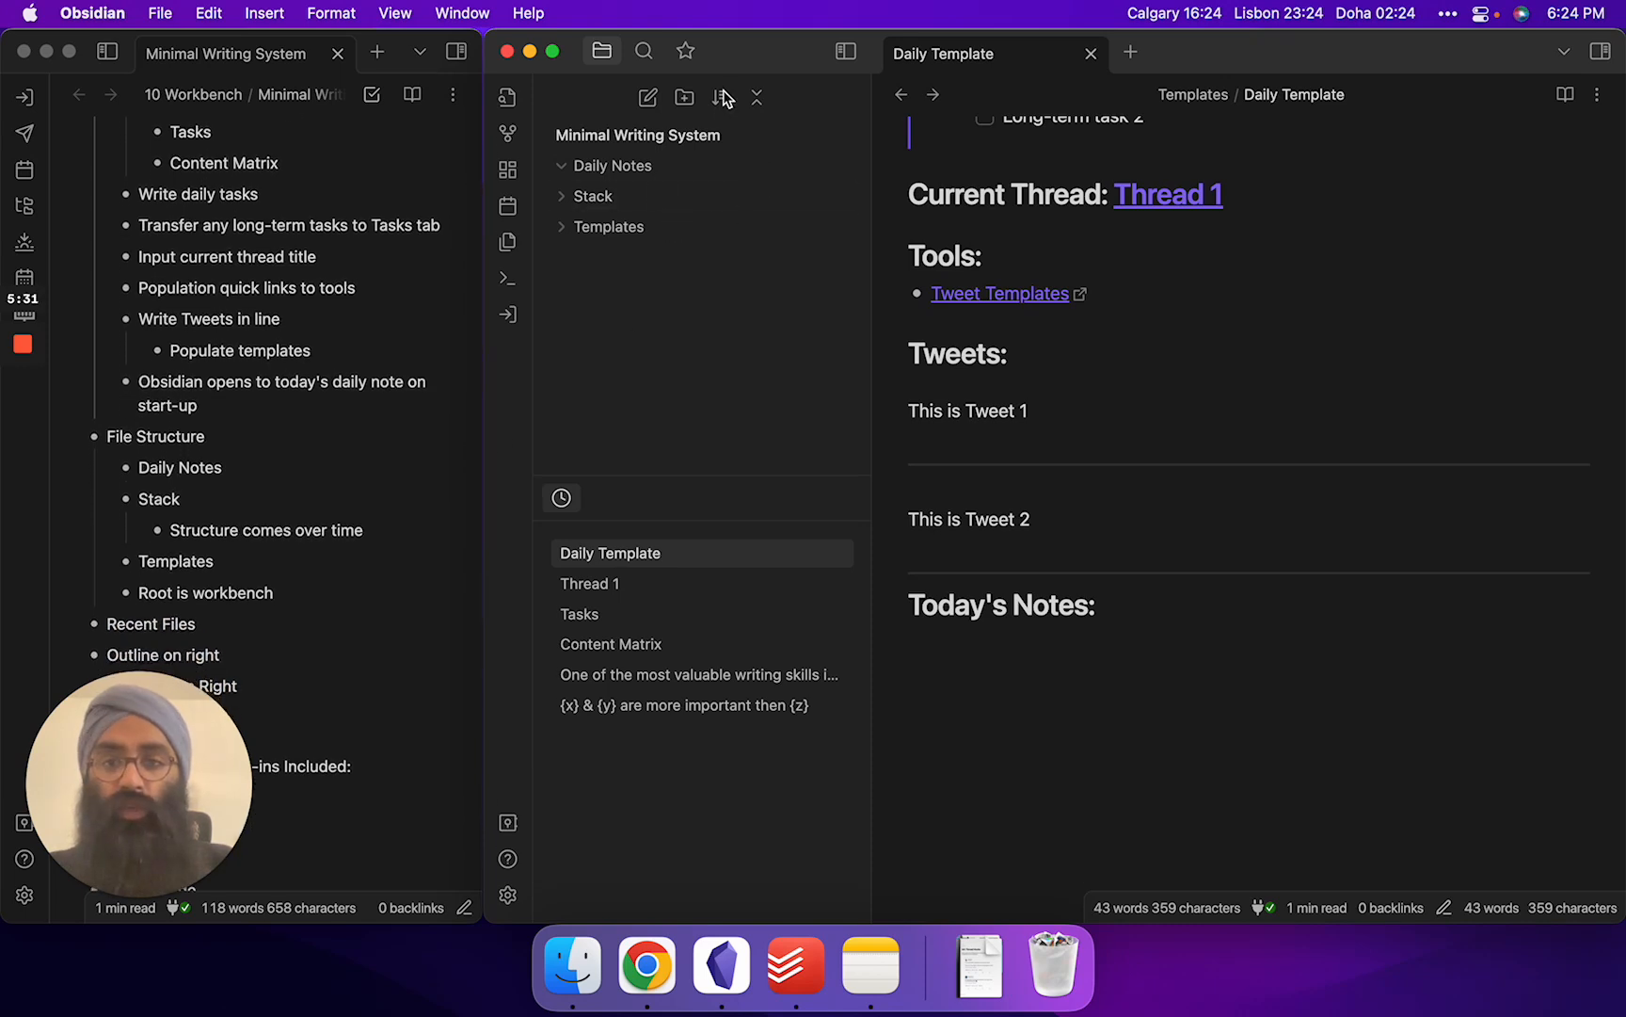
mouse_move(695, 185)
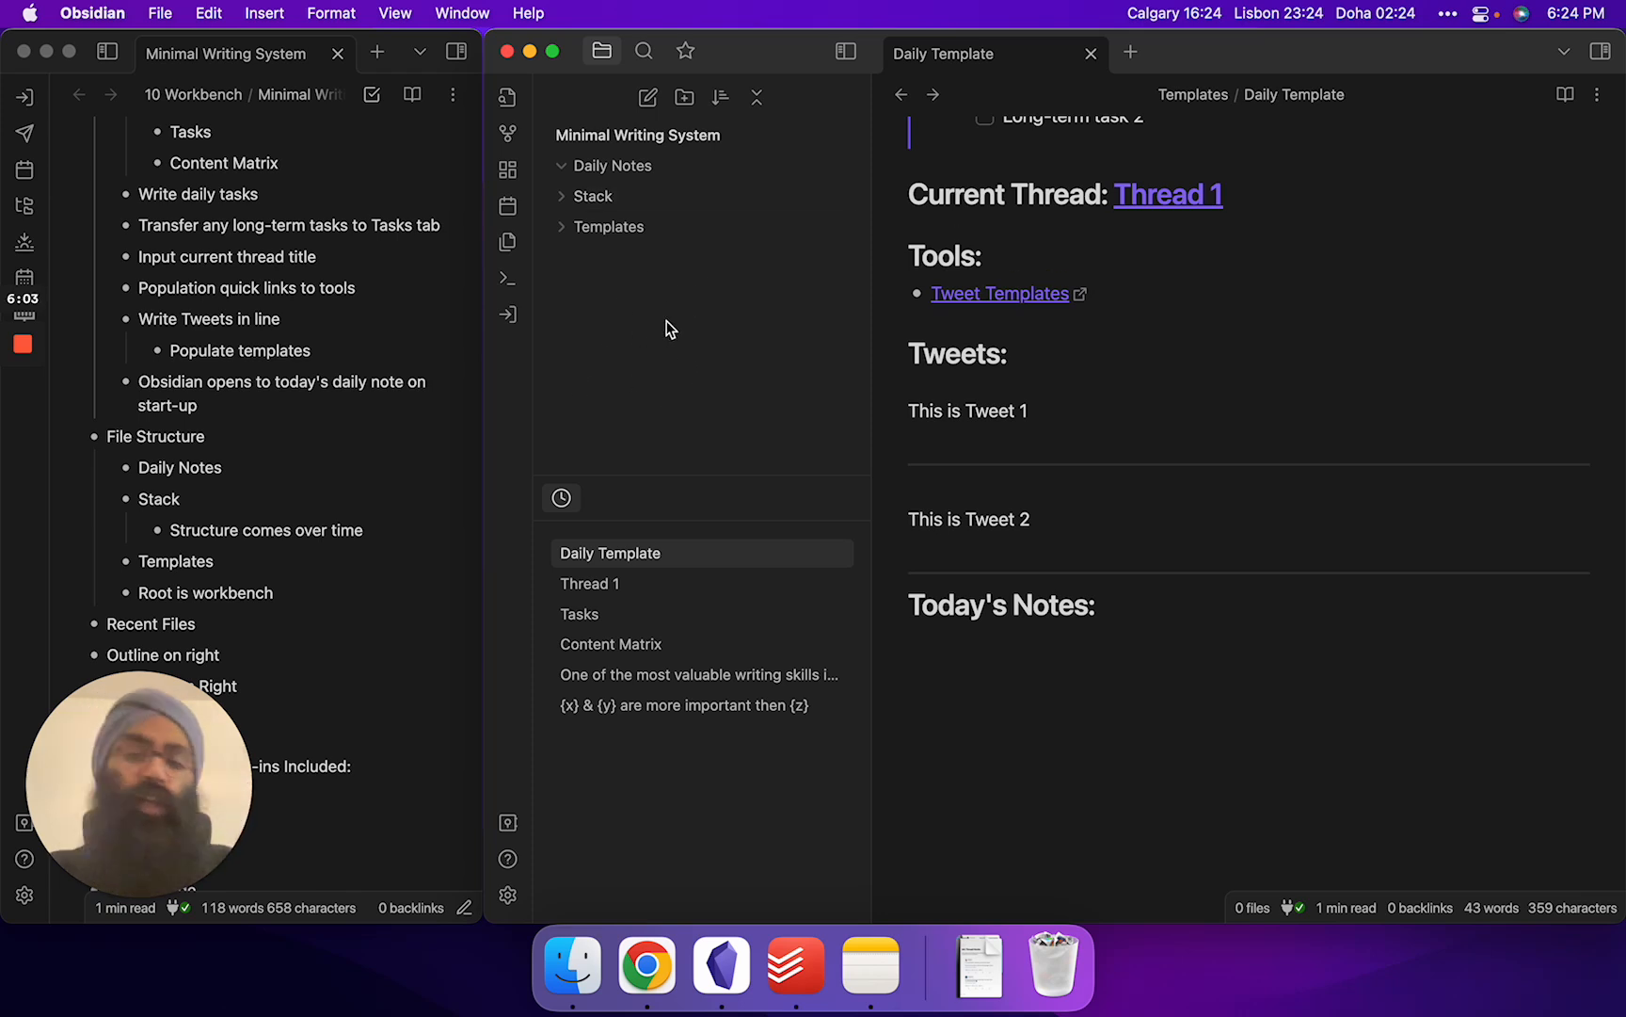
mouse_move(657, 353)
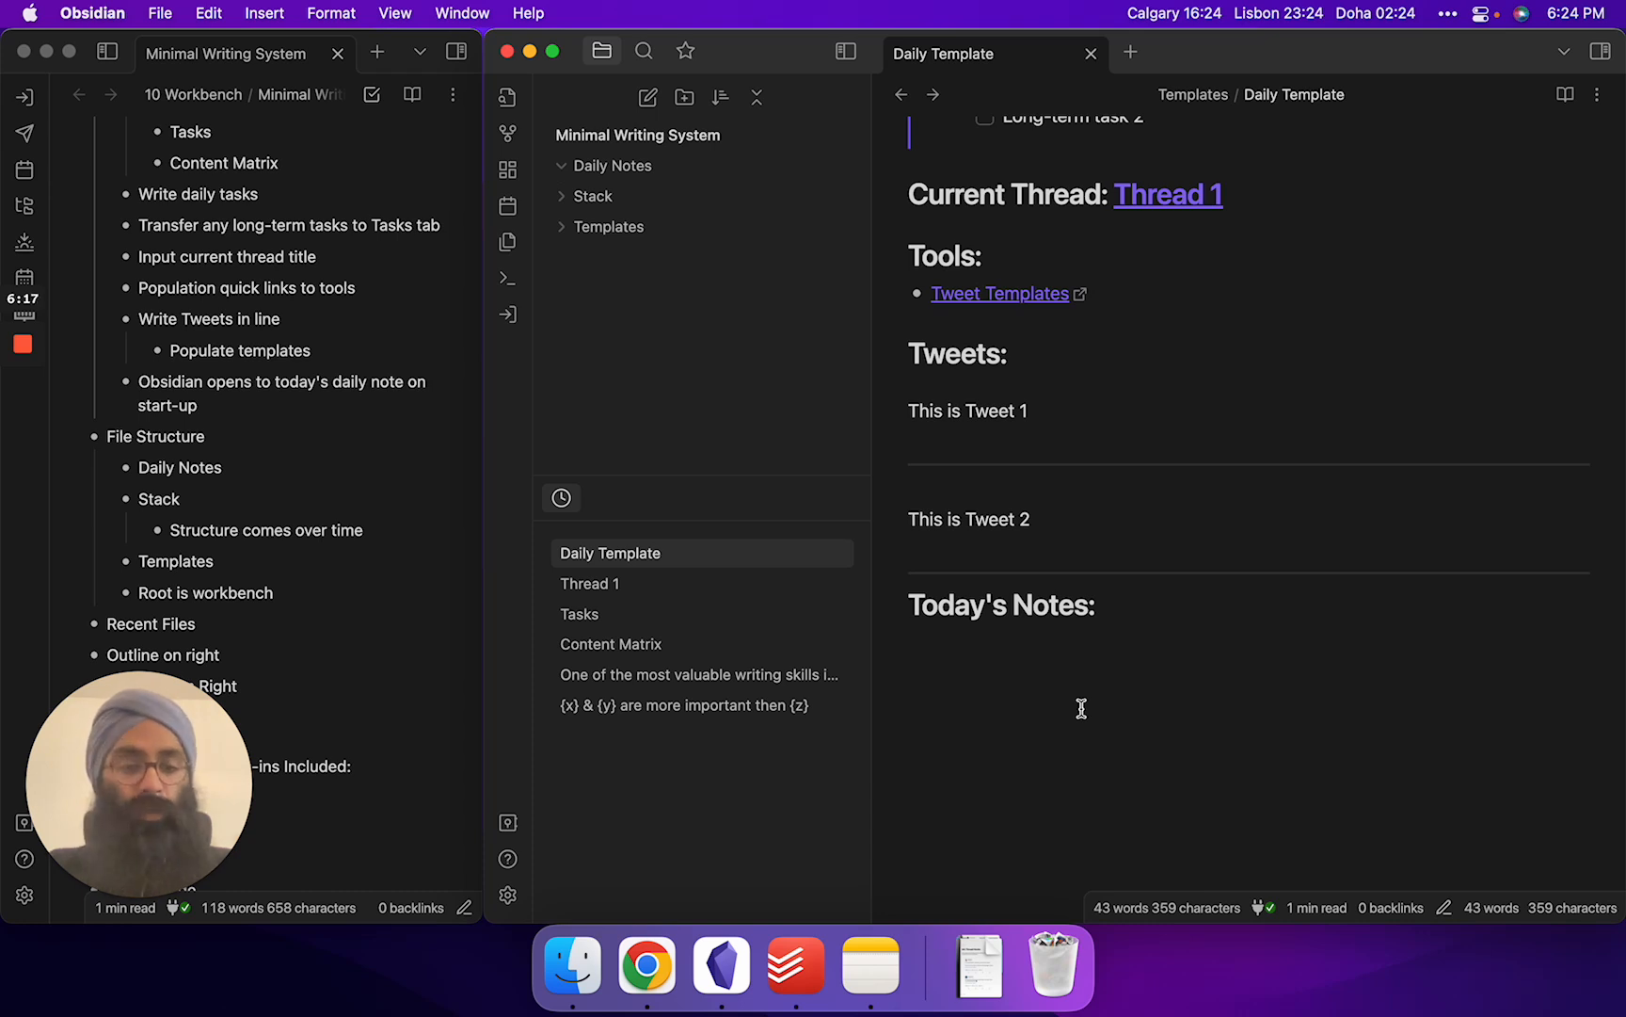
mouse_move(509, 96)
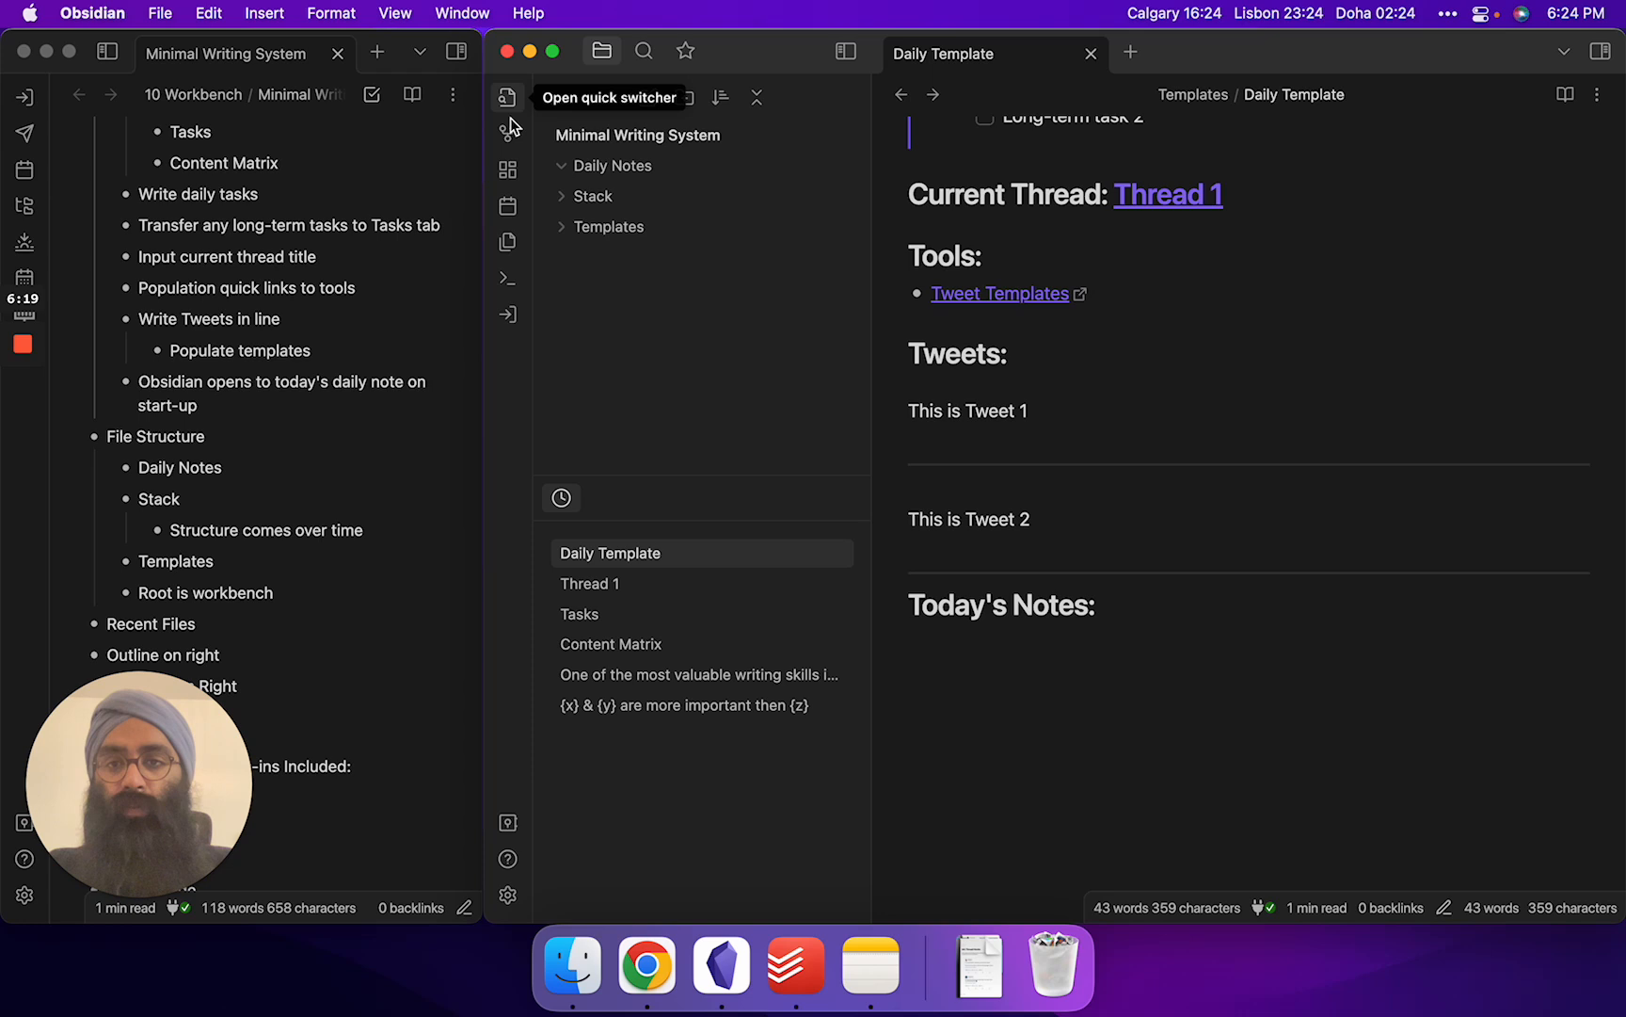
mouse_move(510, 277)
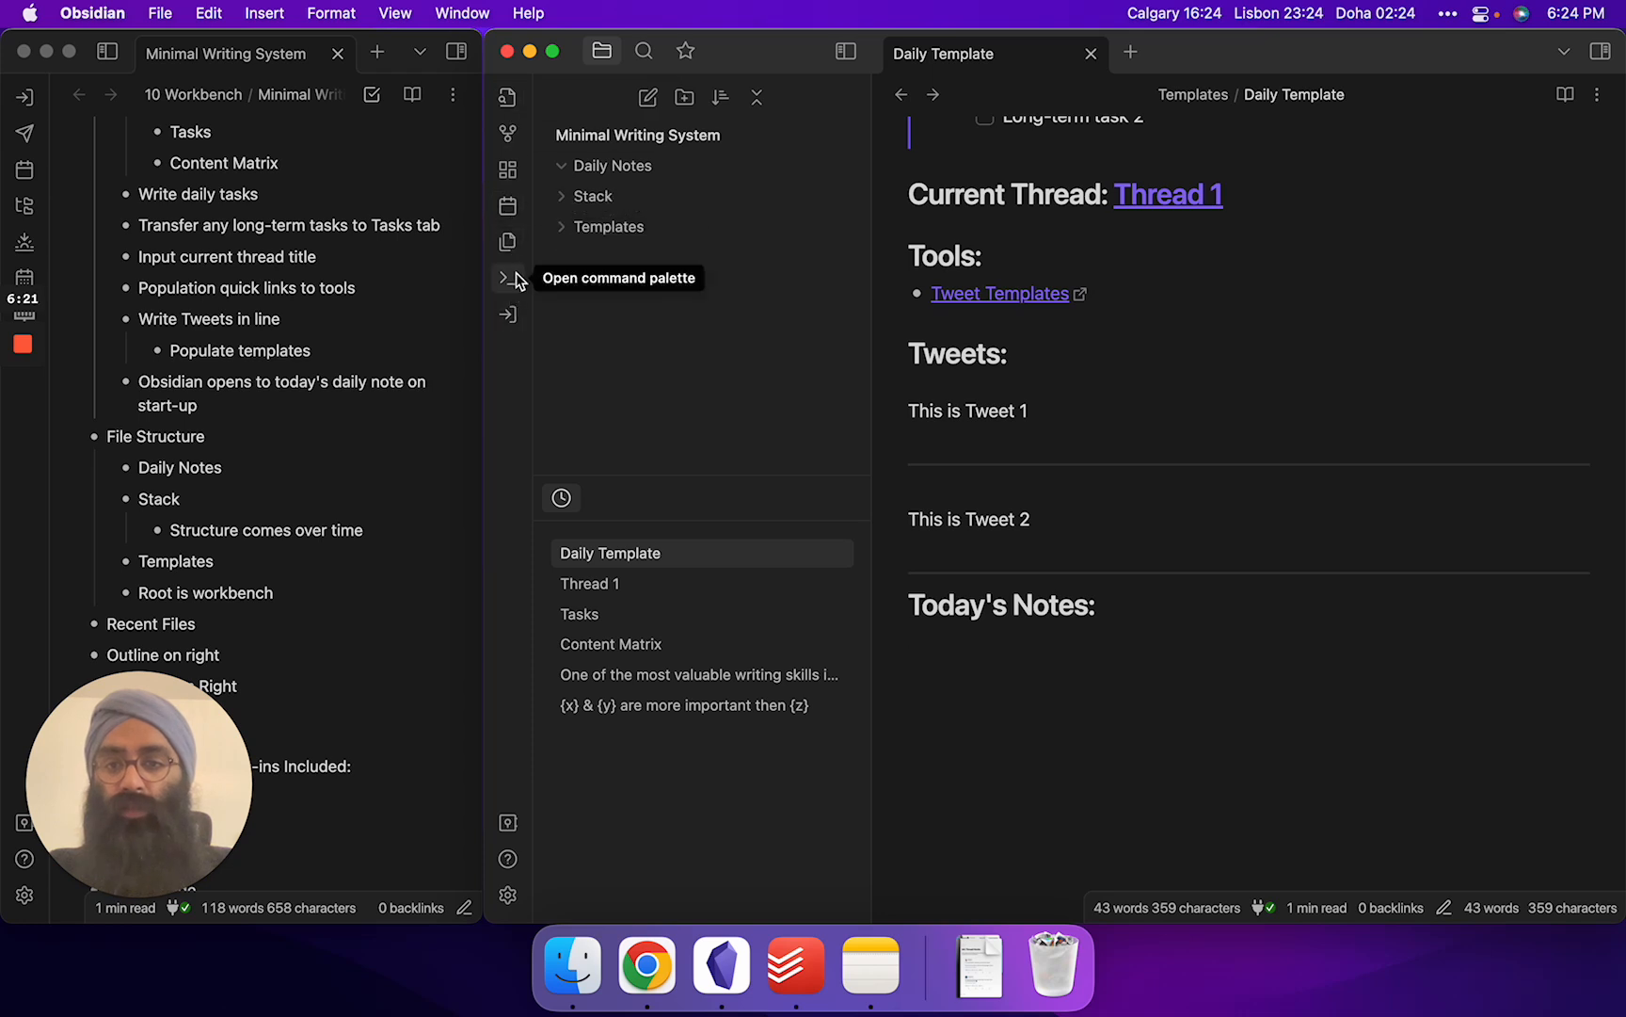
left_click(508, 279)
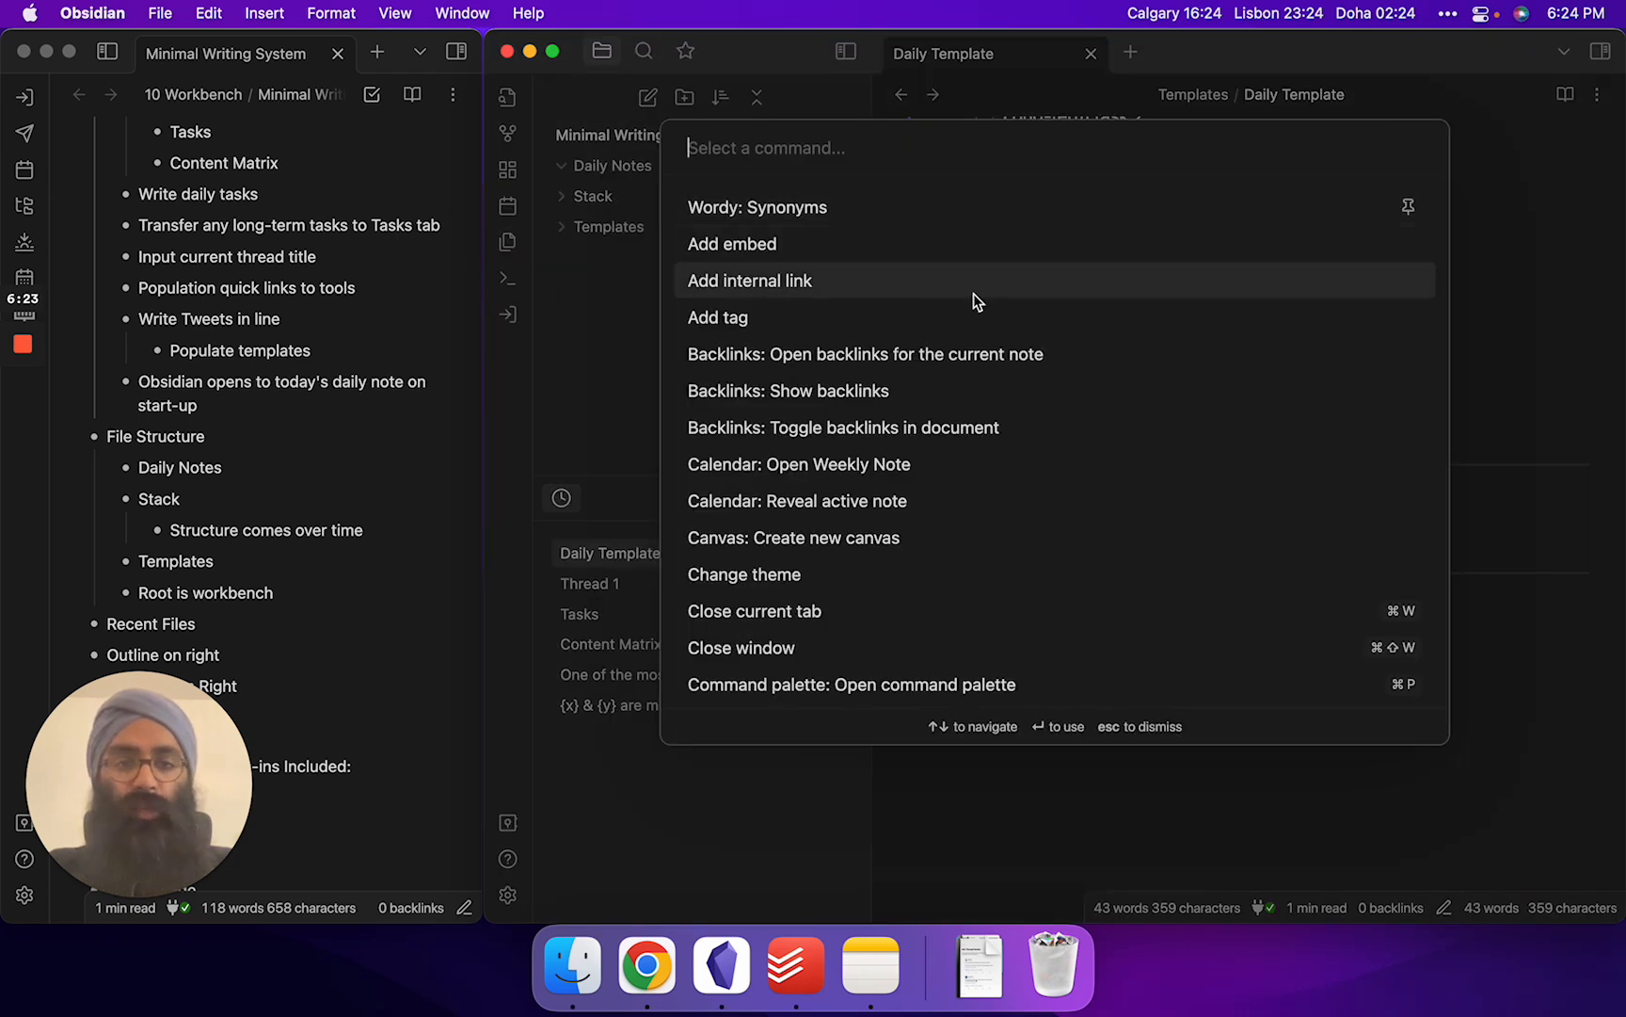
type("te")
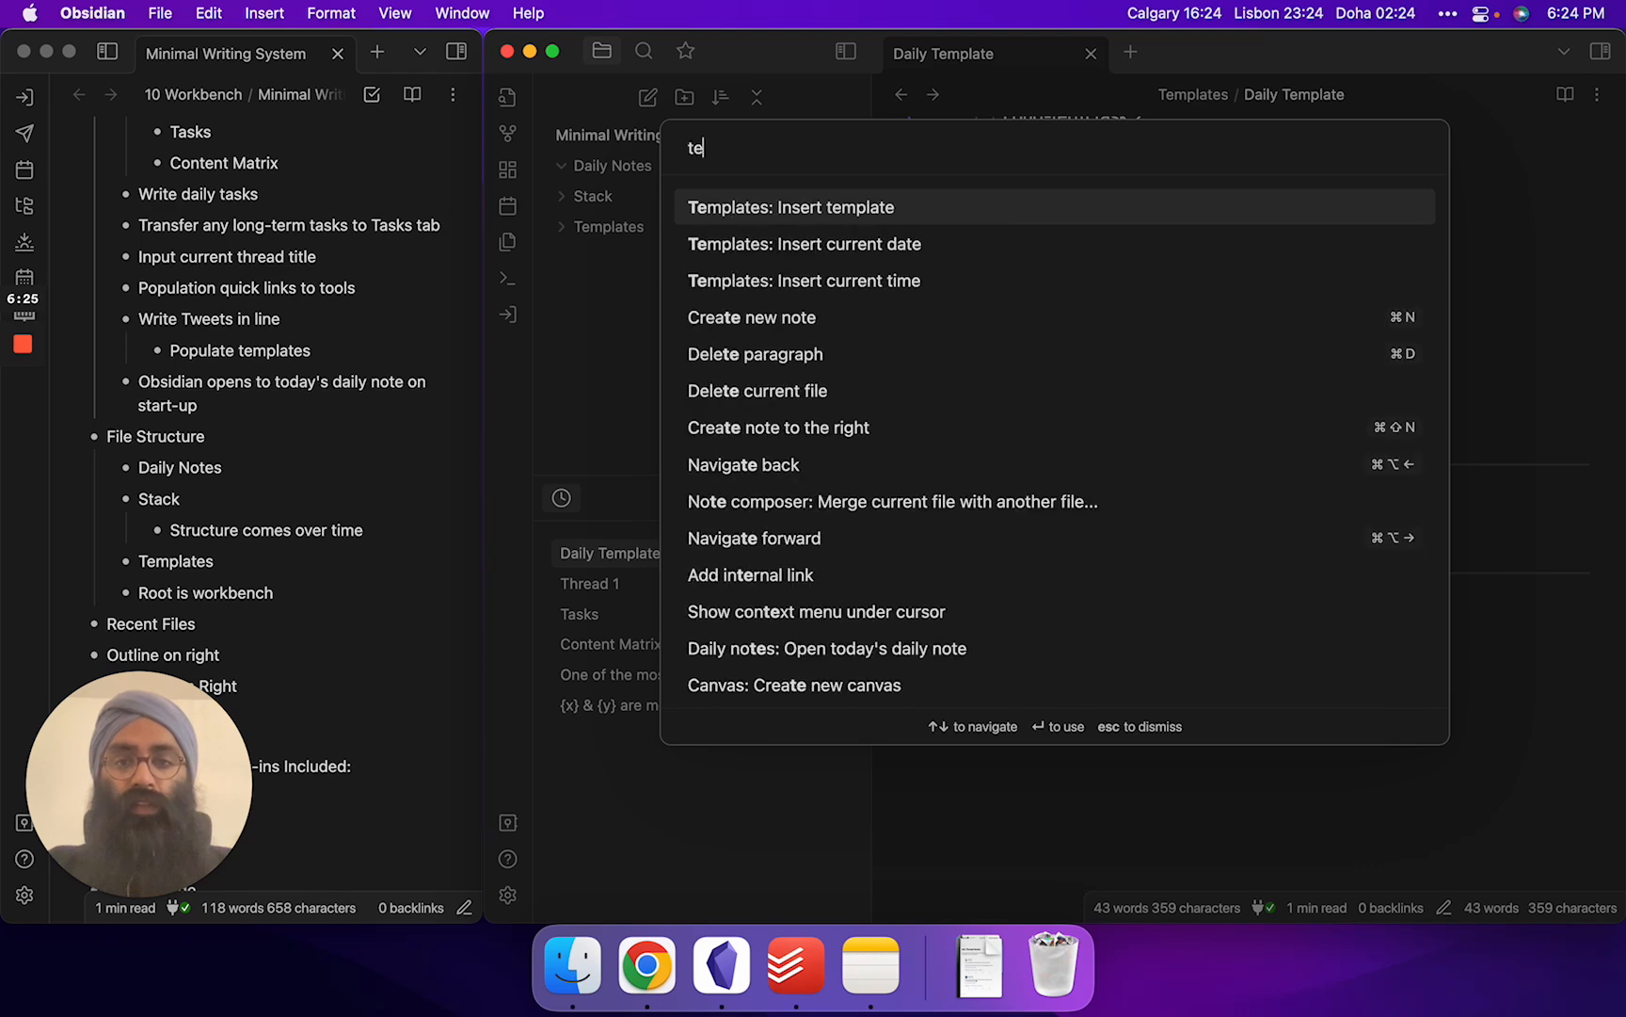
left_click(789, 207)
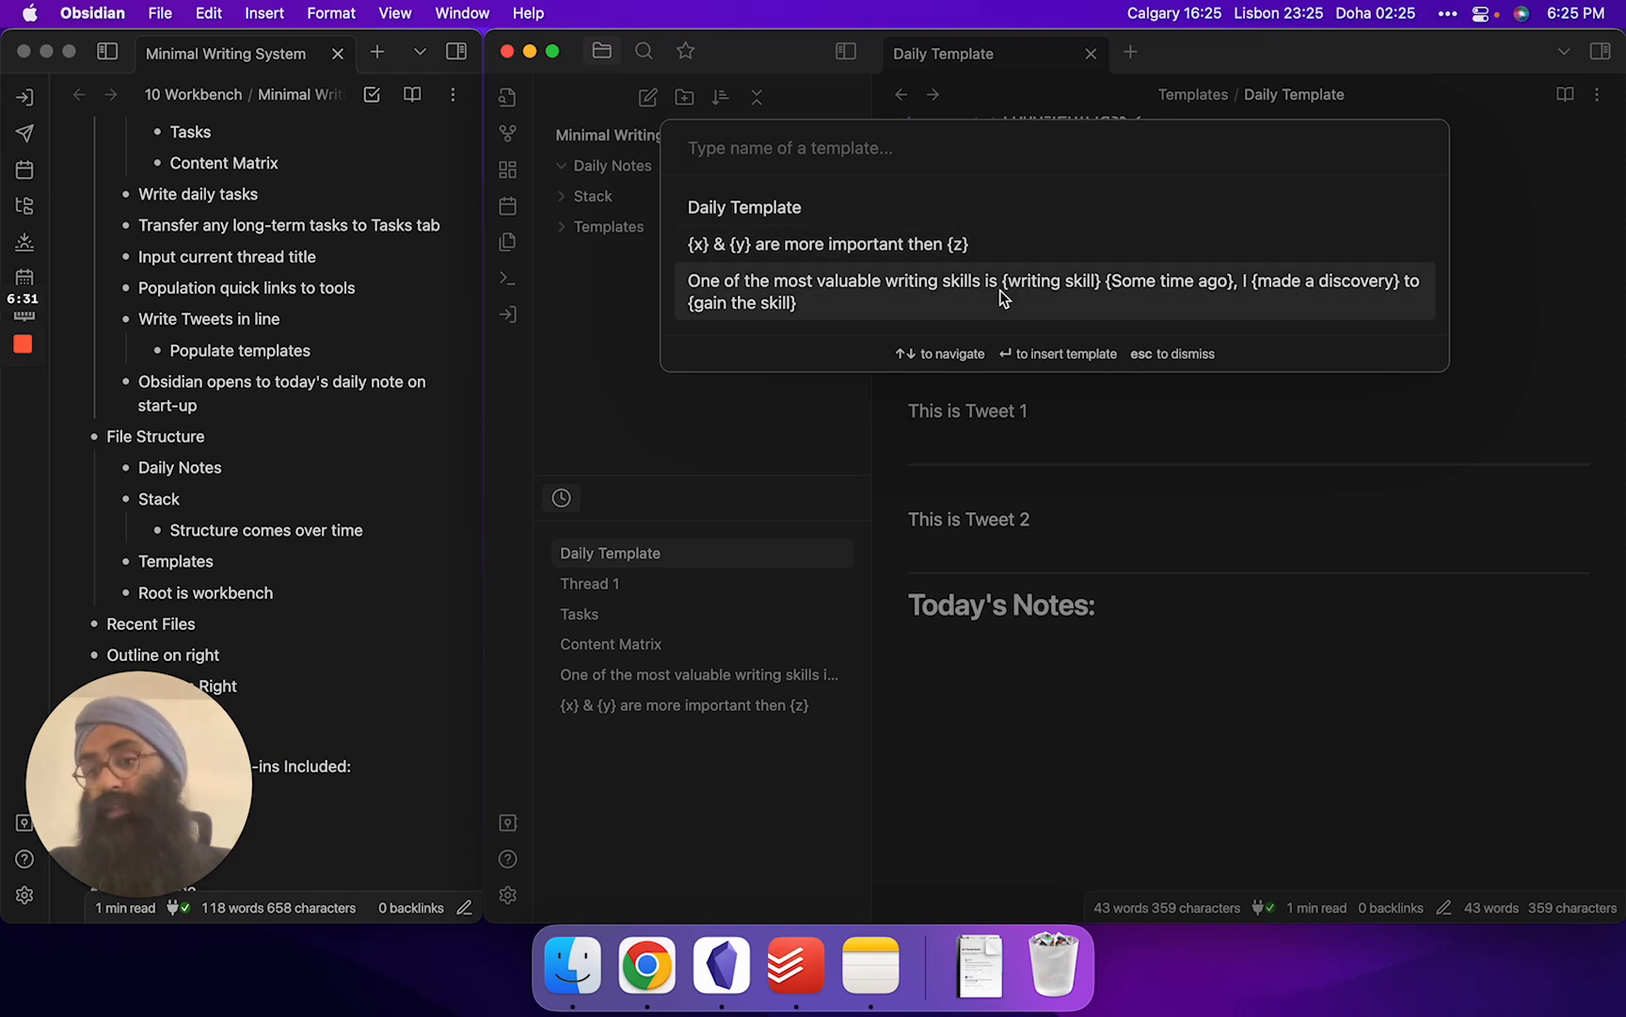
mouse_move(1016, 243)
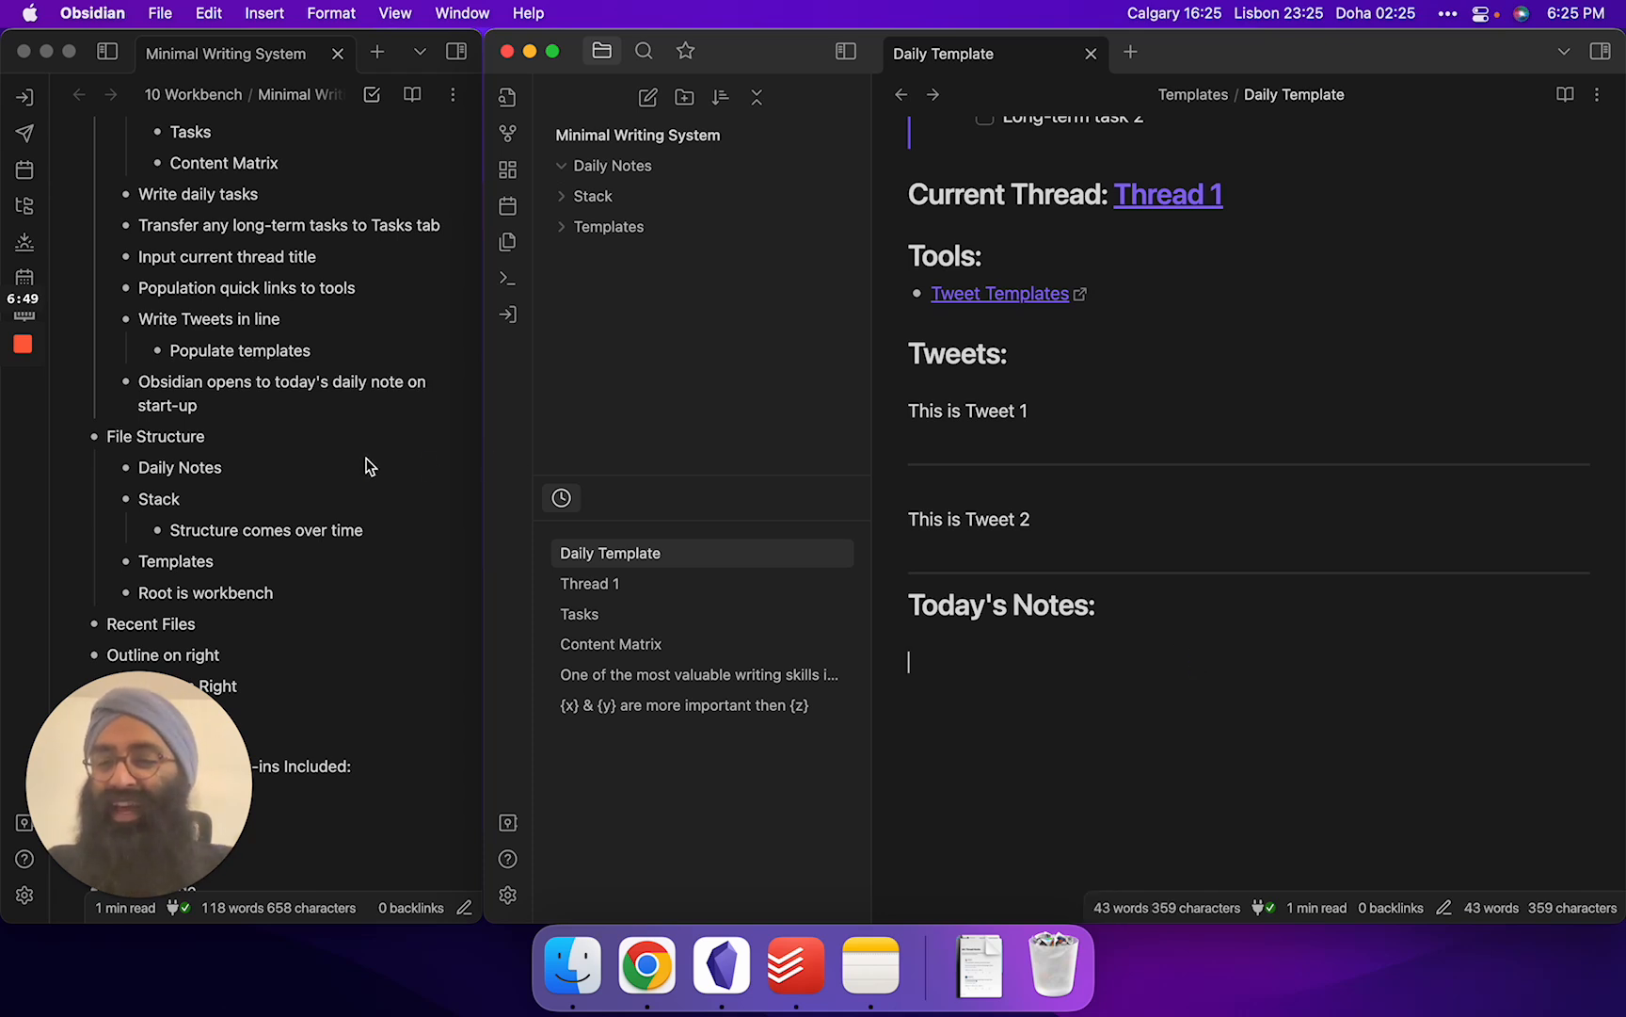
Reveal the Workbench community plug-ins list and show the outline and February 2023 calendar panel
scroll("down", 3)
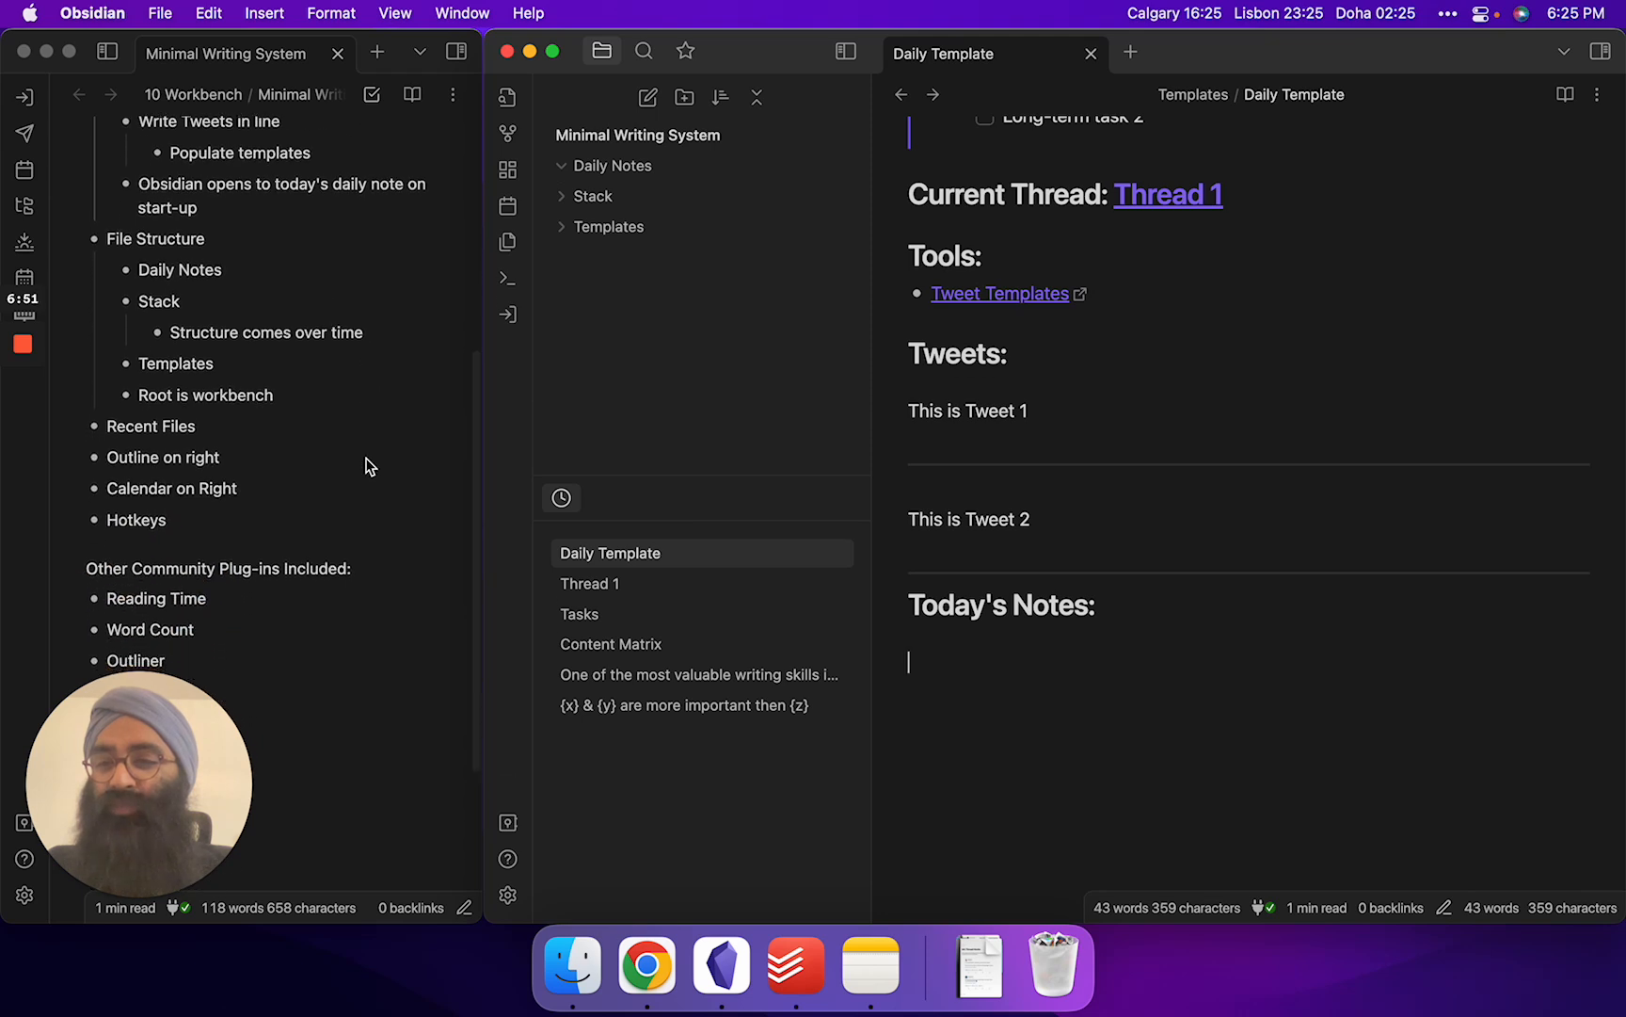
mouse_move(286, 431)
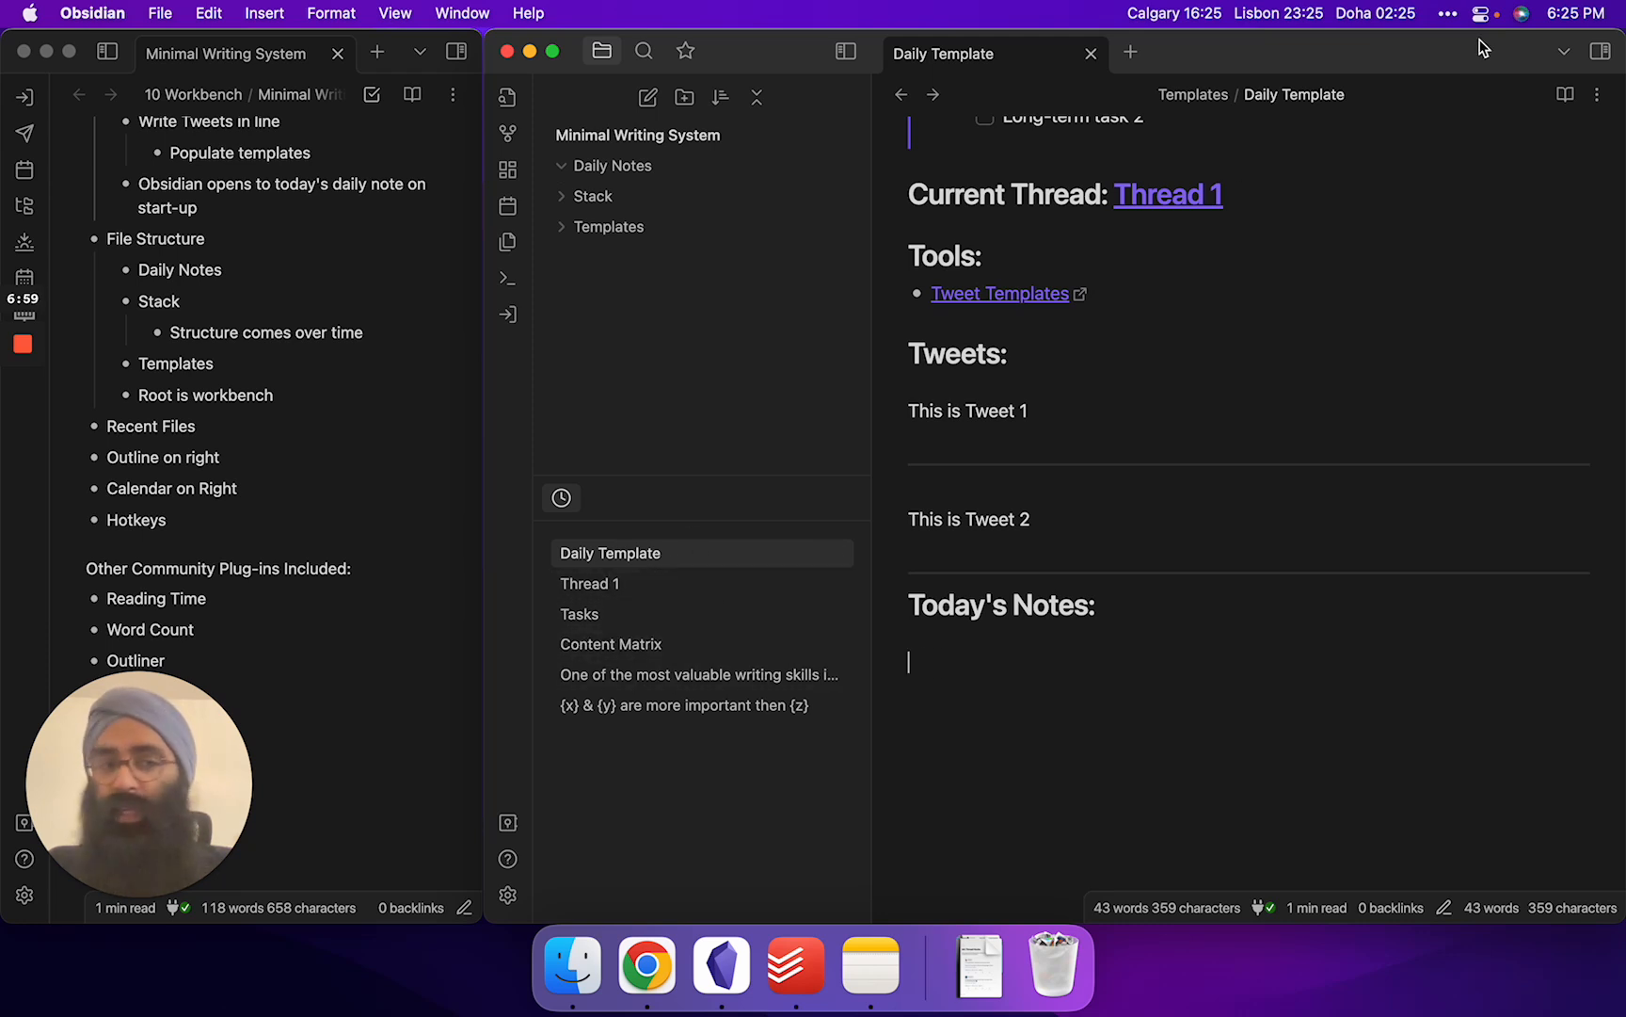
left_click(1600, 49)
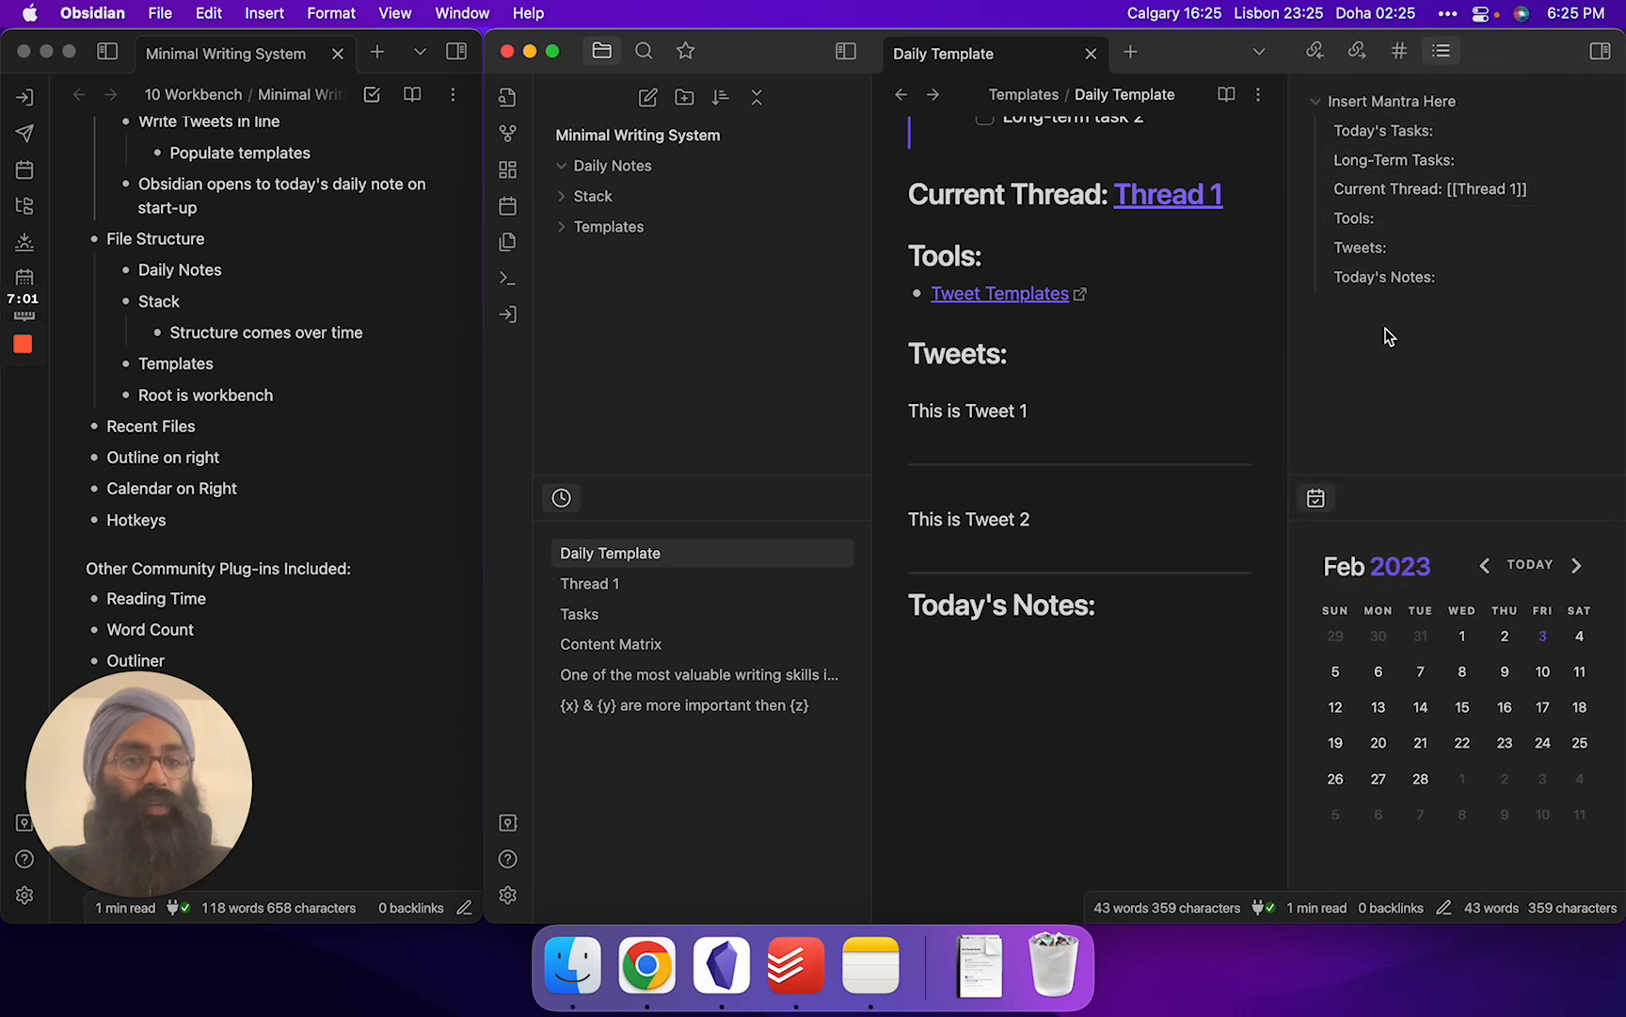
mouse_move(1398, 774)
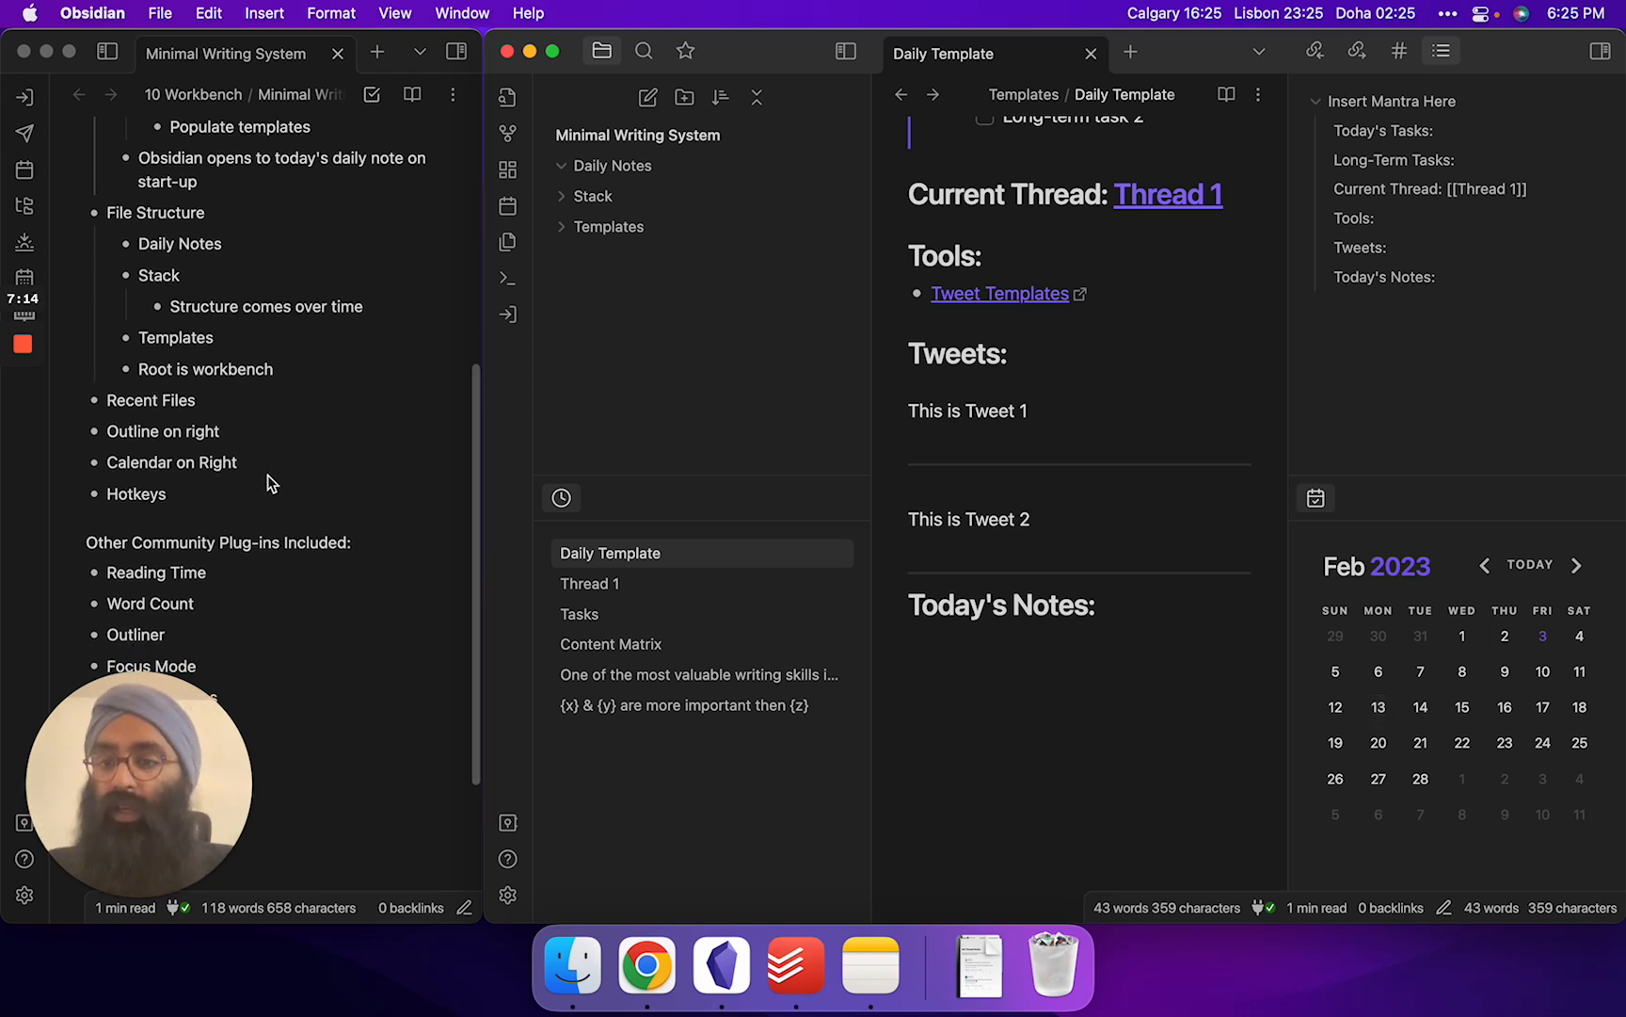
scroll("down", 3)
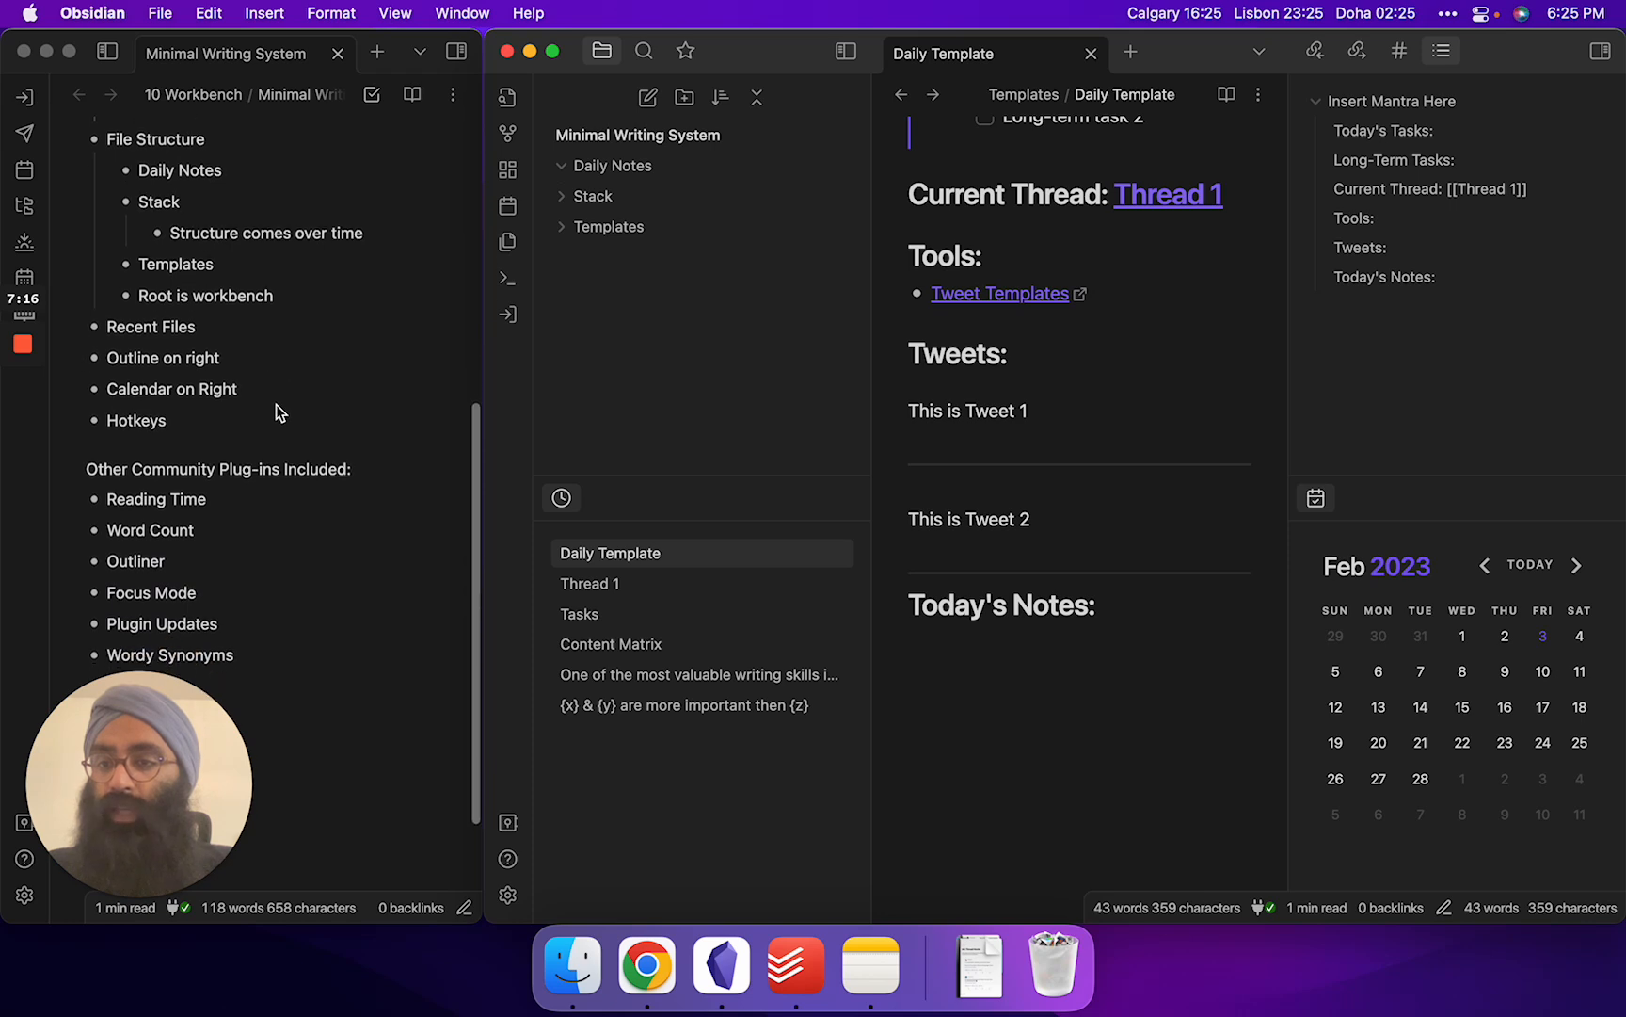
scroll("down", 3)
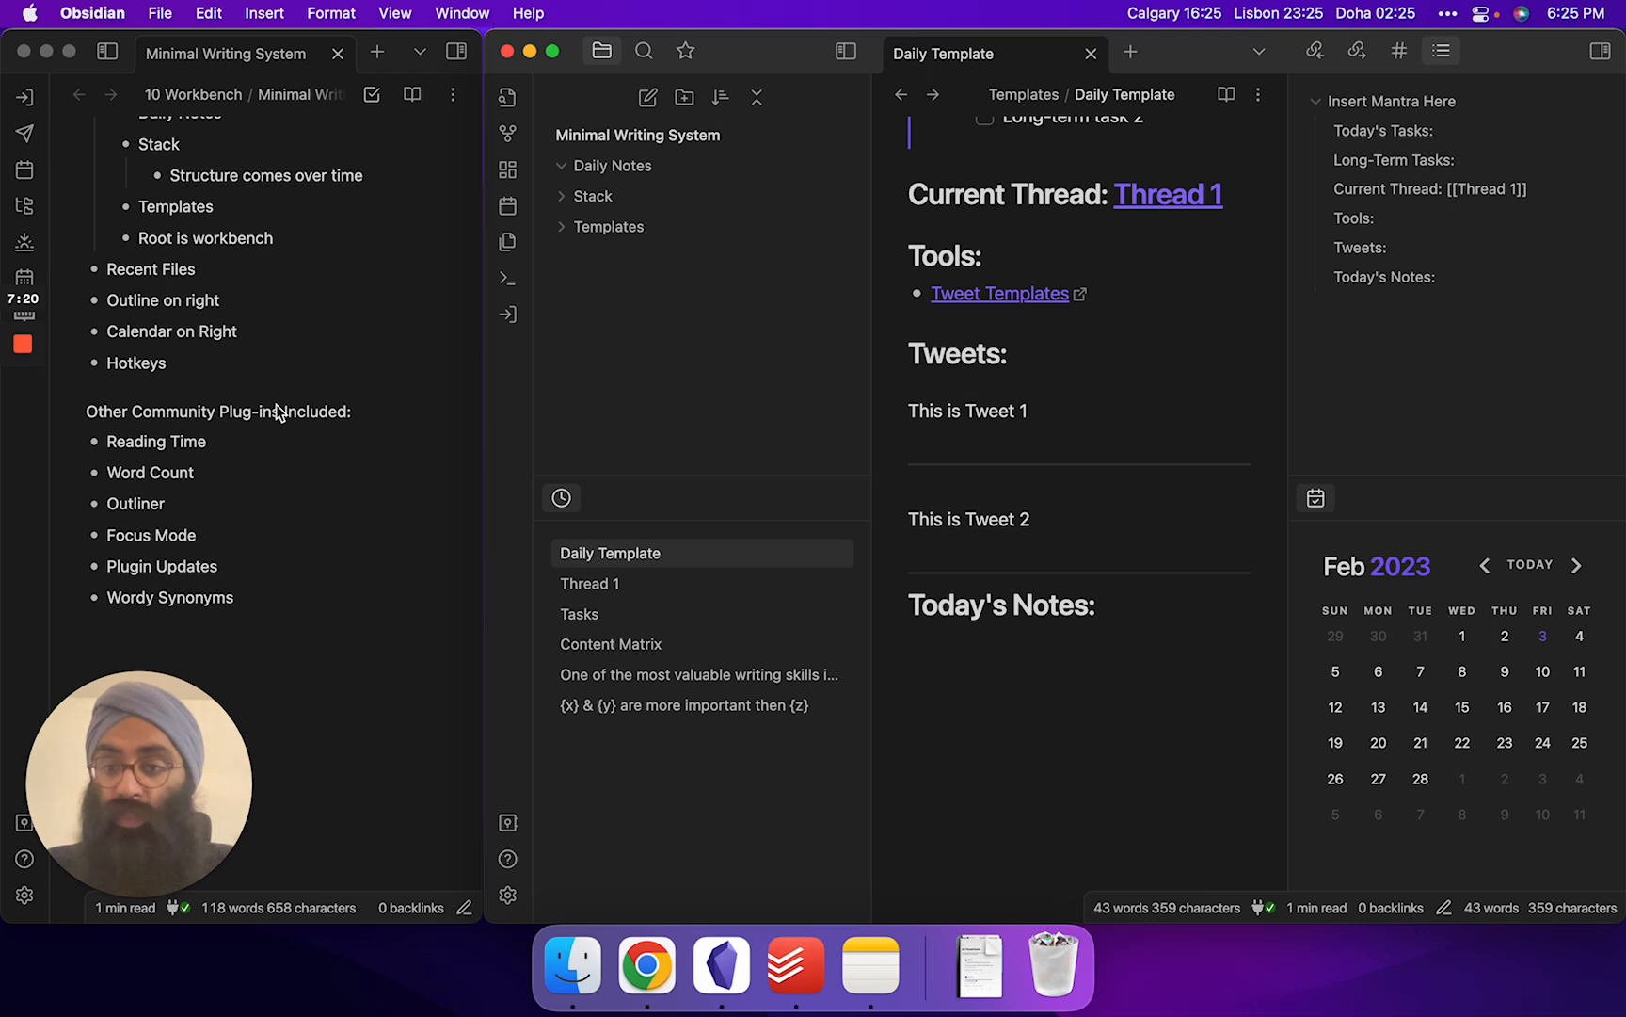
mouse_move(248, 561)
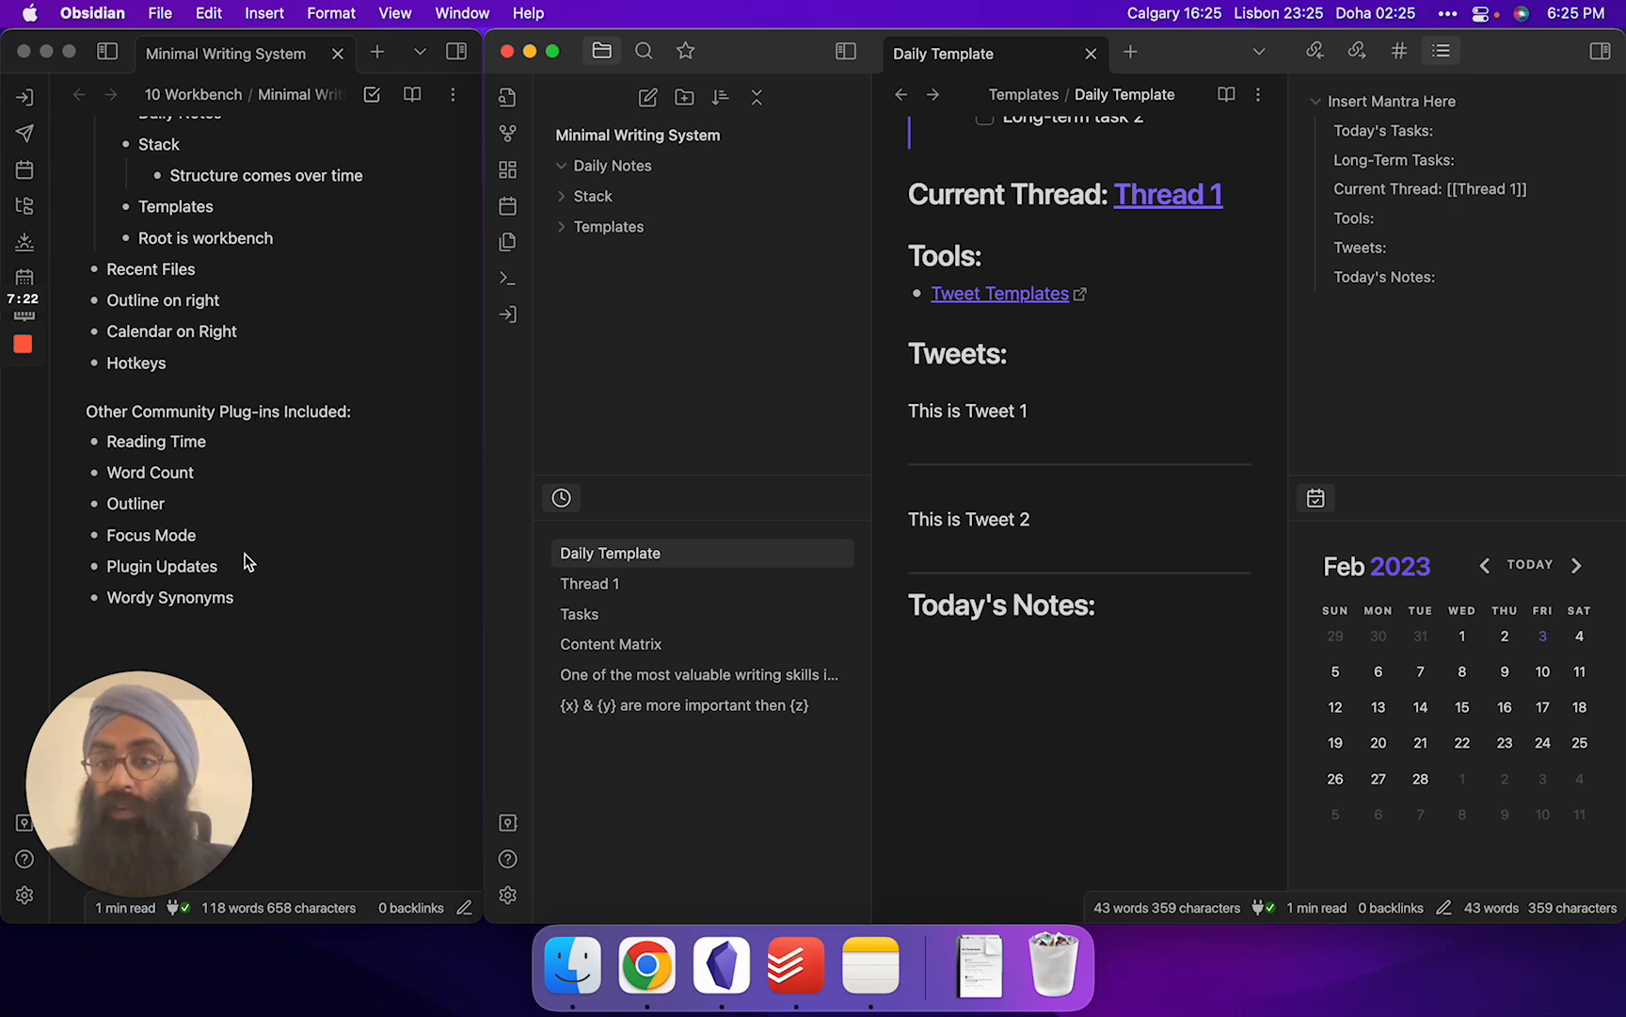
mouse_move(230, 481)
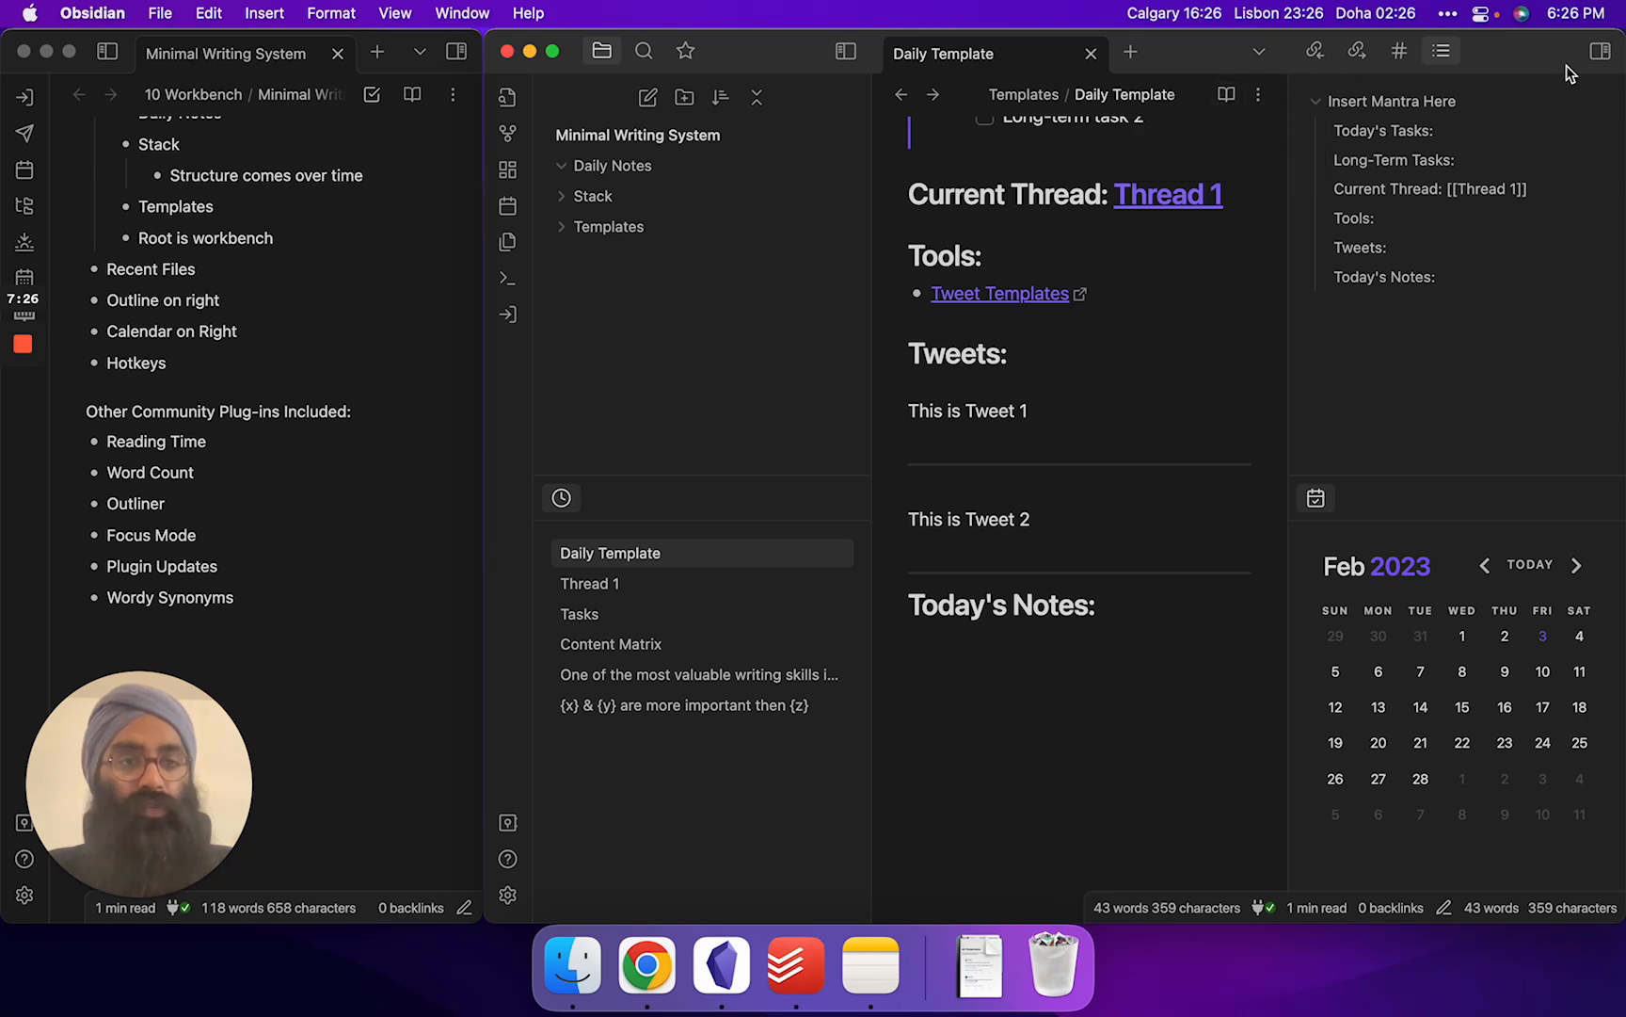
Hide the outline and calendar panel and scroll Daily Template to the Long-Term Tasks section
left_click(1600, 51)
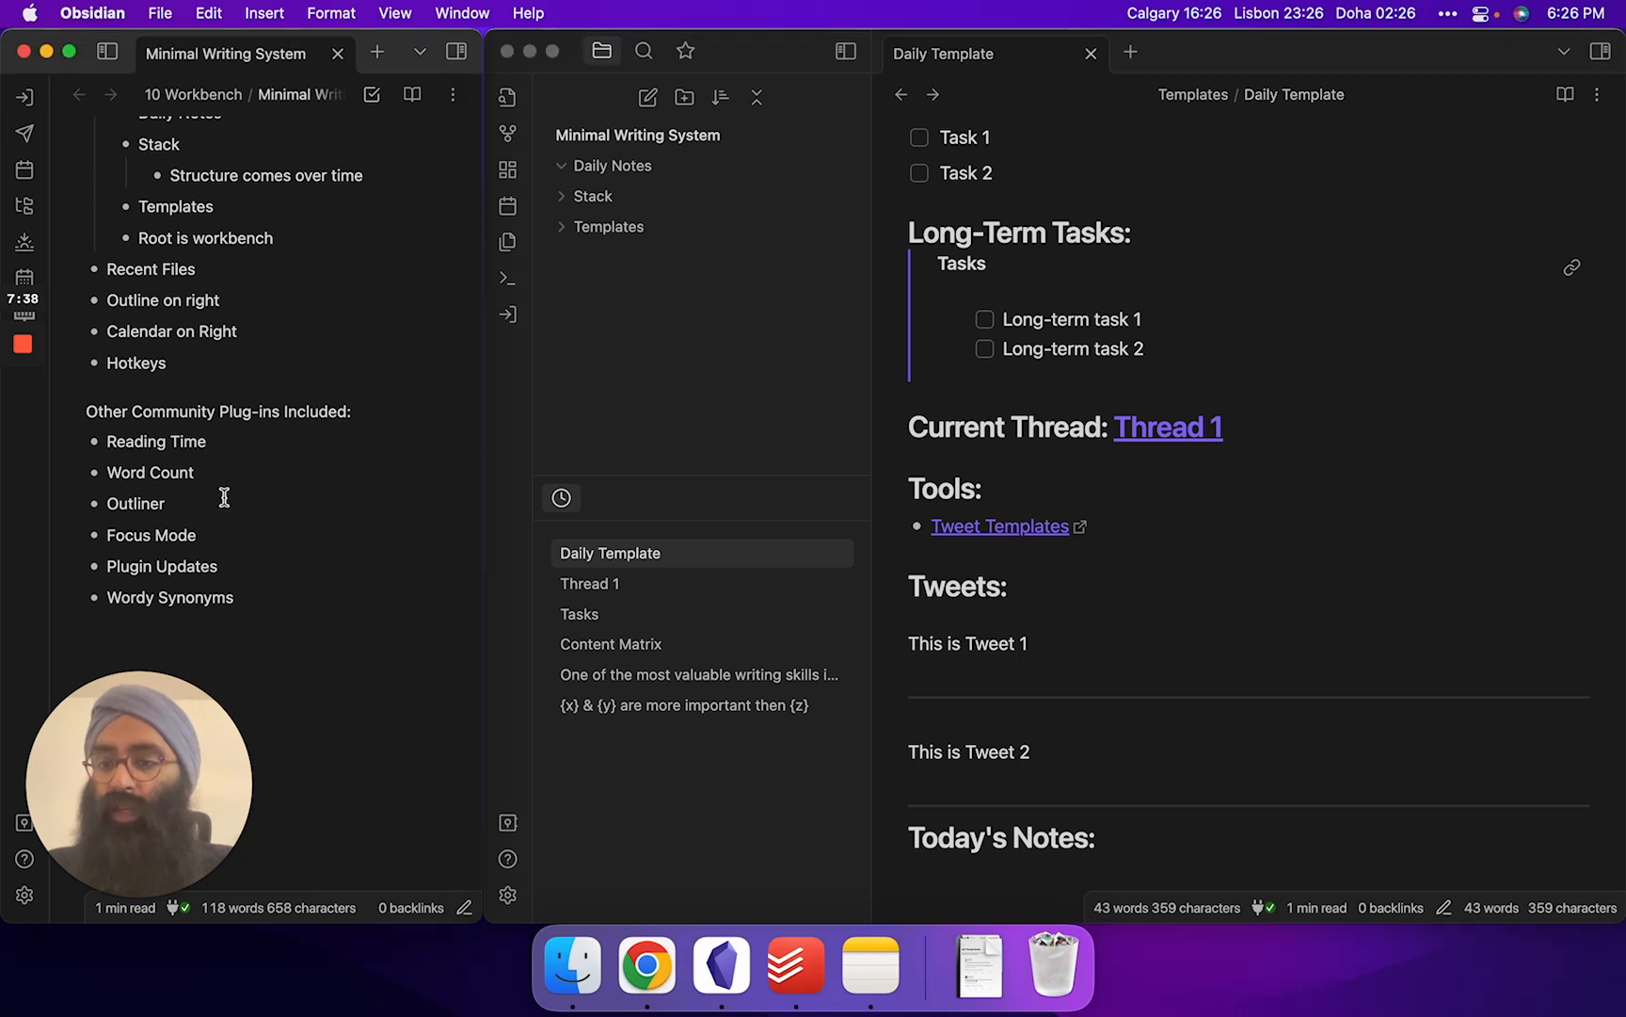
scroll("down", 3)
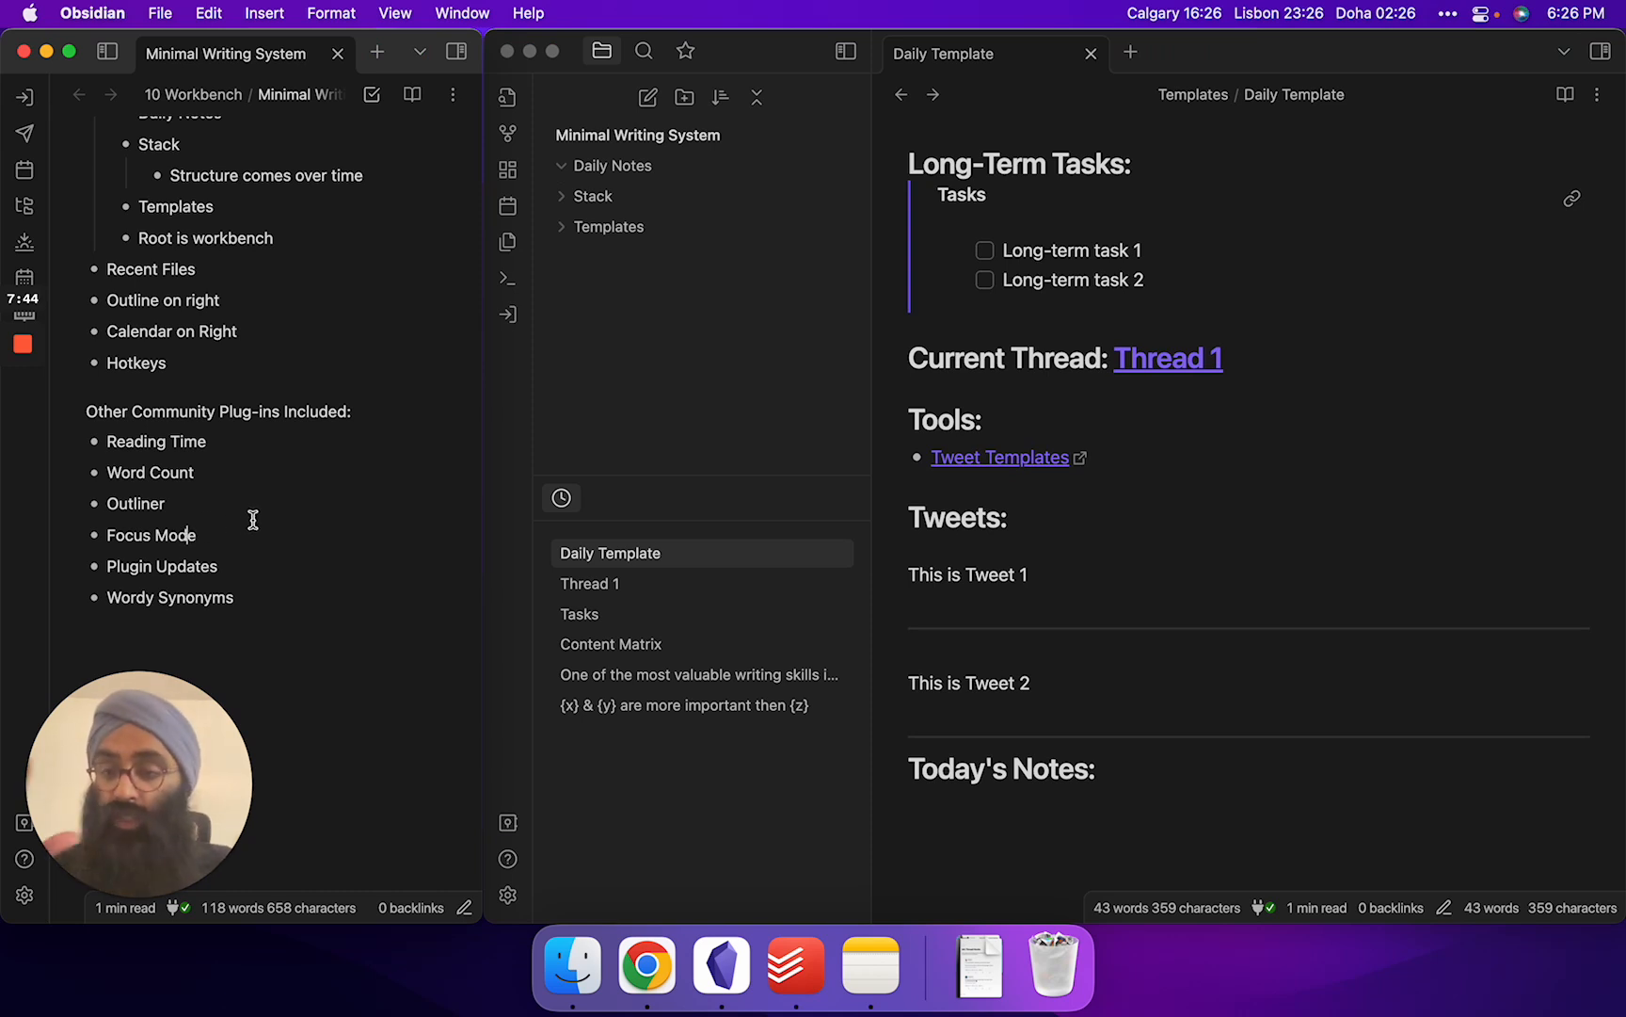
mouse_move(197, 506)
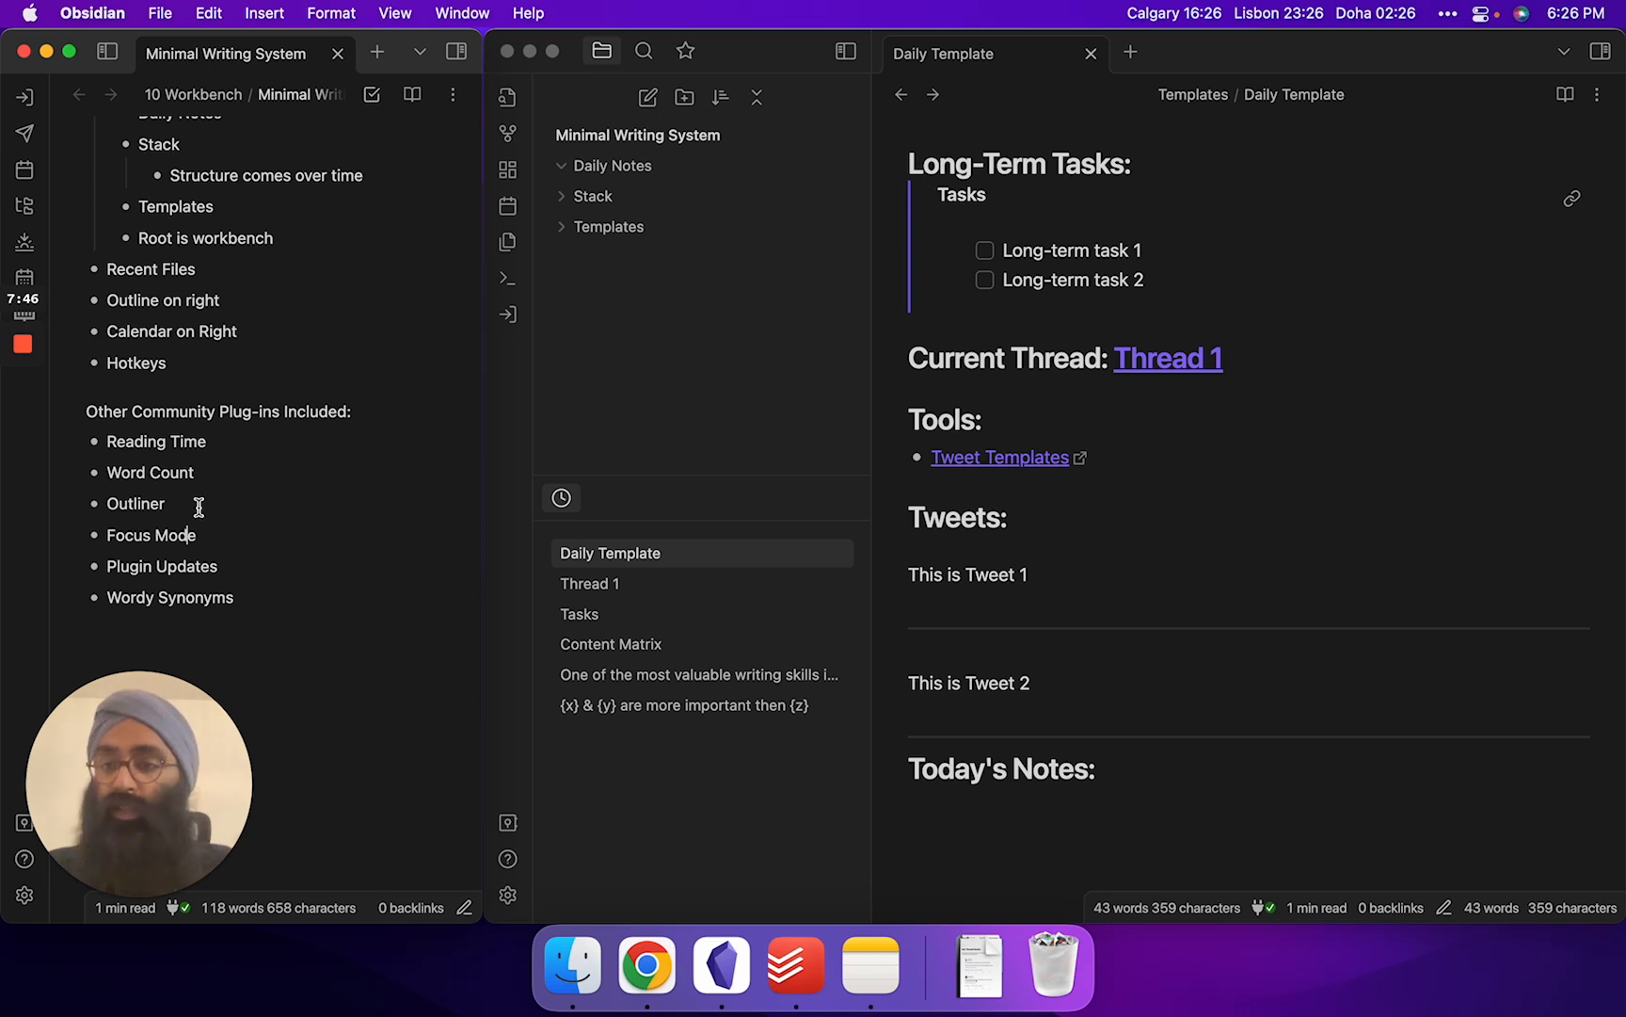
mouse_move(156, 508)
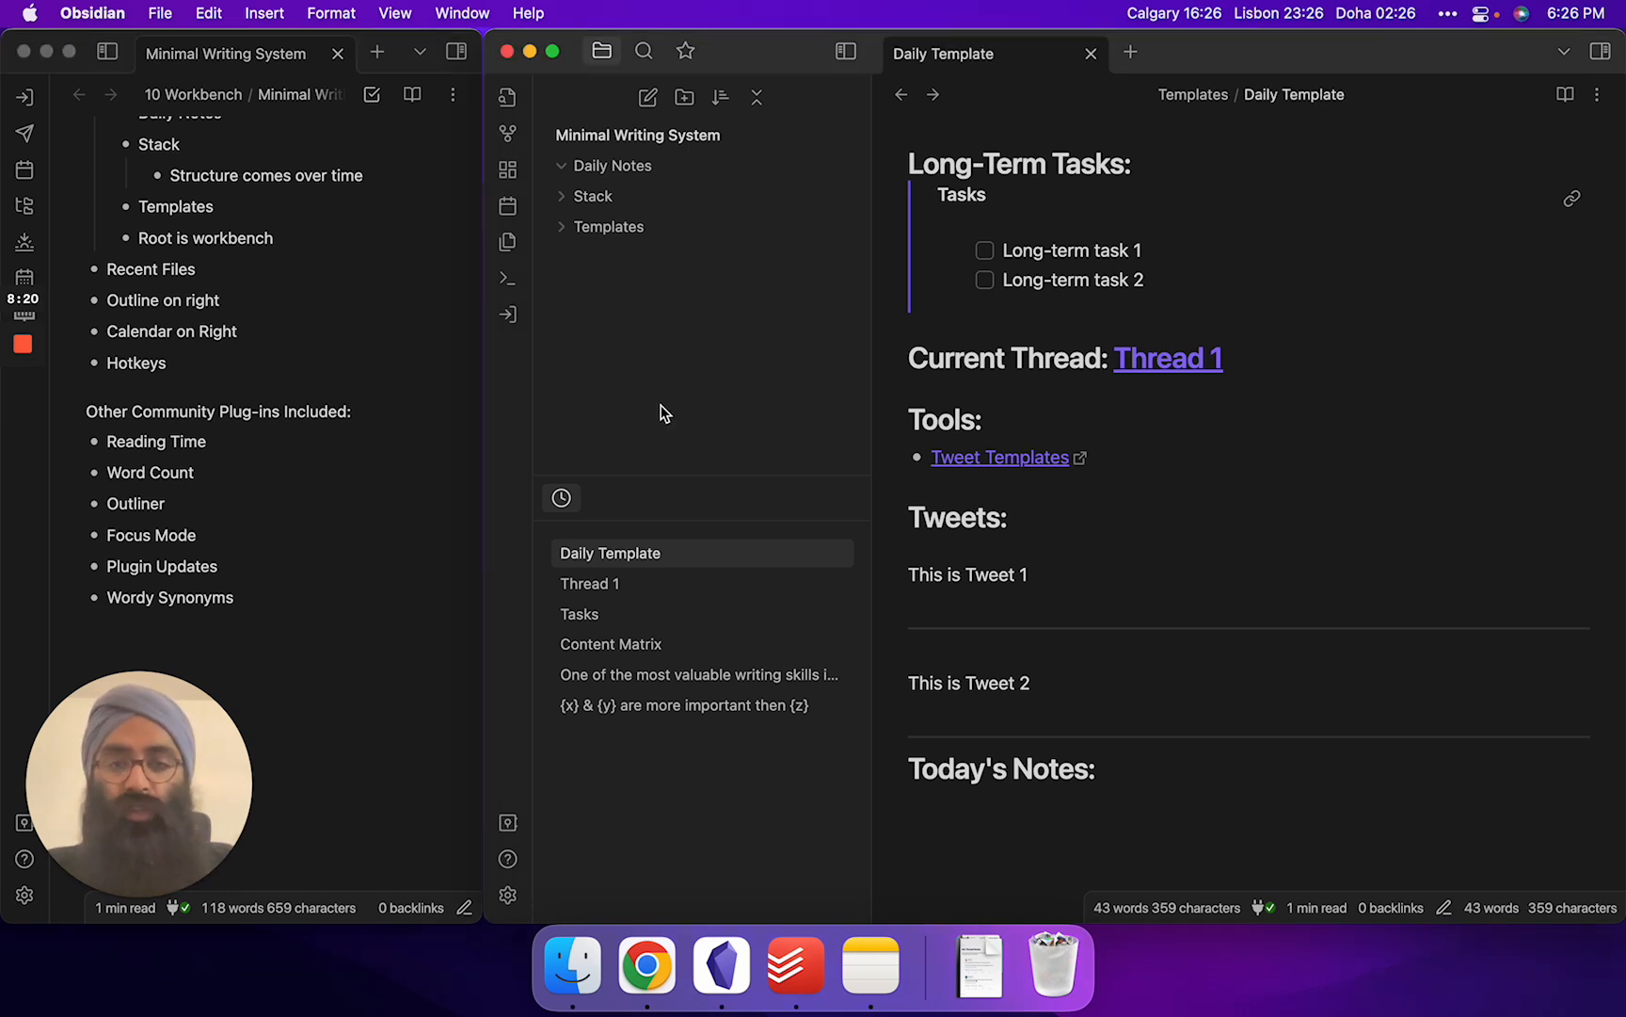
key("cmd+f")
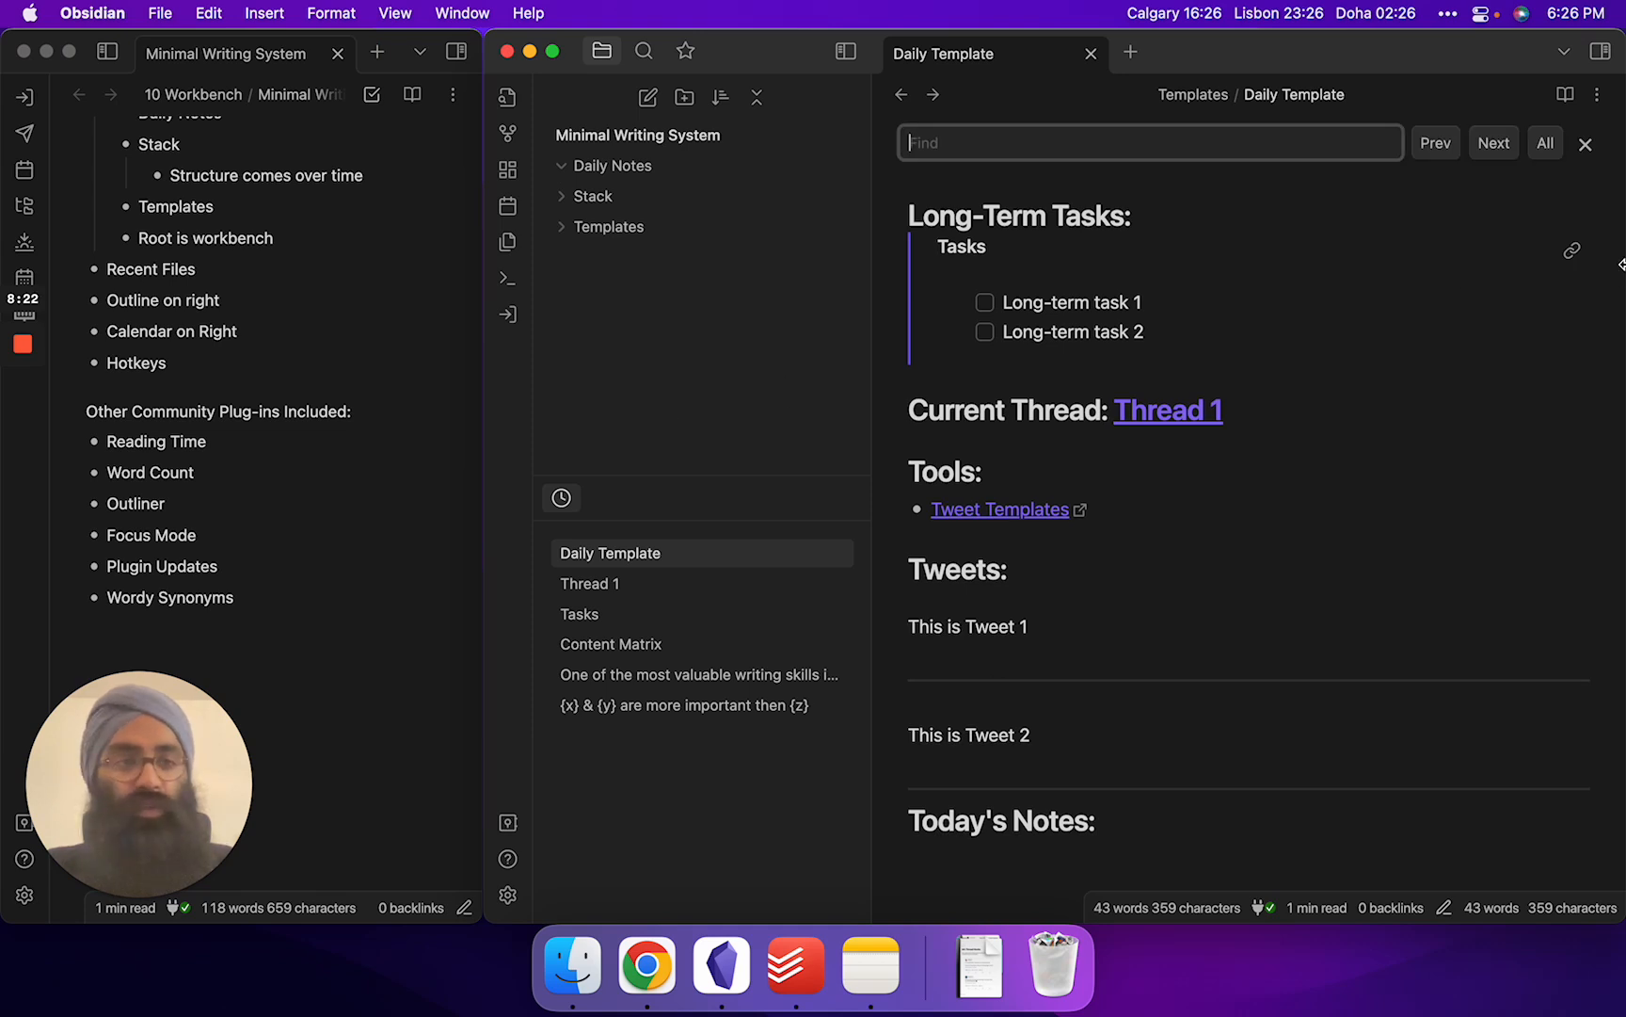
left_click(1585, 143)
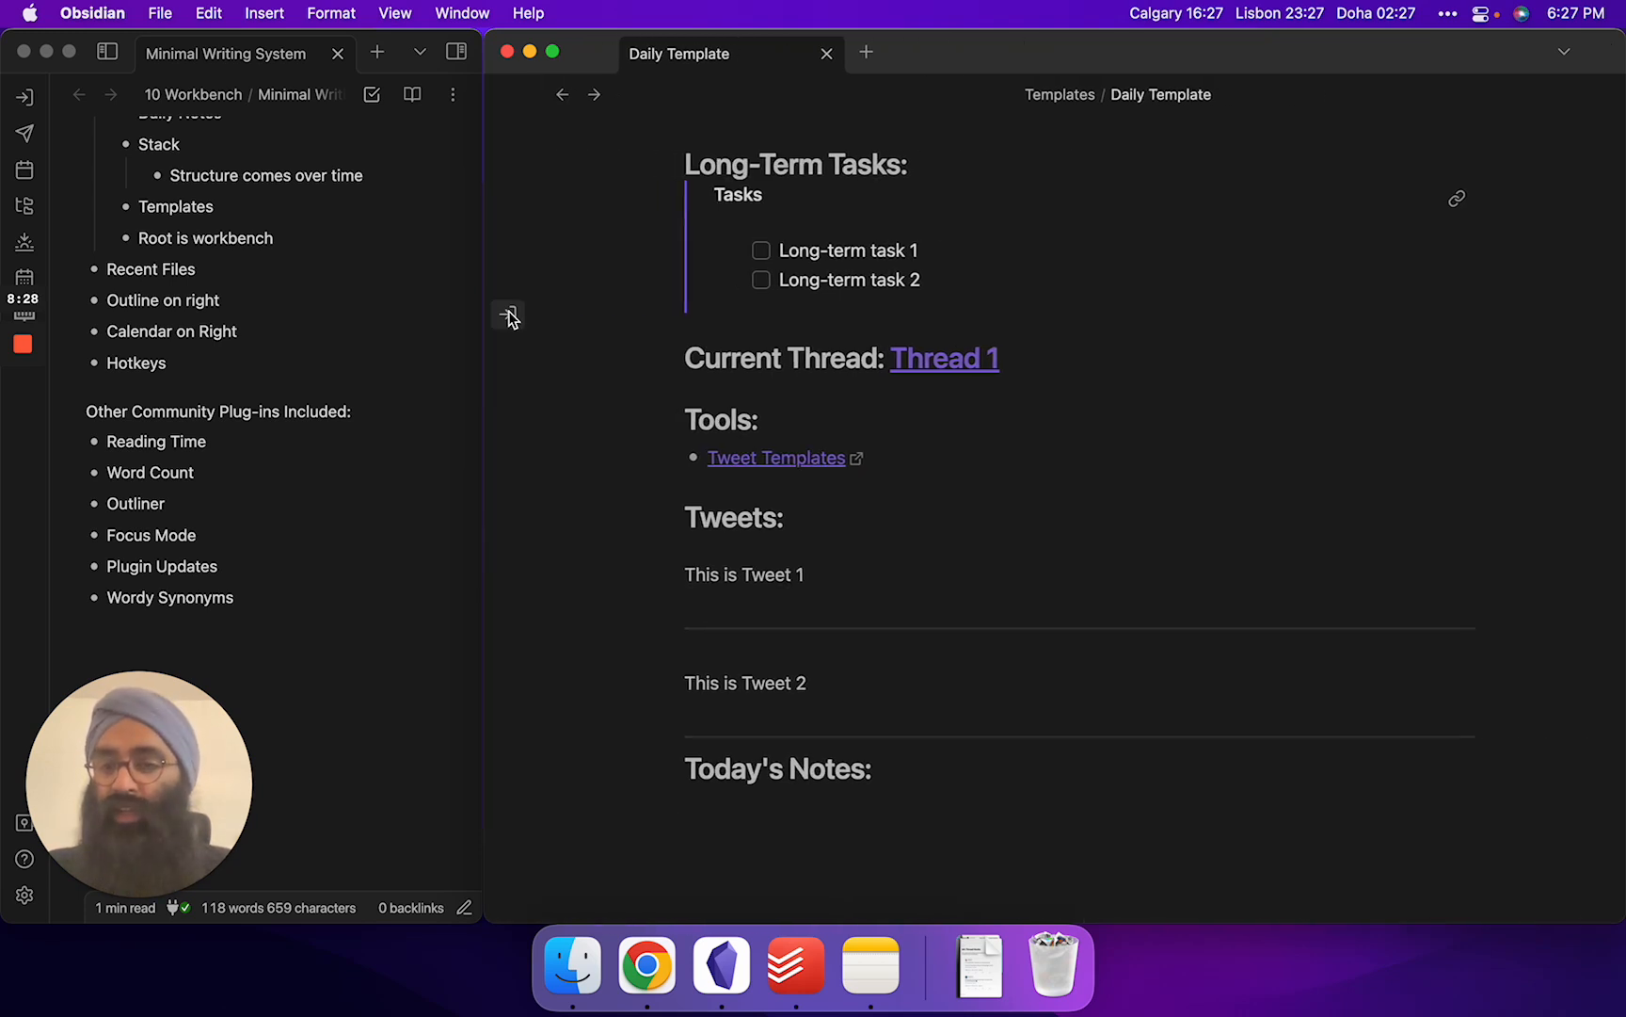
left_click(508, 316)
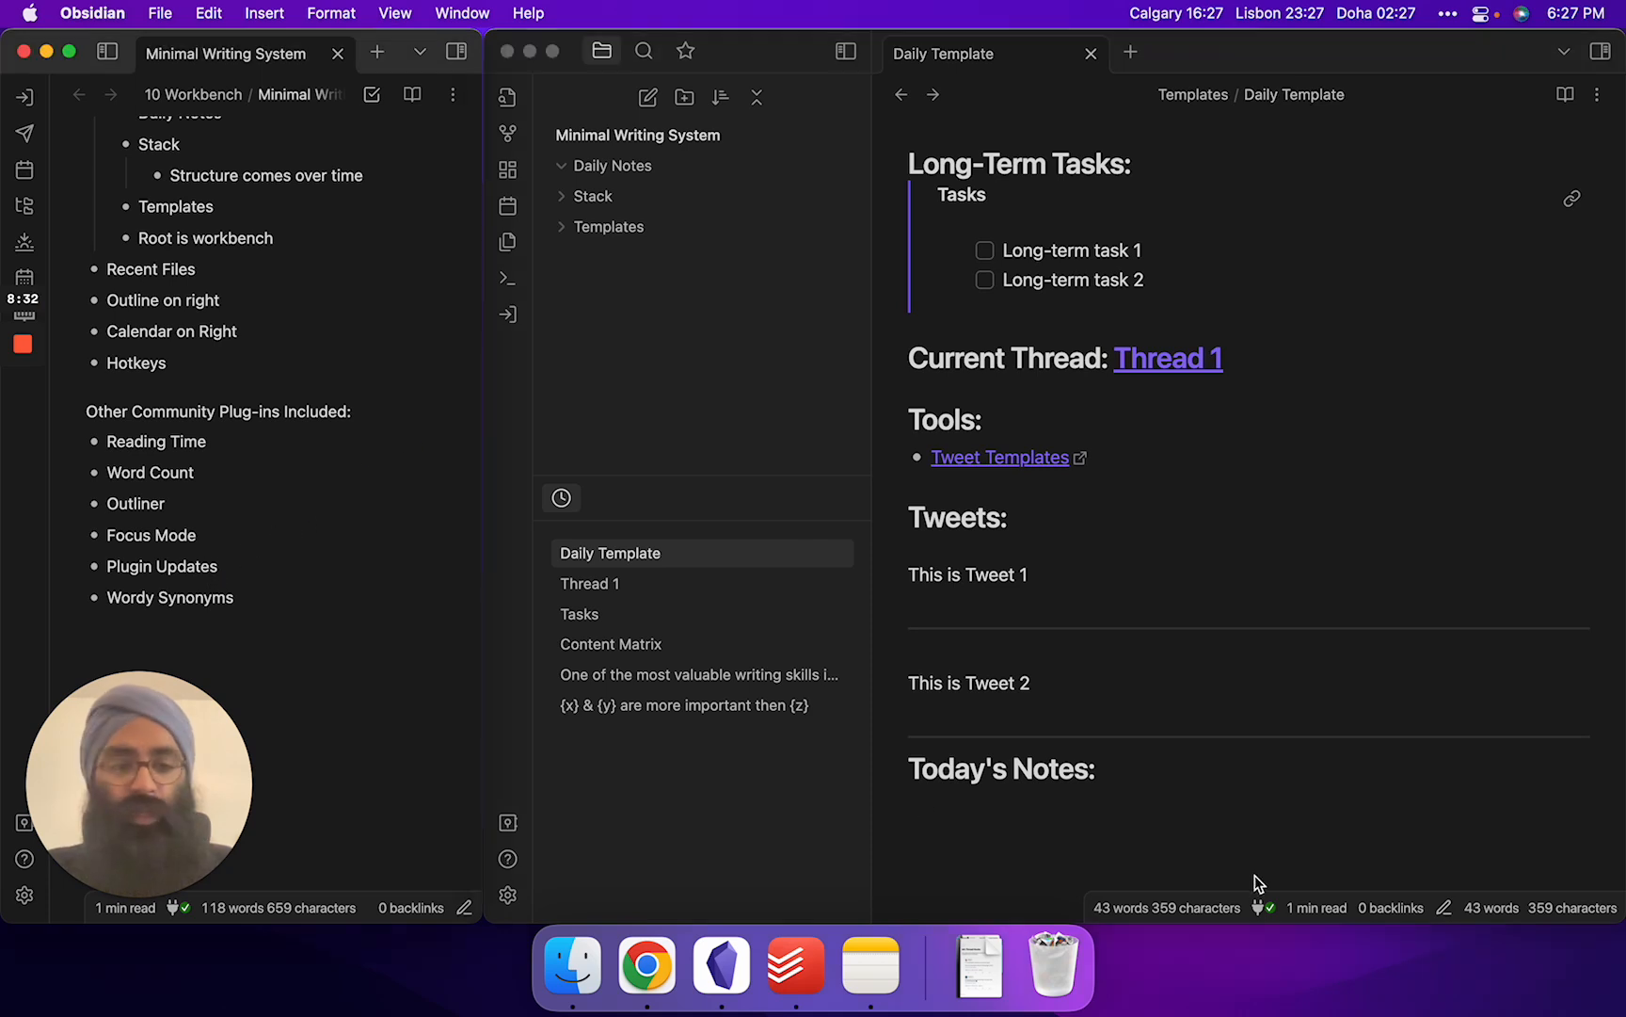
mouse_move(1263, 923)
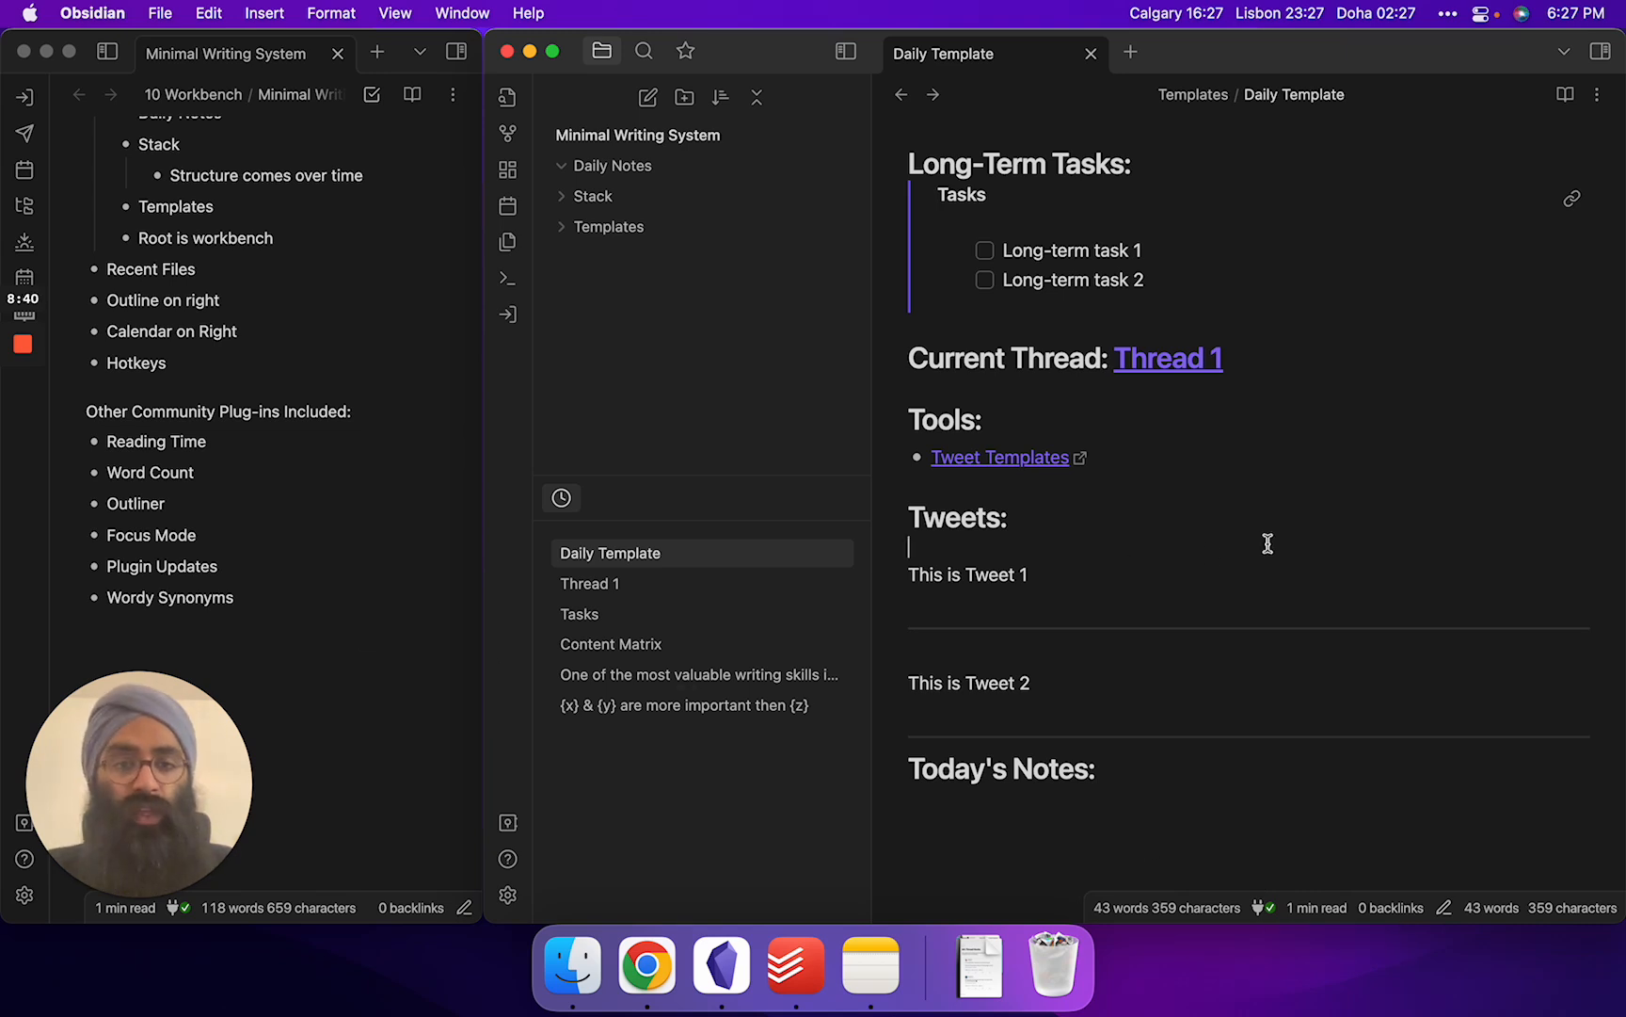
mouse_move(1248, 573)
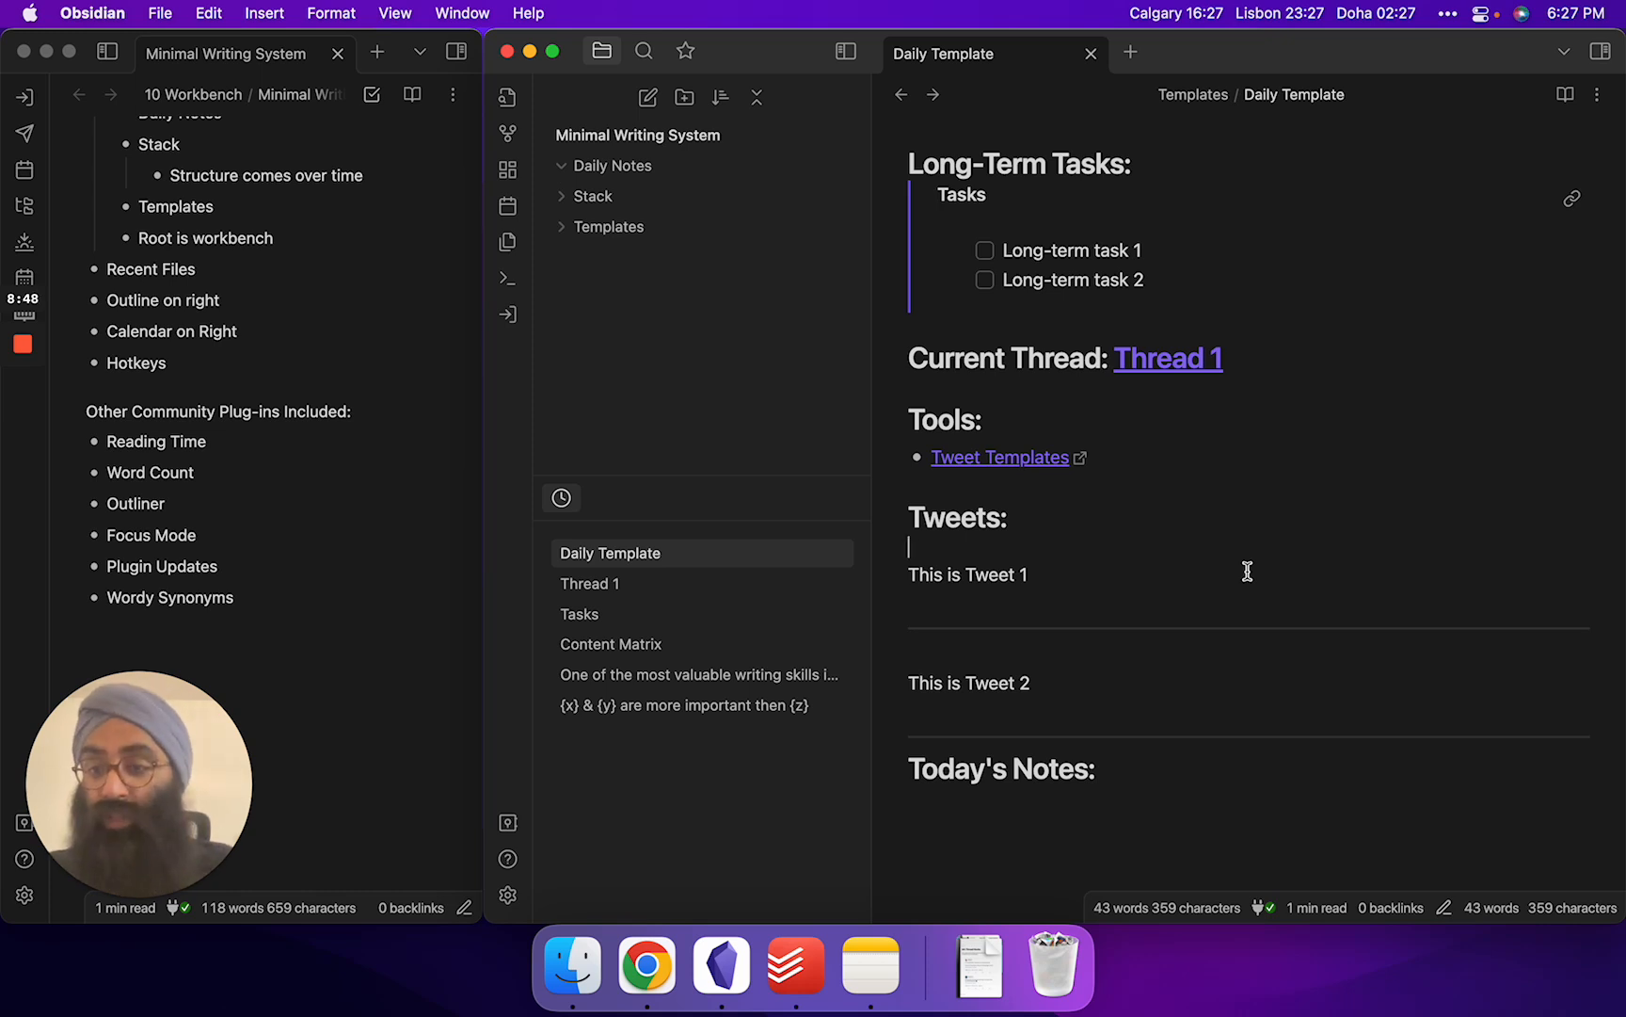
mouse_move(1028, 693)
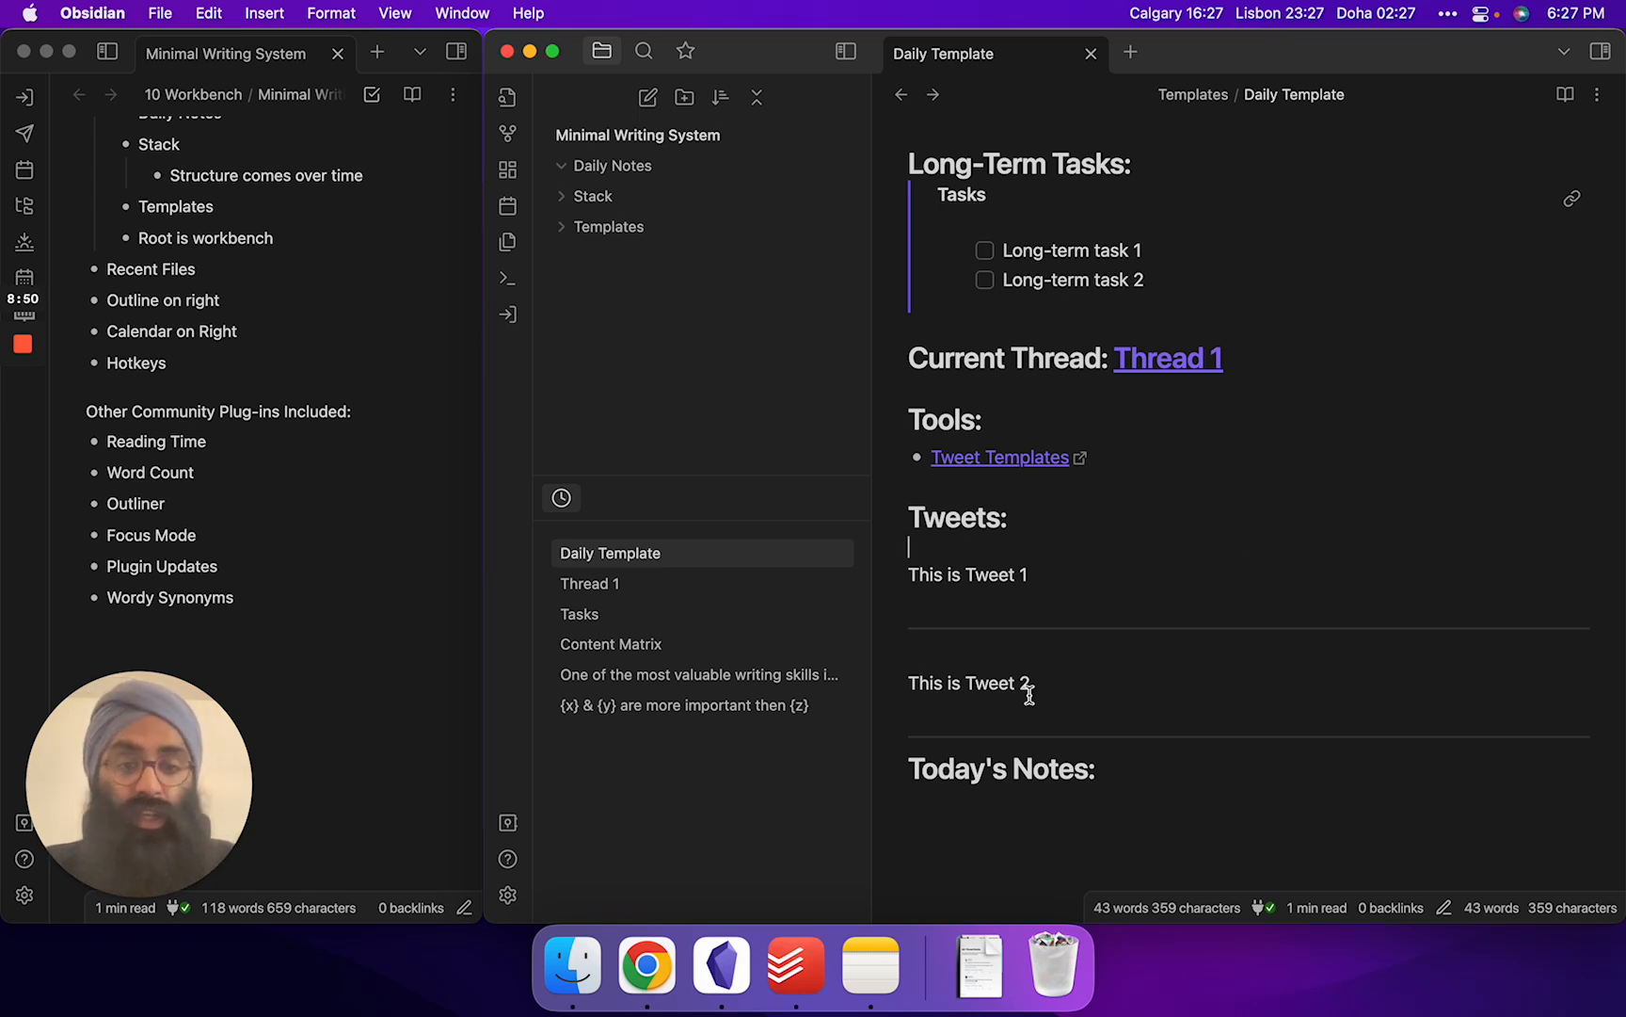
double_click(1084, 769)
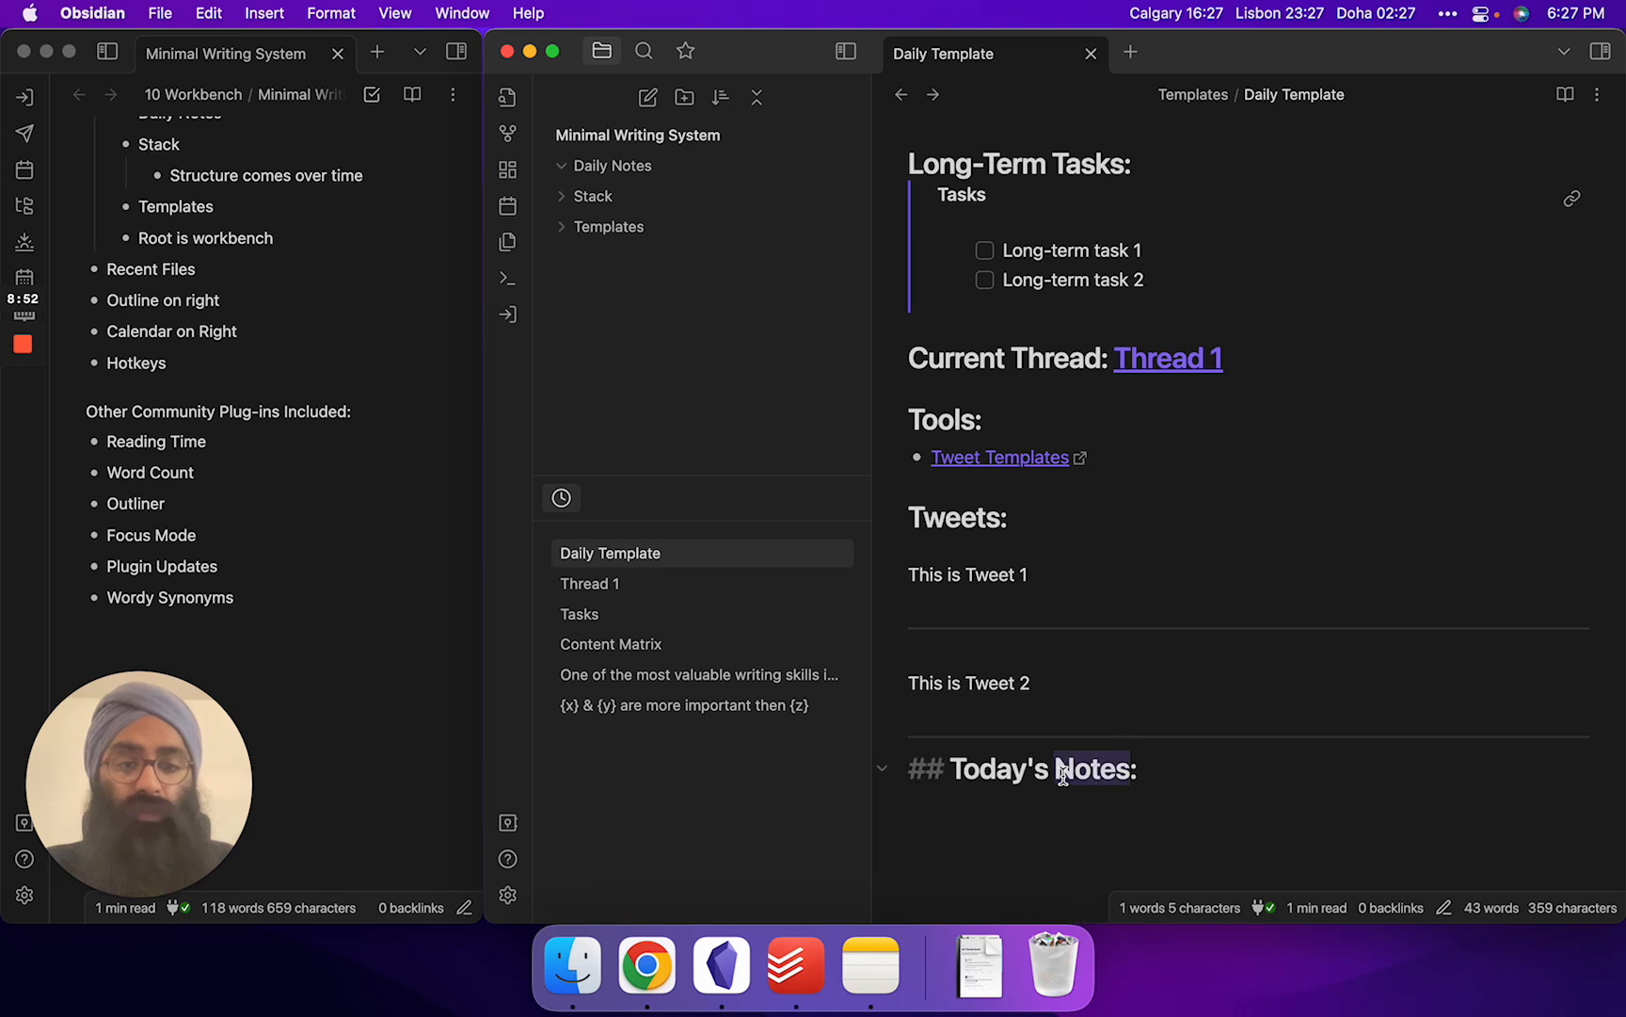
mouse_move(508, 314)
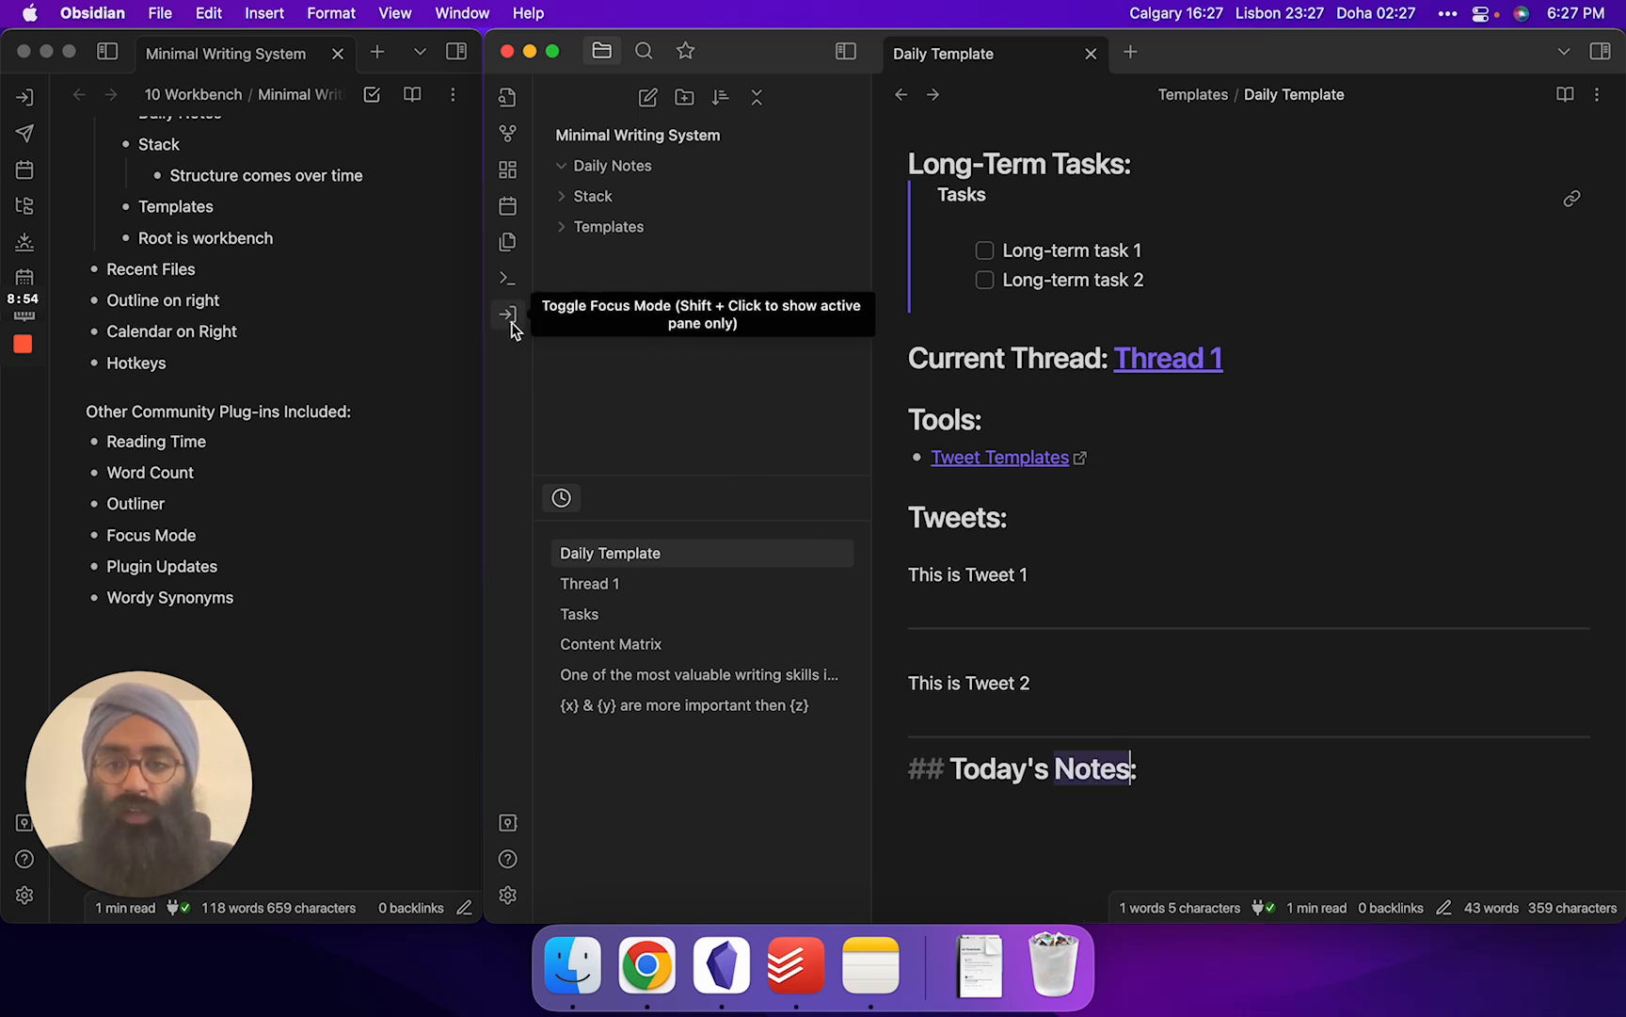
key("cmd+p")
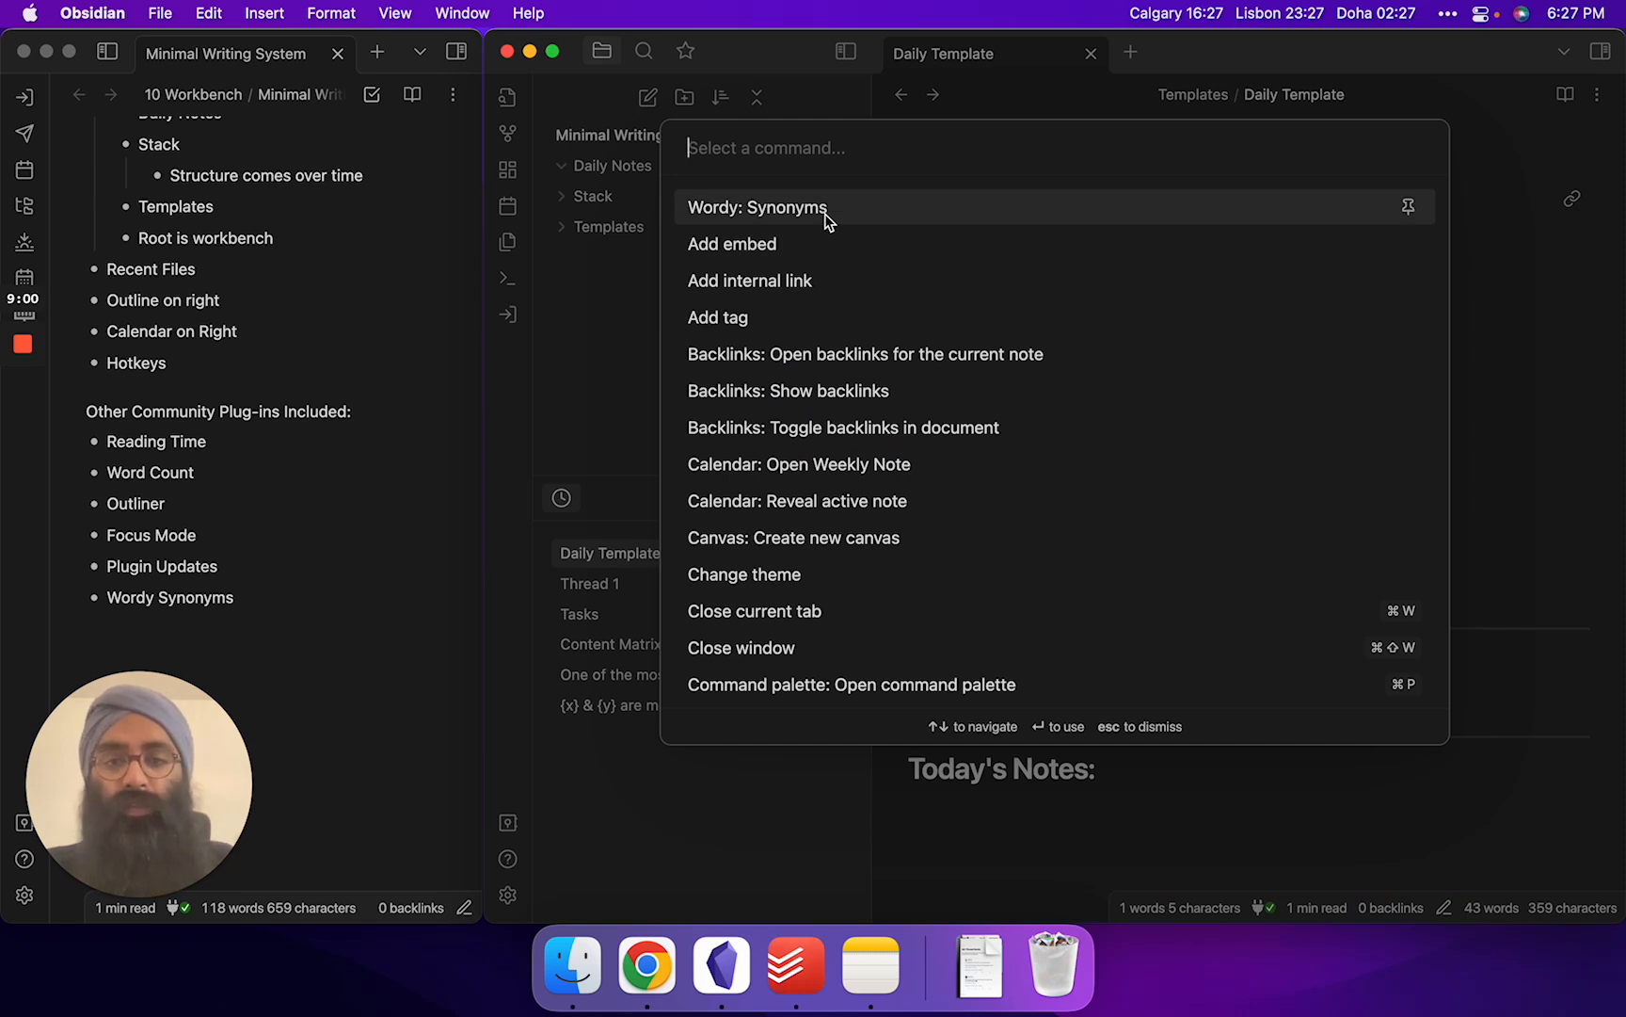
left_click(757, 208)
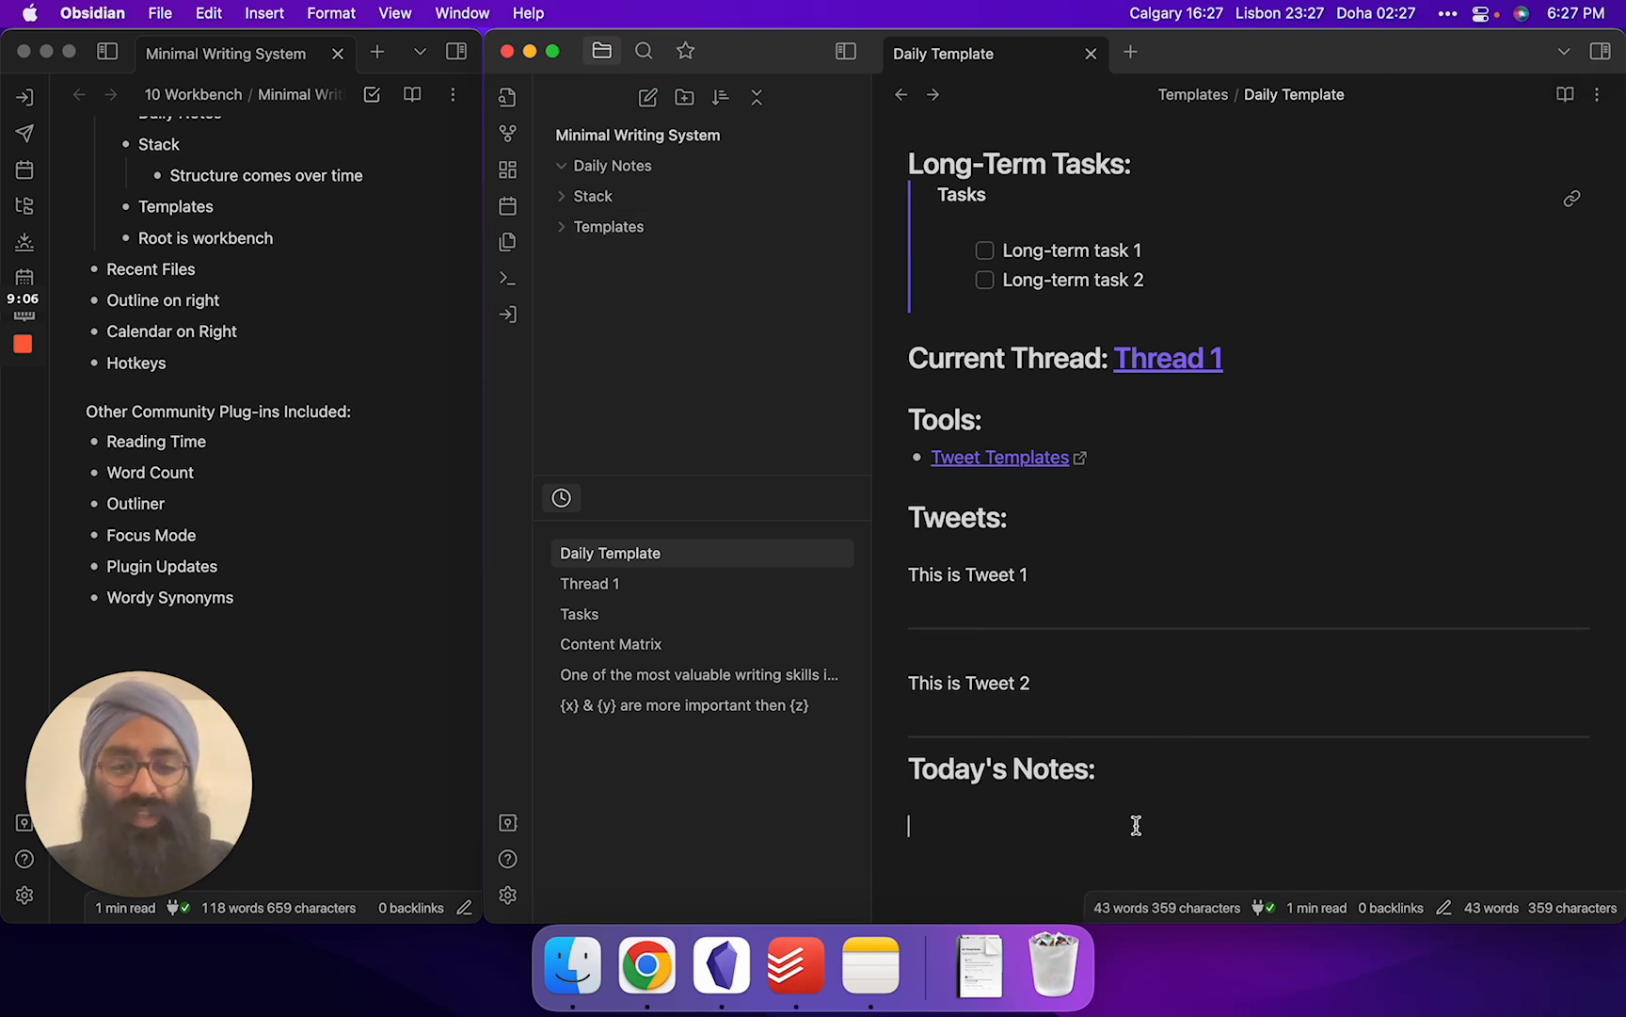
type("happy")
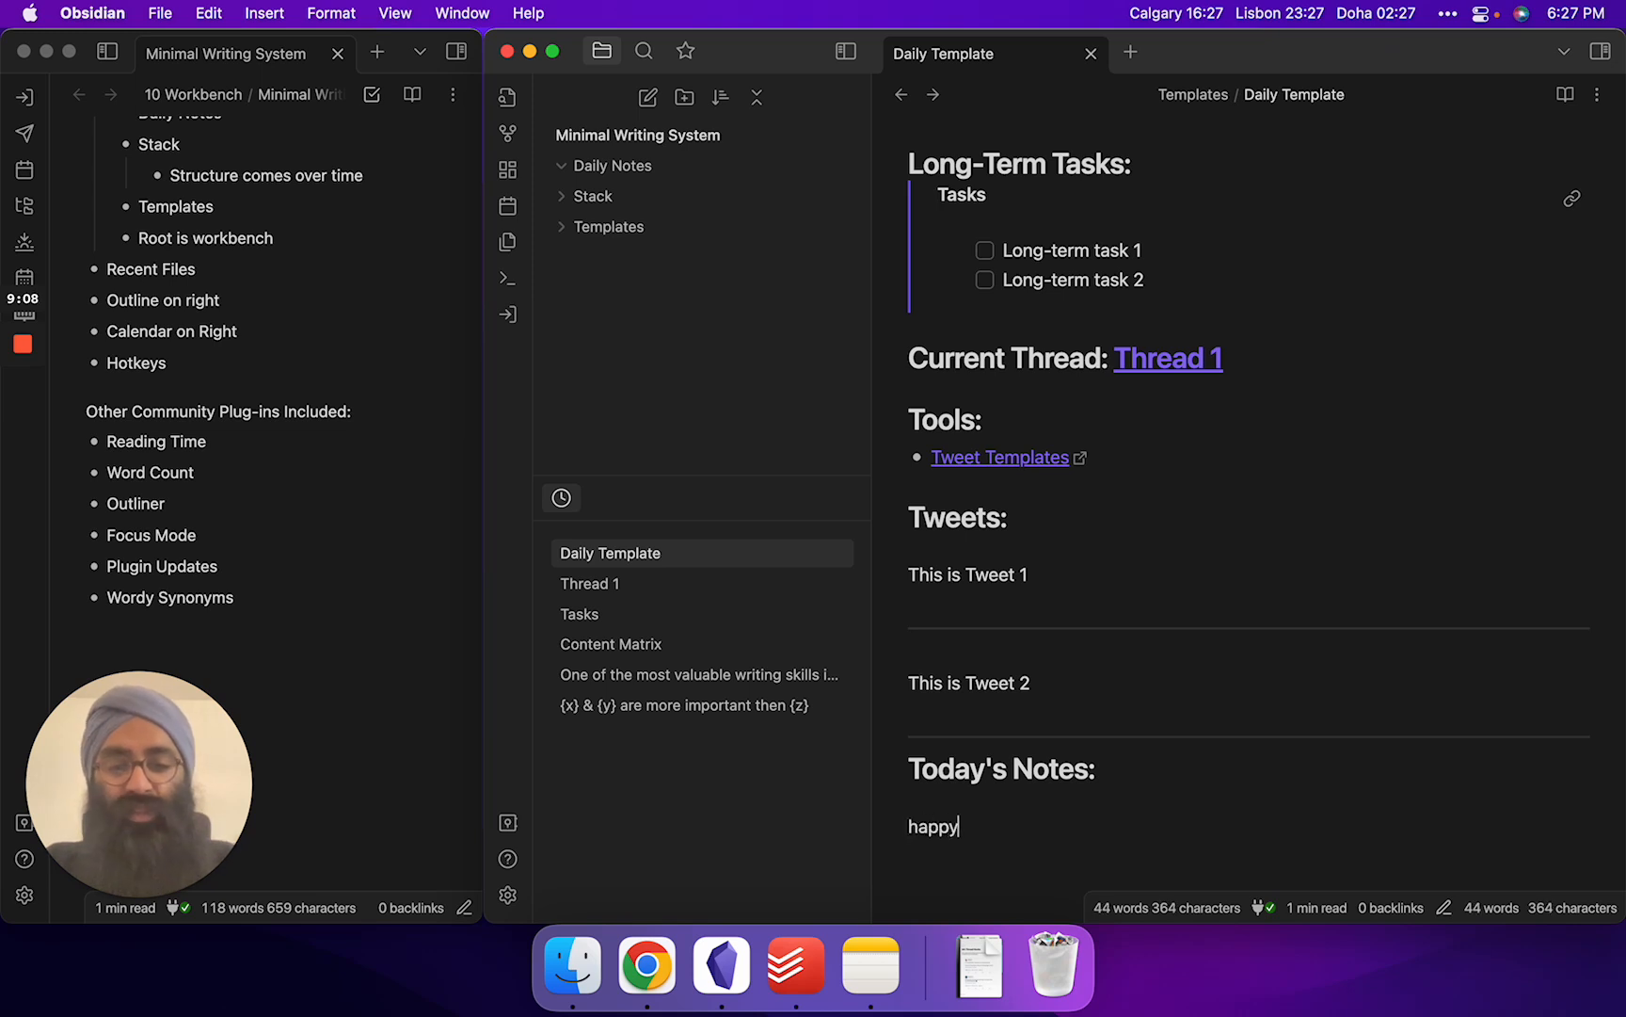
double_click(931, 827)
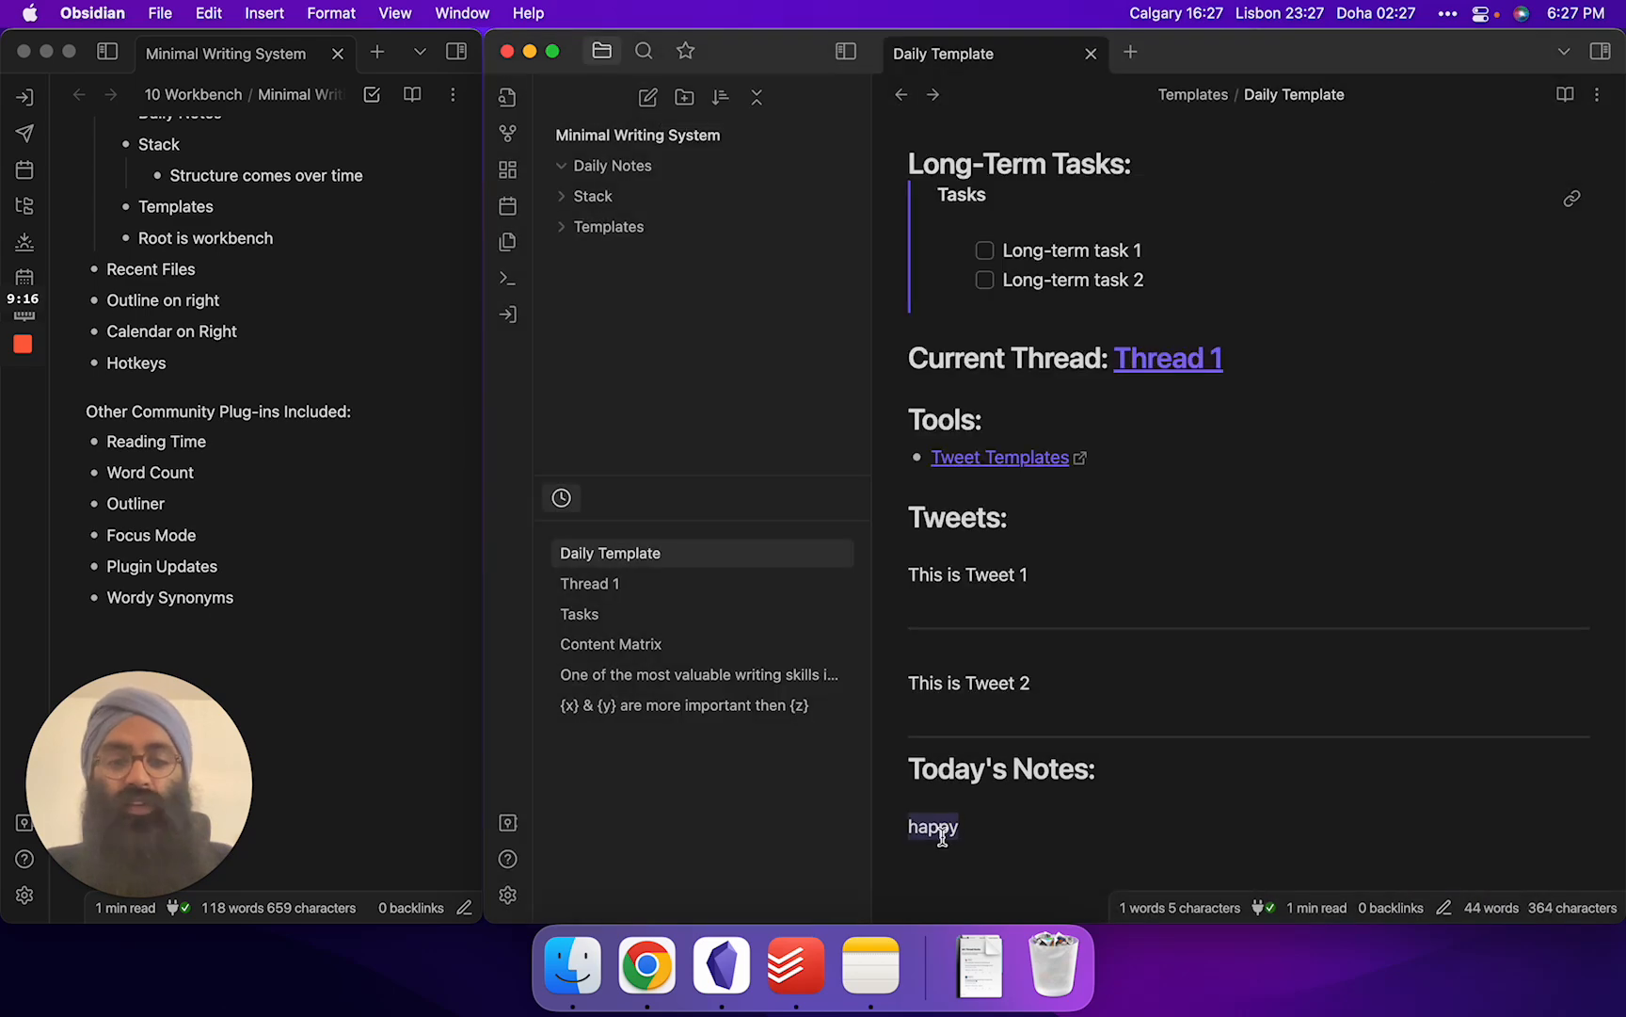
key("backspace")
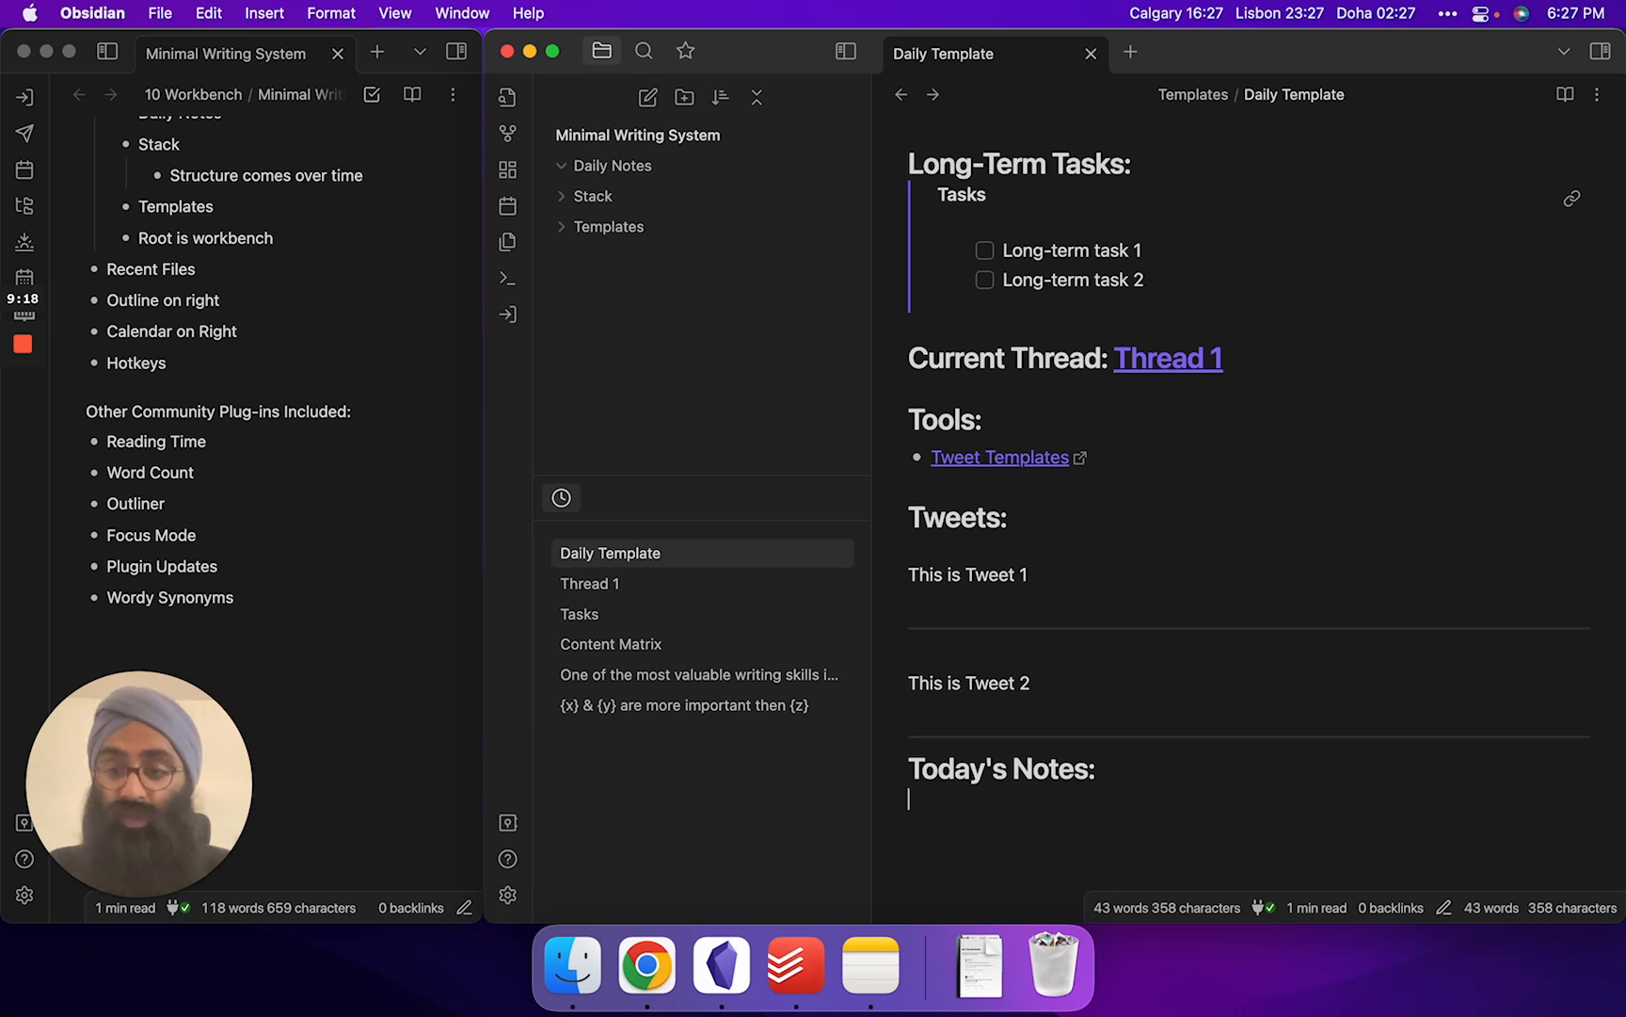